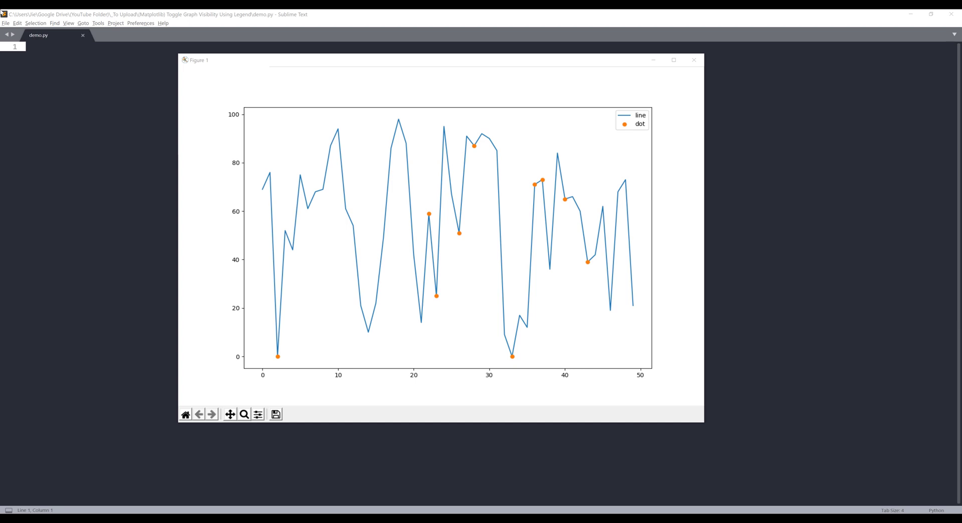
mouse_move(393, 215)
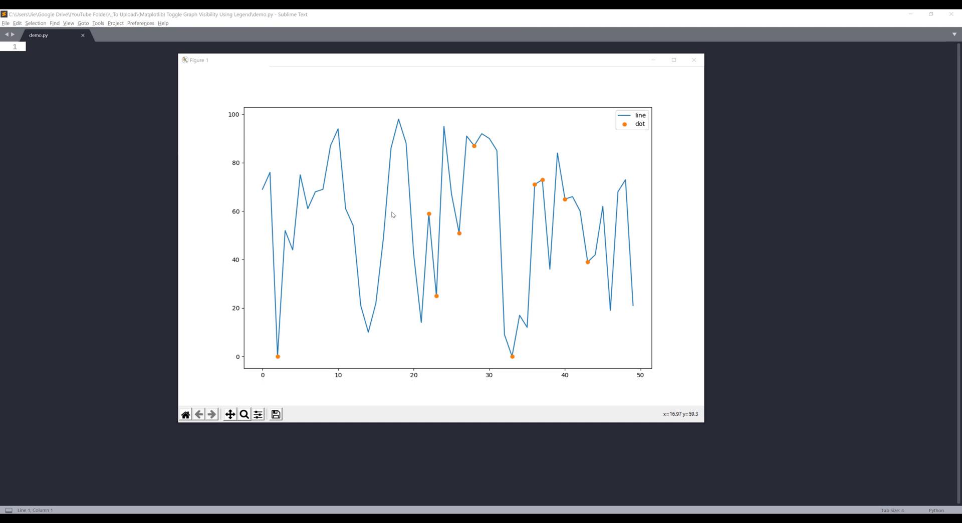
mouse_move(391, 212)
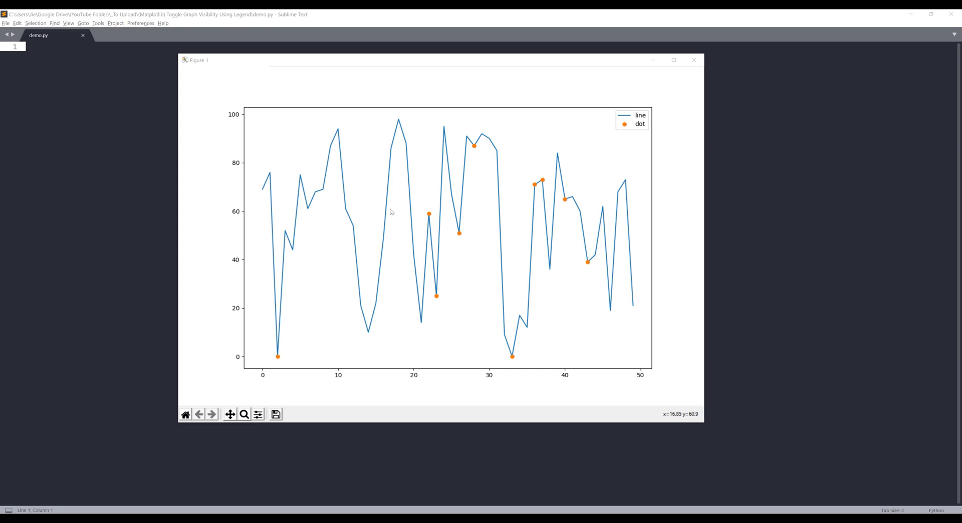
mouse_move(201, 148)
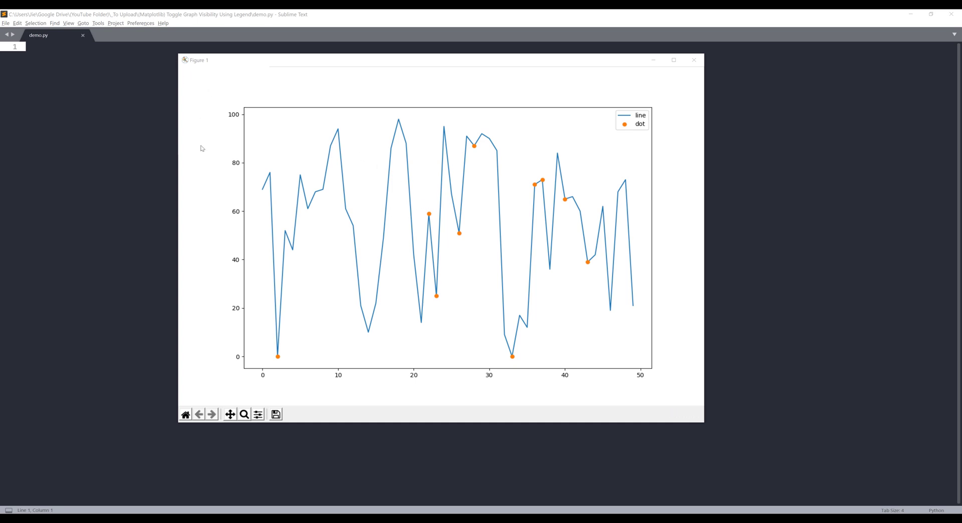
mouse_move(353, 163)
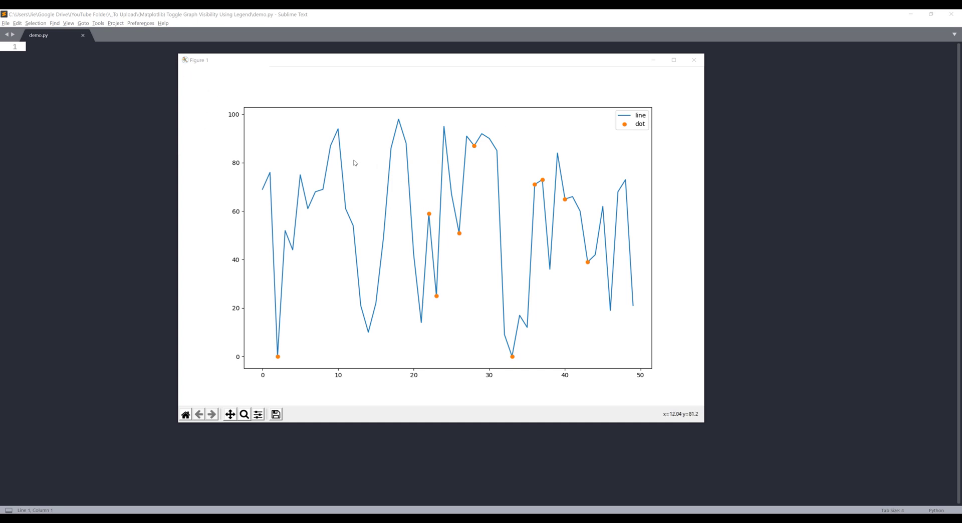
mouse_move(361, 167)
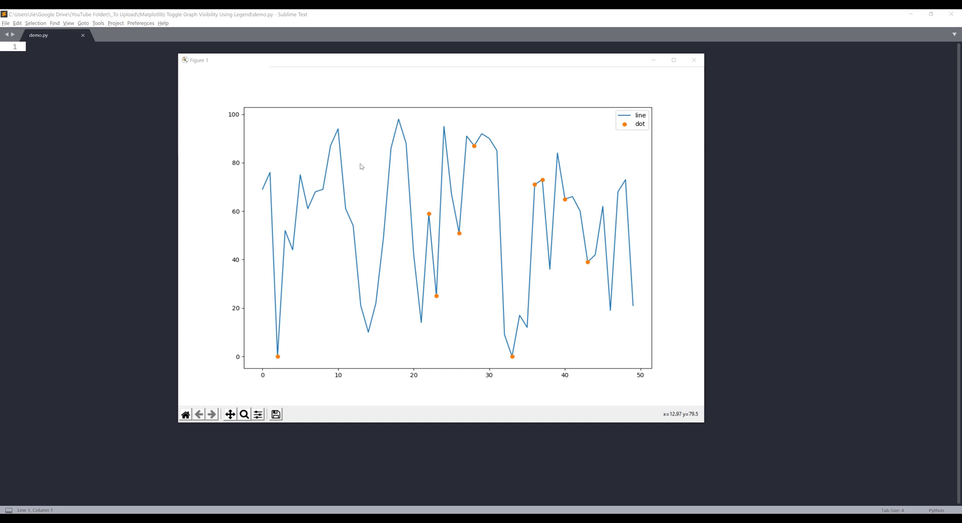
mouse_move(452, 193)
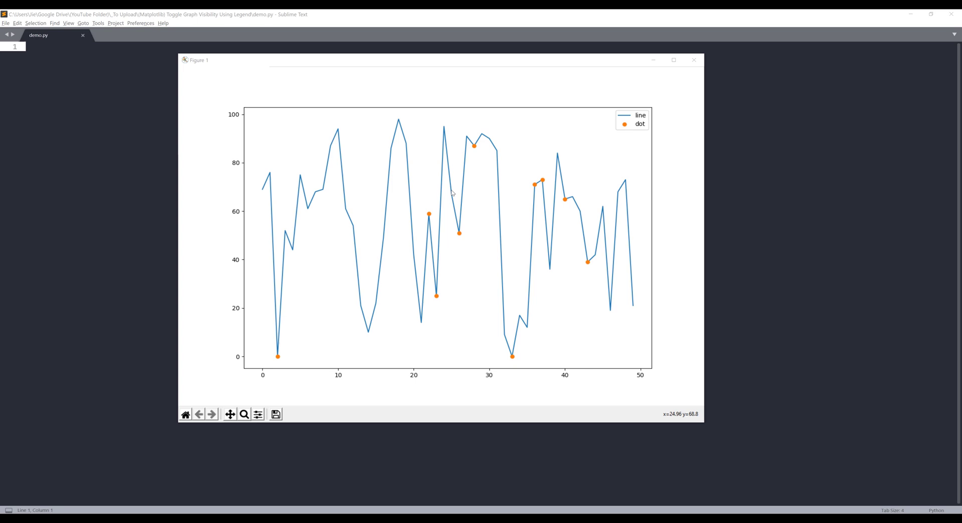
mouse_move(374, 202)
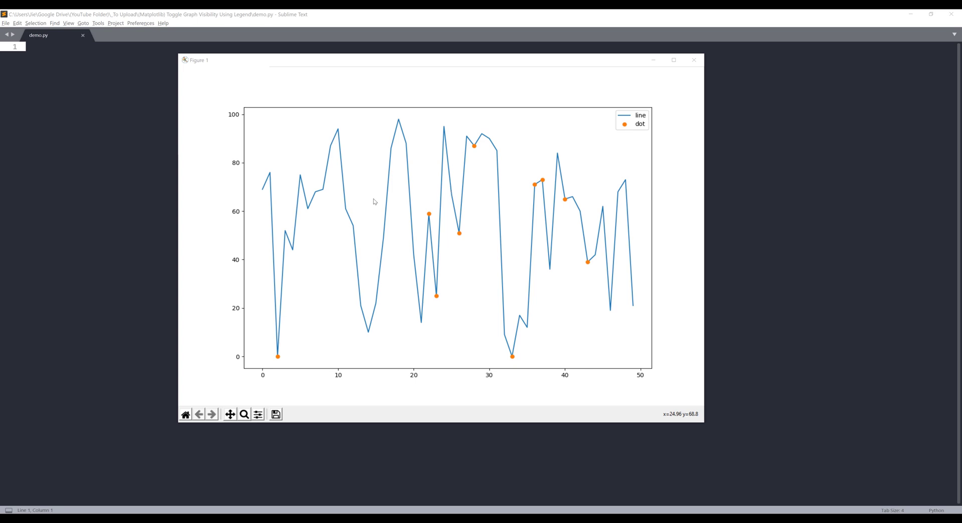
mouse_move(314, 238)
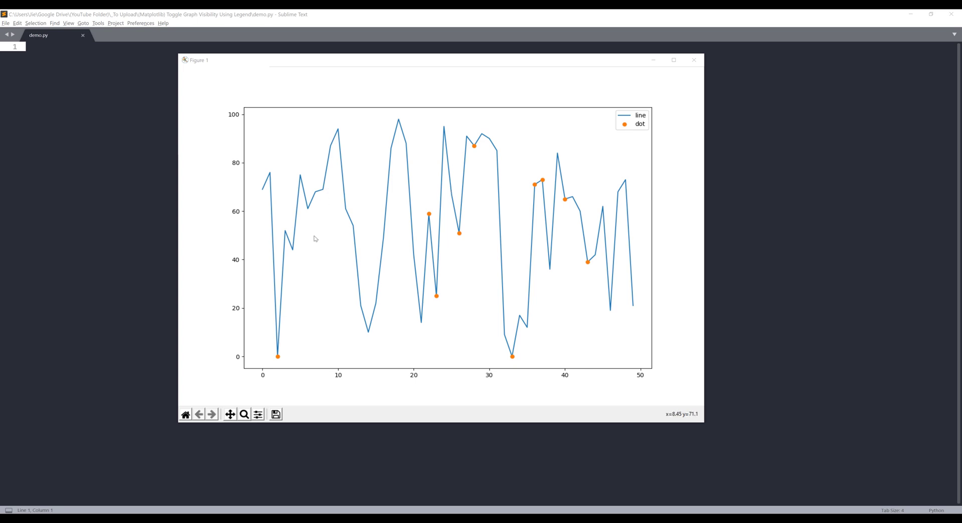
mouse_move(465, 207)
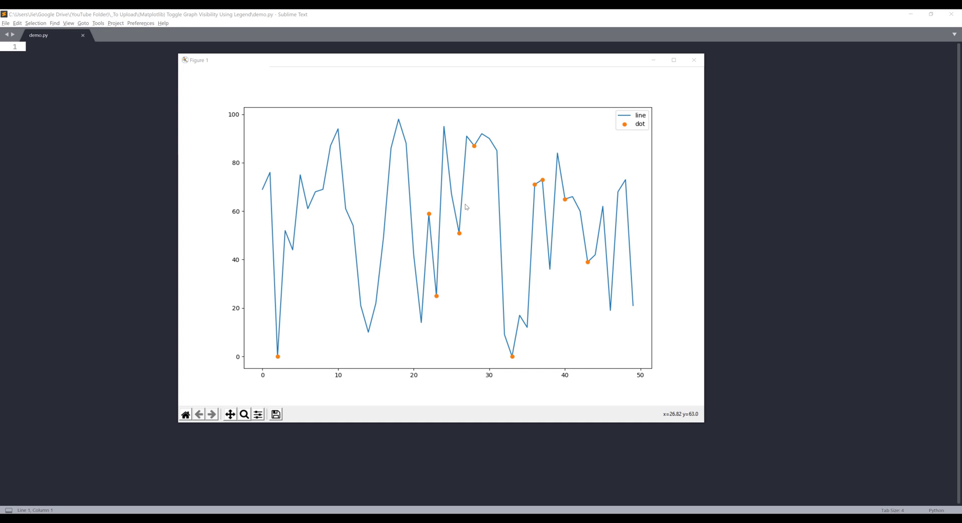
mouse_move(628, 118)
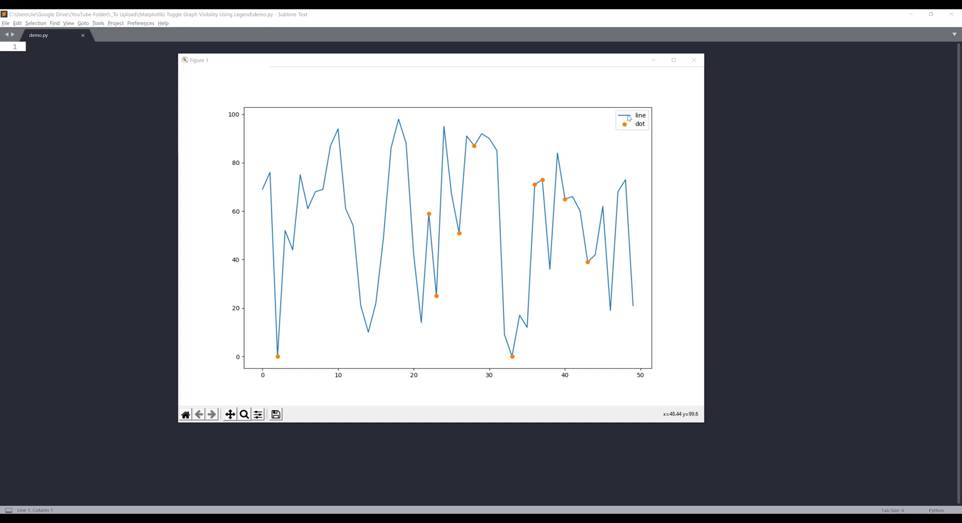
Toggle the blue line and orange dots off and on via their legend entries
left_click(640, 115)
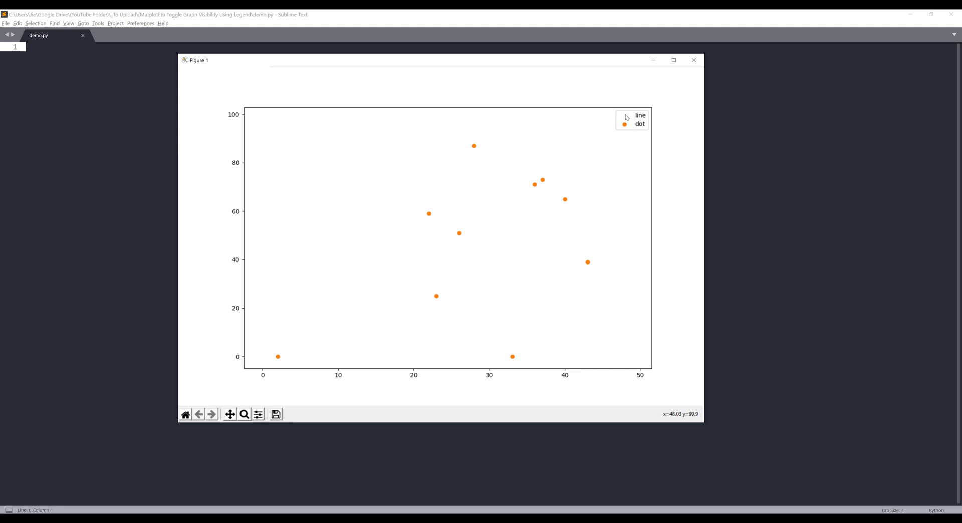
left_click(640, 116)
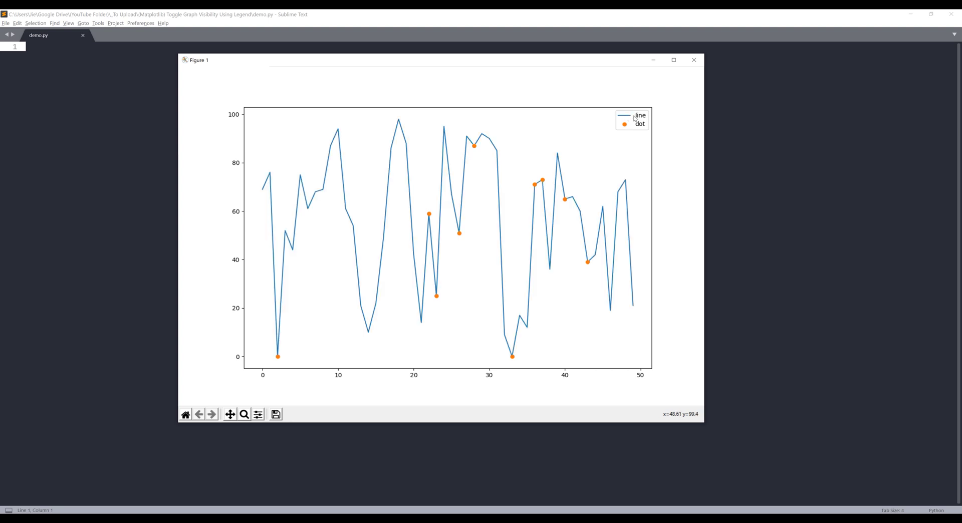
left_click(640, 115)
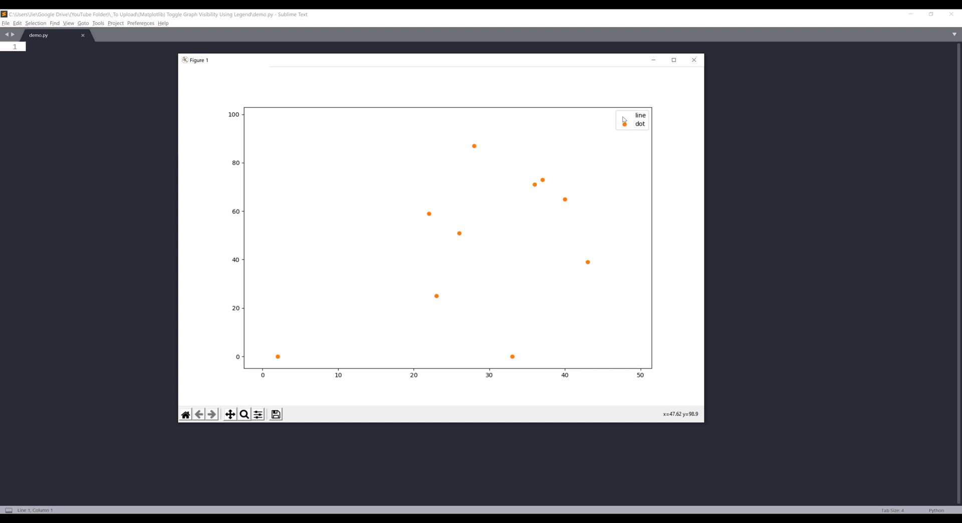
left_click(640, 115)
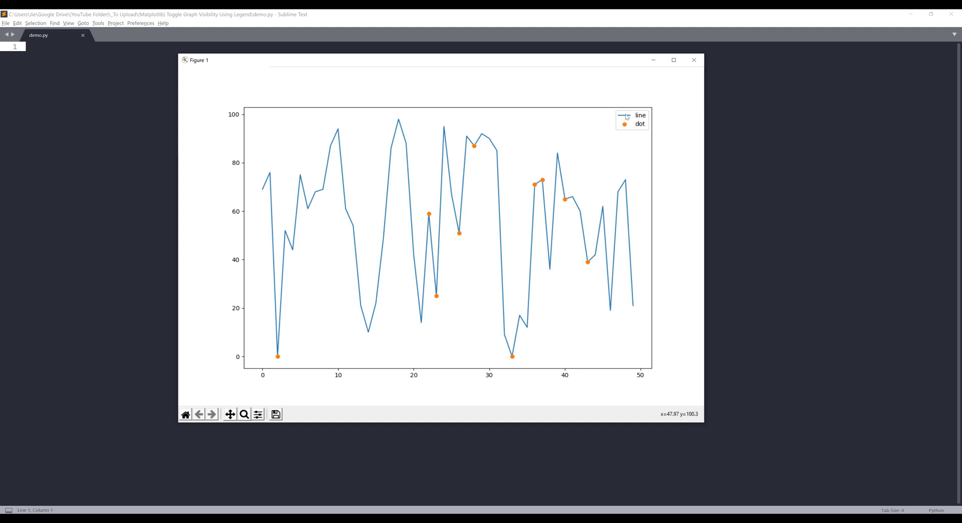
left_click(638, 124)
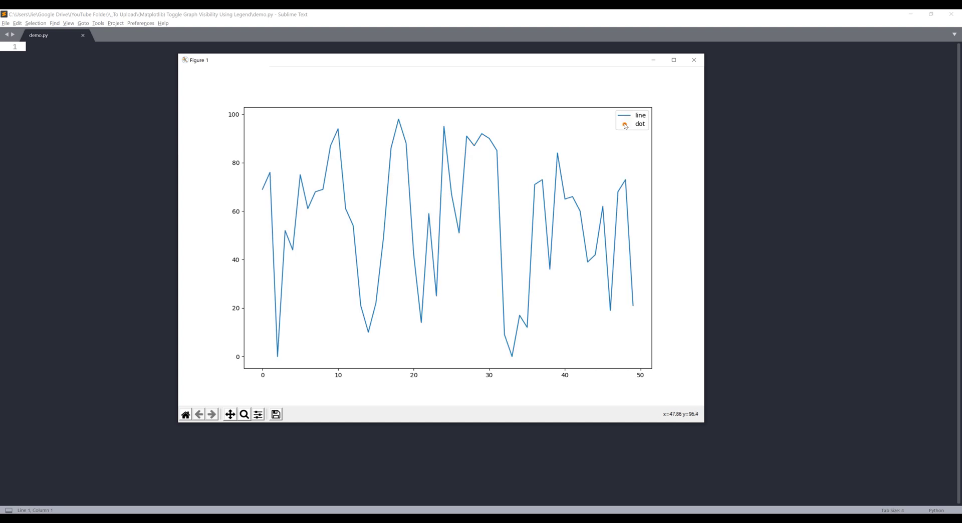
left_click(638, 123)
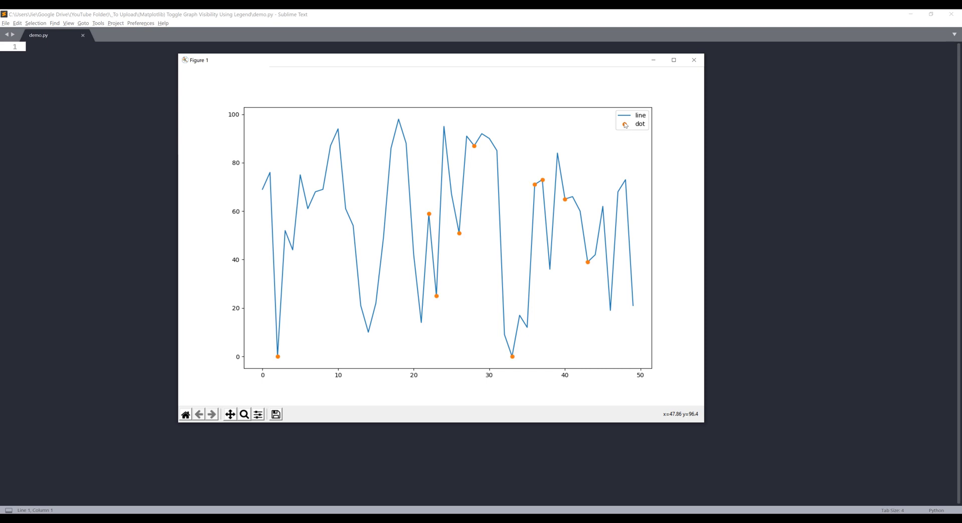
mouse_move(624, 118)
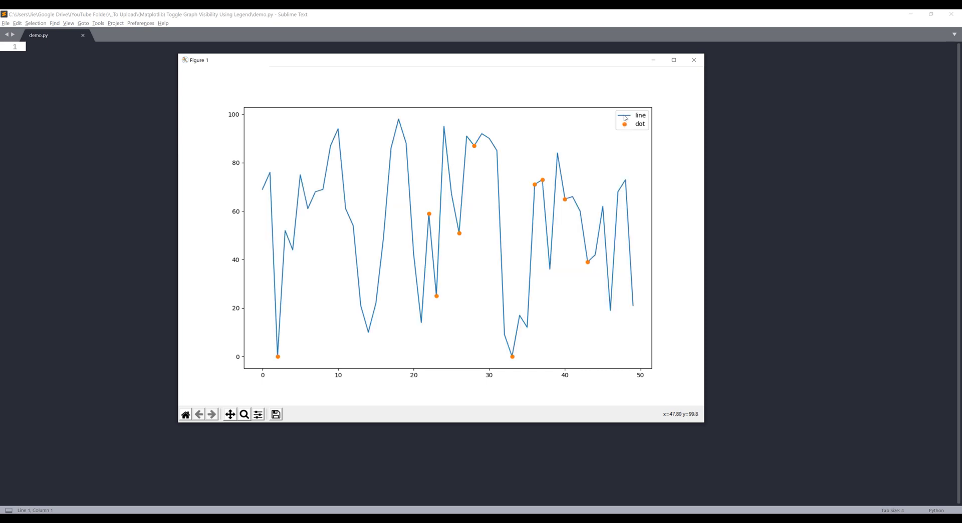
mouse_move(672, 80)
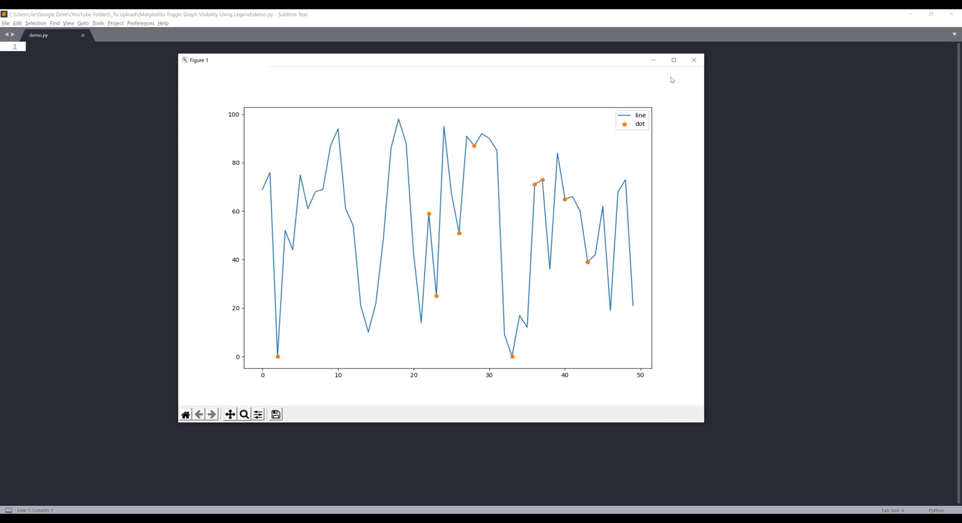
Close the figure, add 'import numpy as np' and begin the matplotlib import
left_click(694, 59)
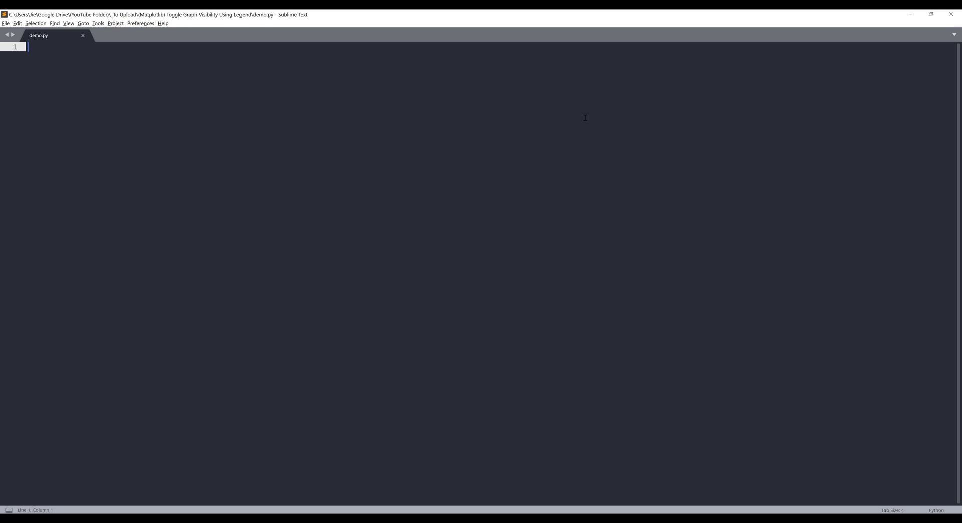
type("import")
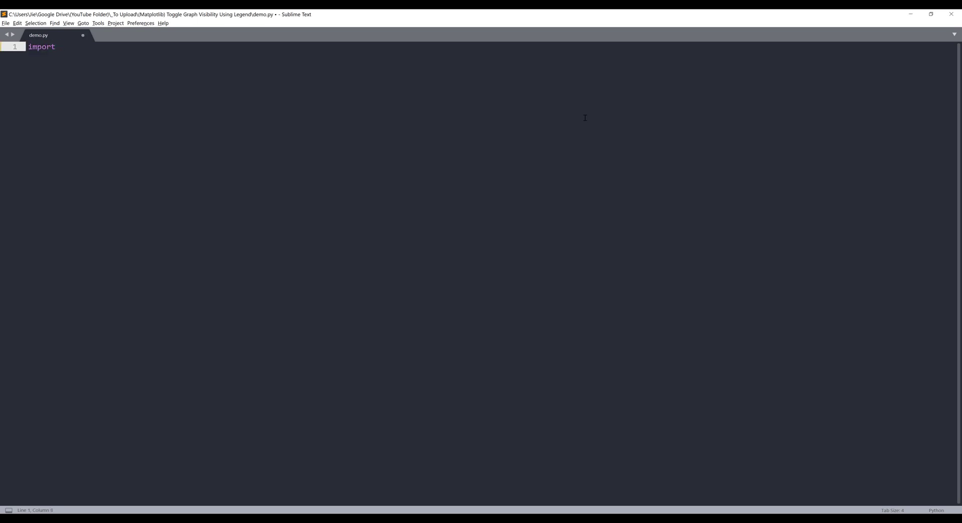
type("num")
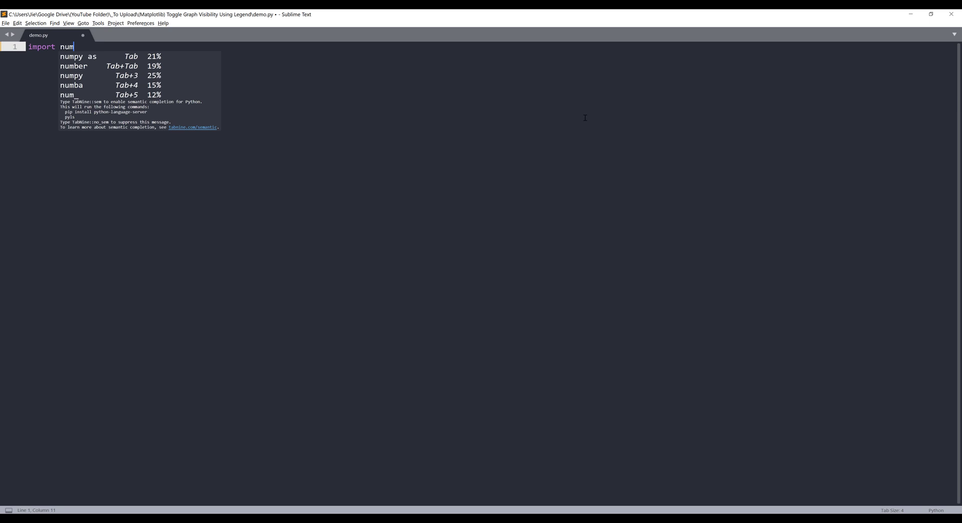
type("py as np")
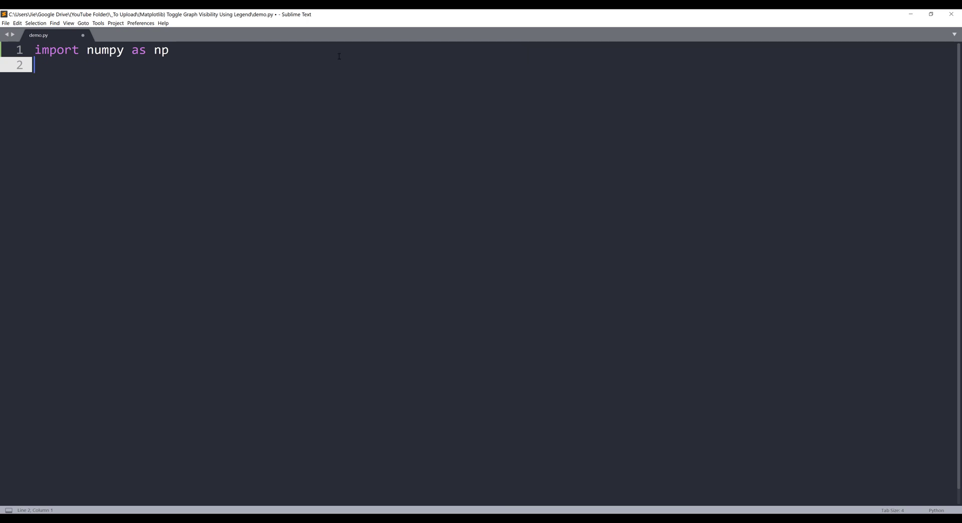
type("import matplotlib.pyplot as plt")
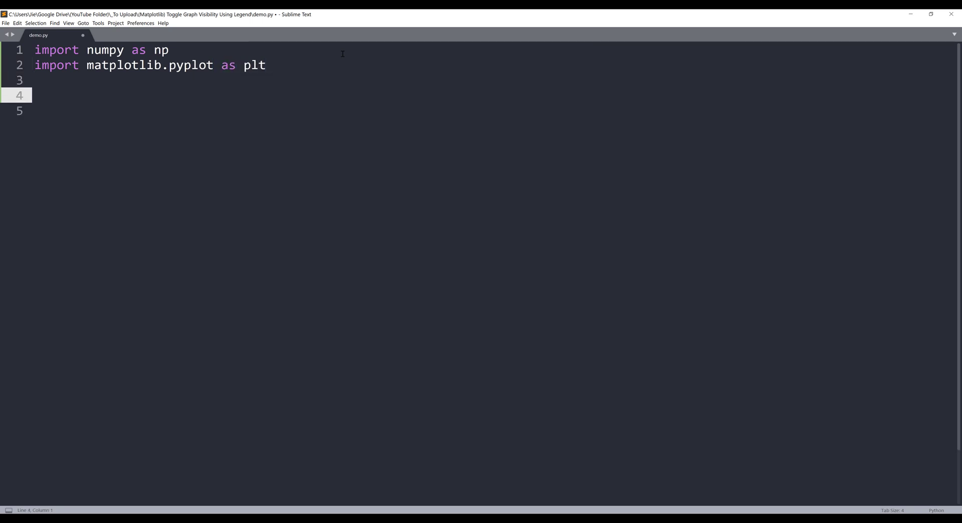
Add fig, ax = plt.subplots() to the script
type("f")
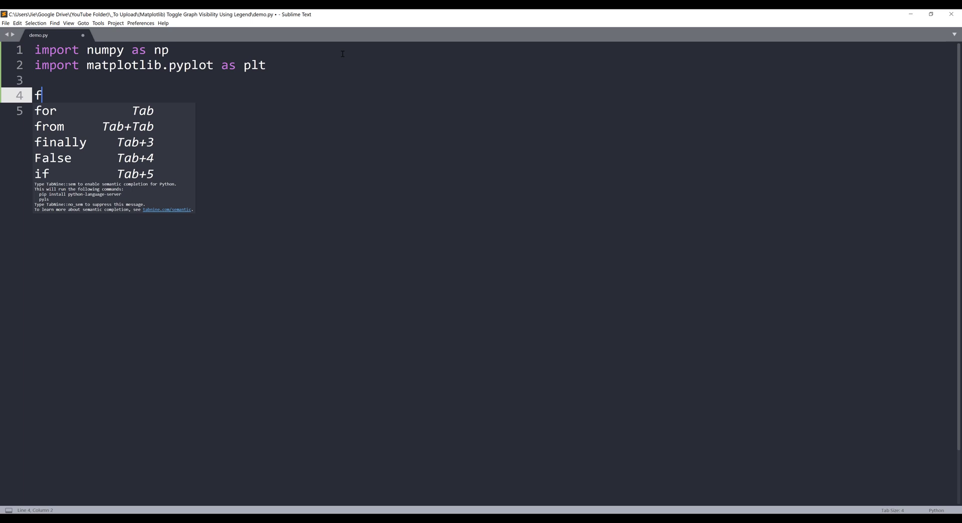
type("ig, ax")
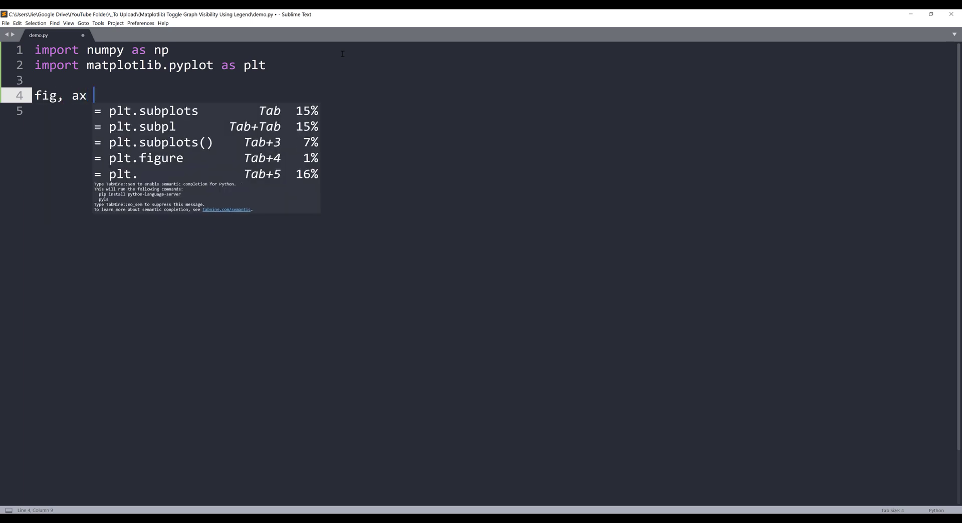
type("=")
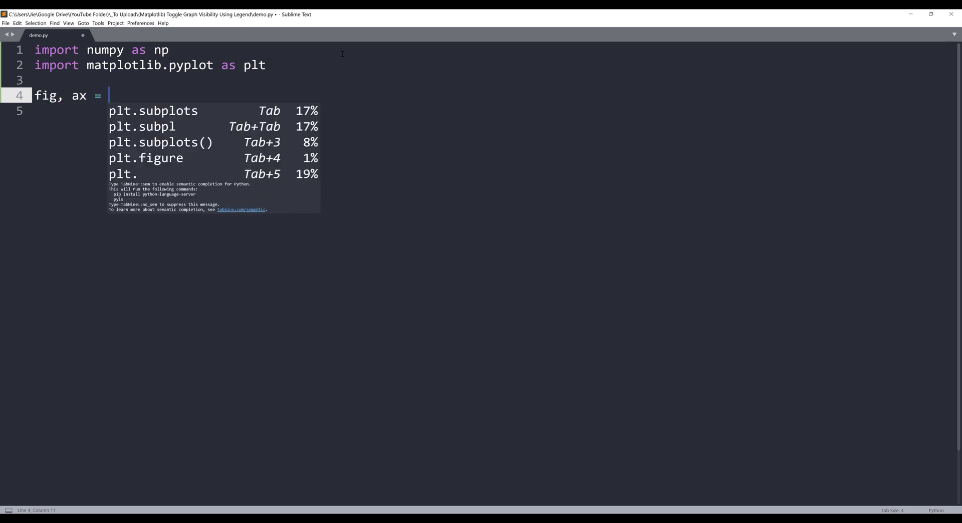
type("plt")
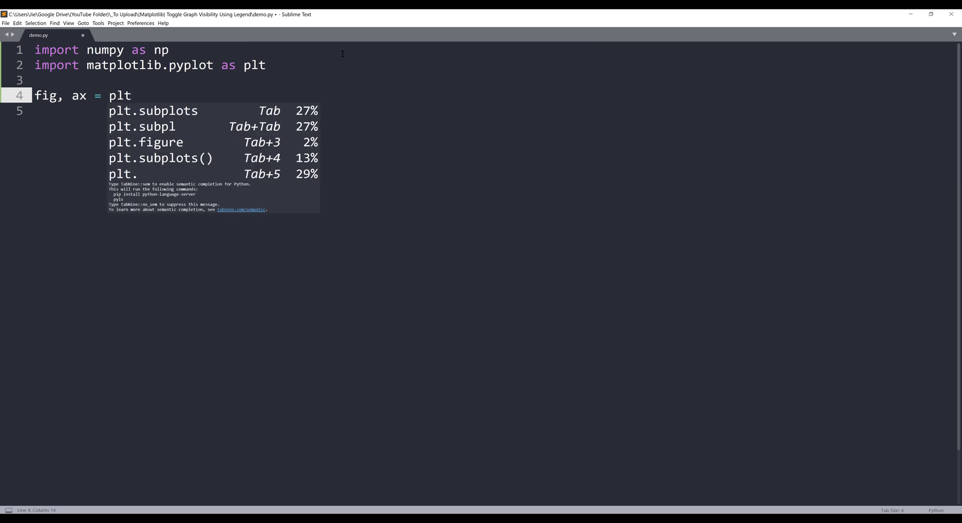
key("Escape")
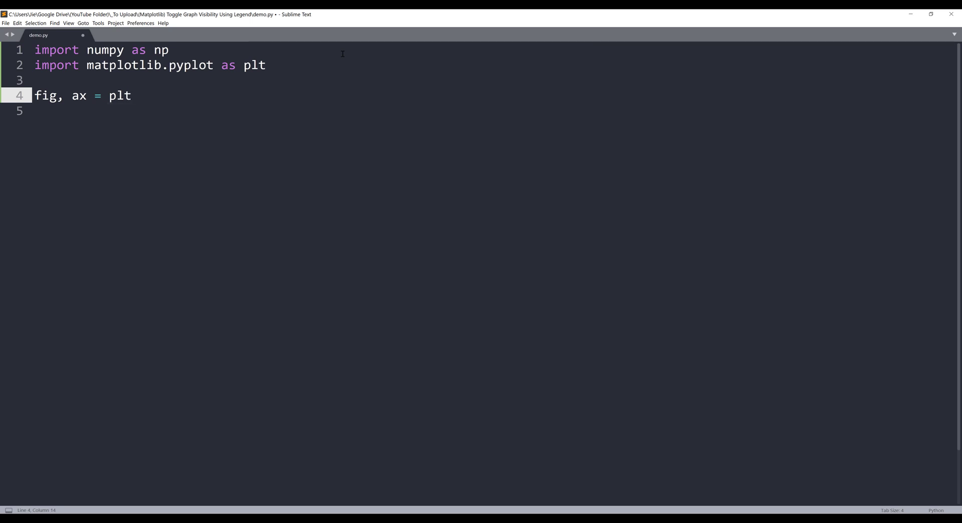
type(".subplots")
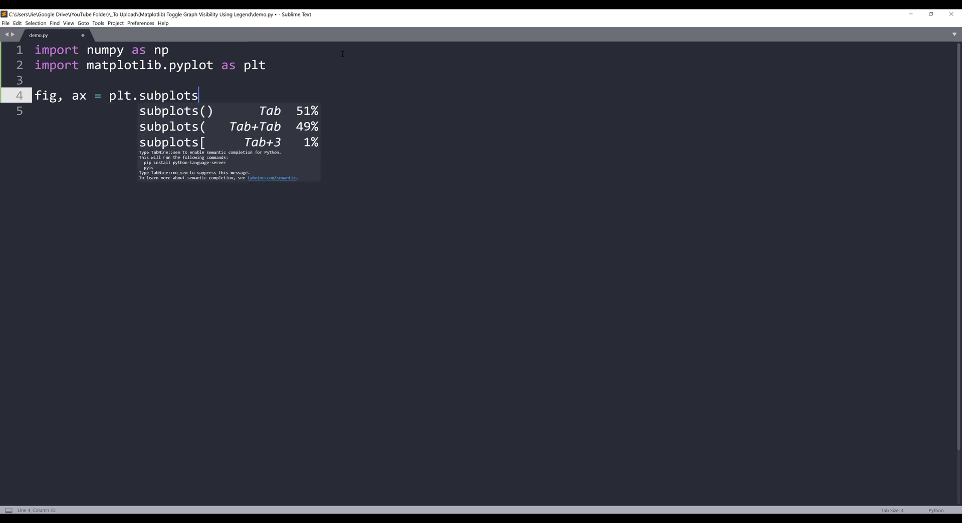
key("tab")
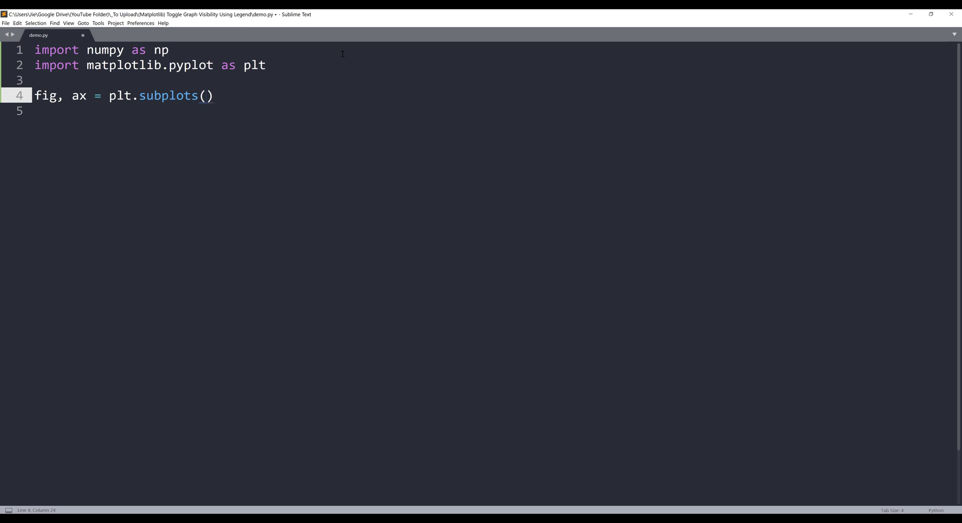
Set figsize=(12, 8), add plt.show(), run it and close the empty preview
type("fi")
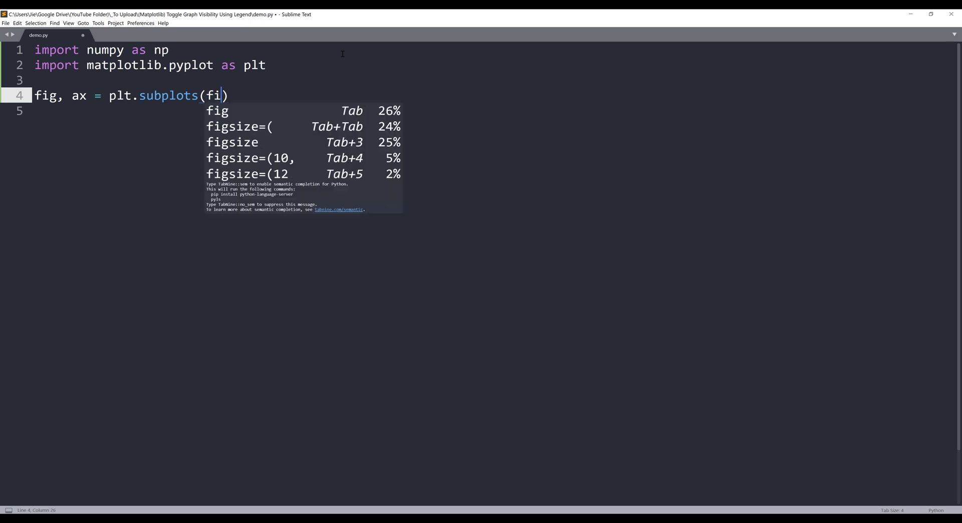
type("gsize")
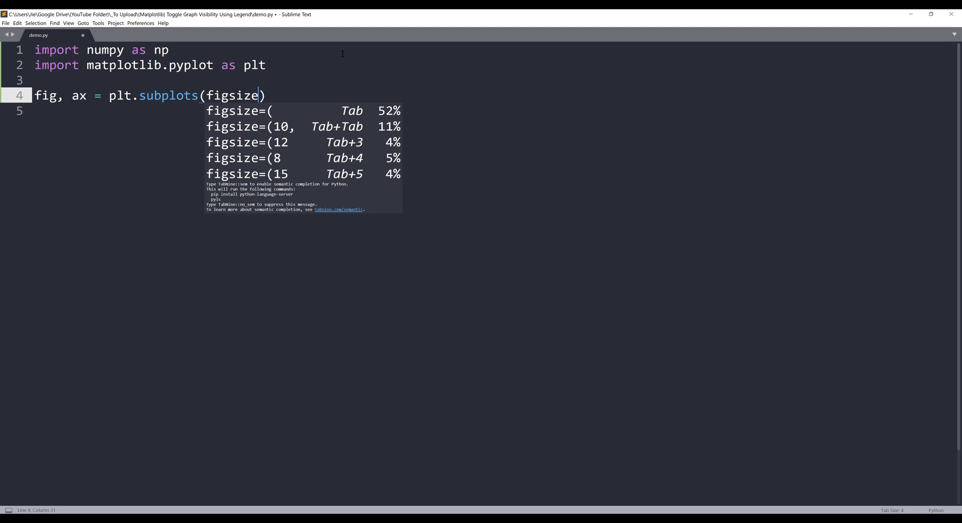
type("=(12")
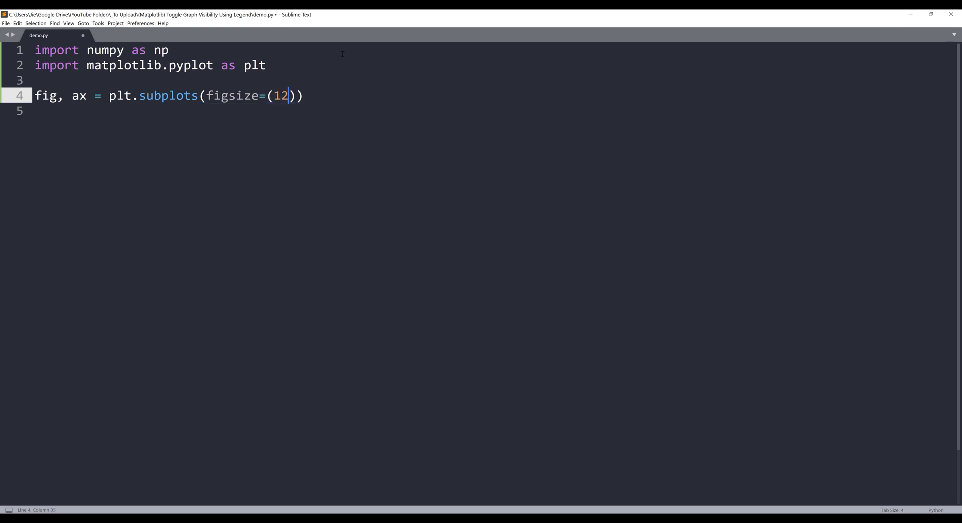
type(", 8")
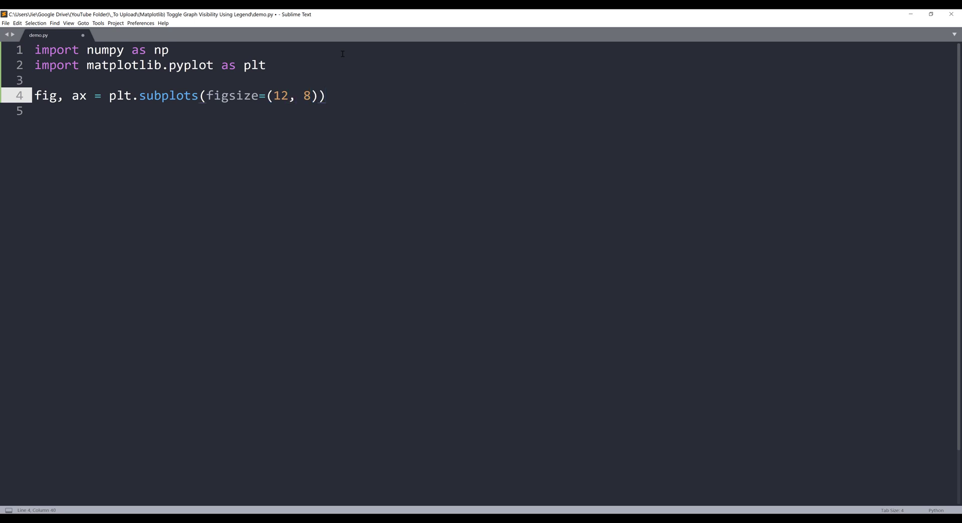
type("plt.show(")
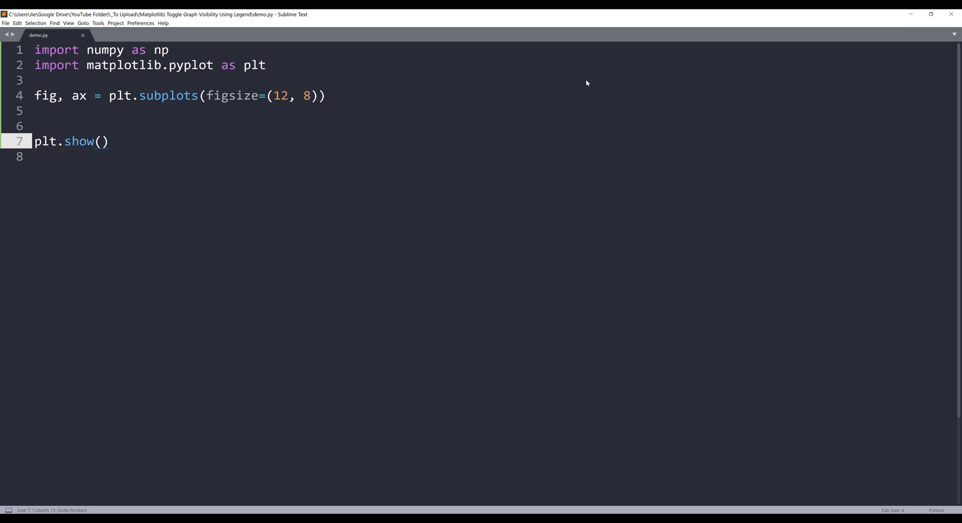
key("ctrl+b")
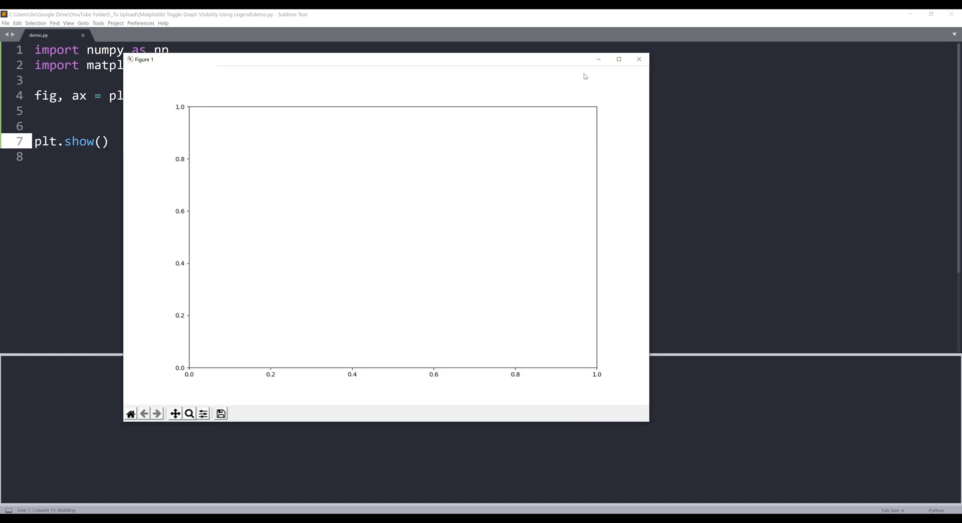
left_click(639, 58)
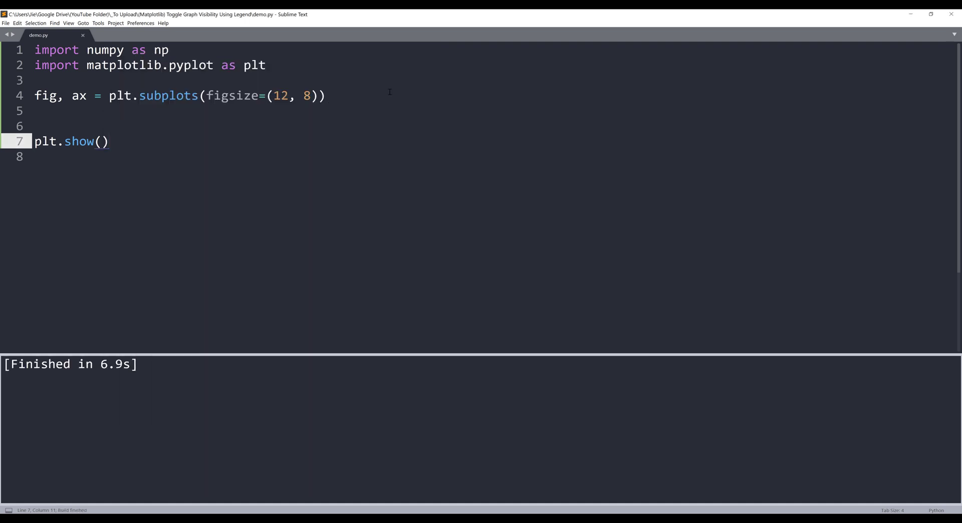
Write y = np.random.randint(0, 100, size=50) on line 6
type("y =")
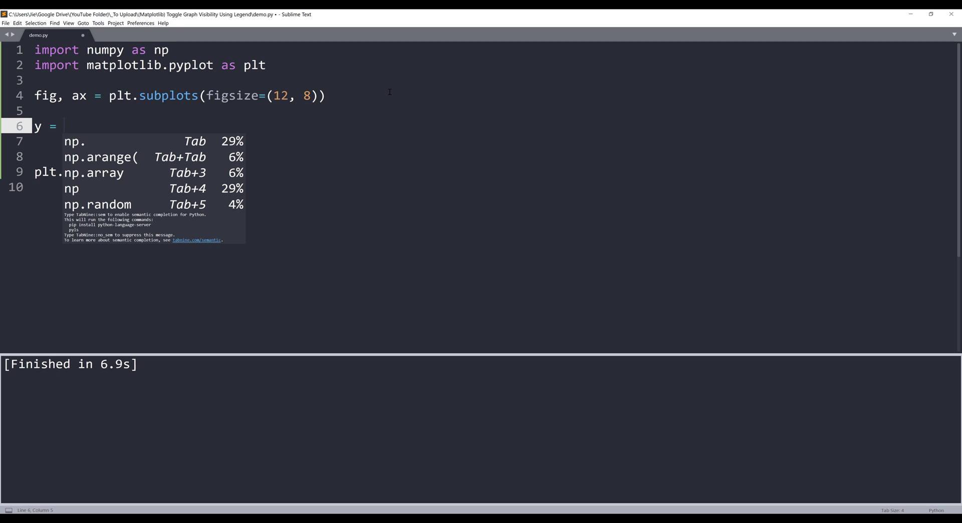
type("np.")
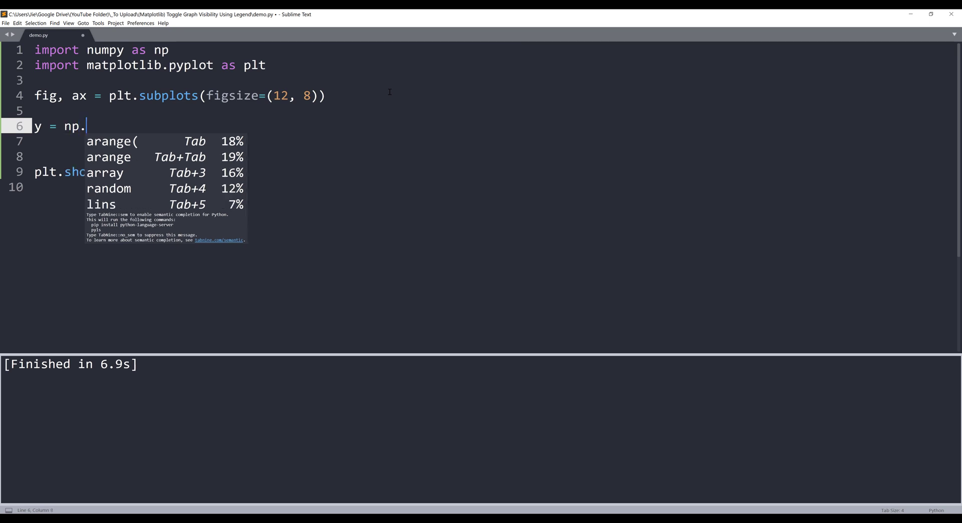
type("rand")
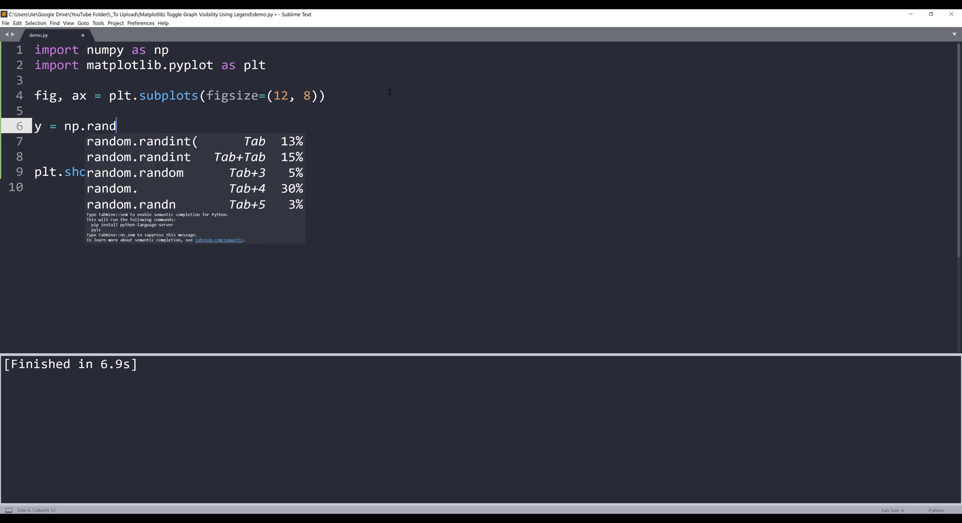
type("om.randint(")
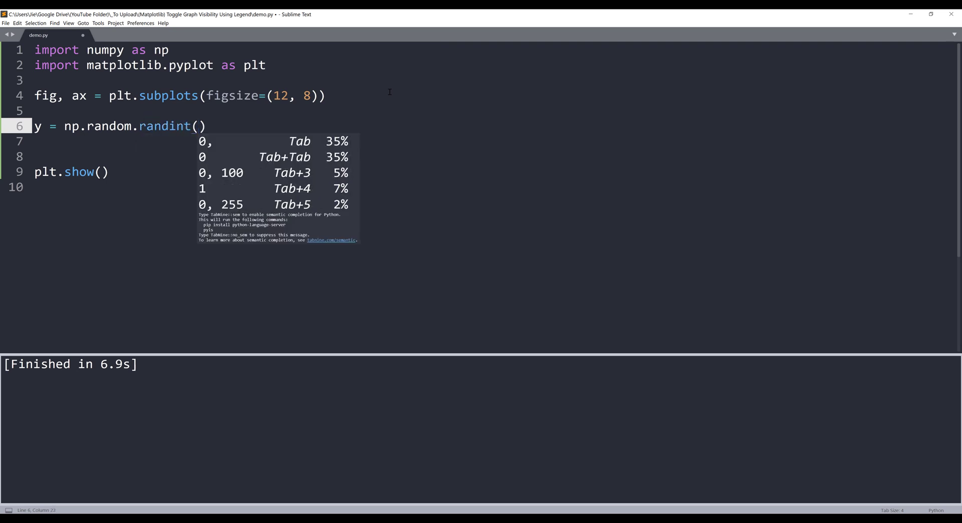
type("0,")
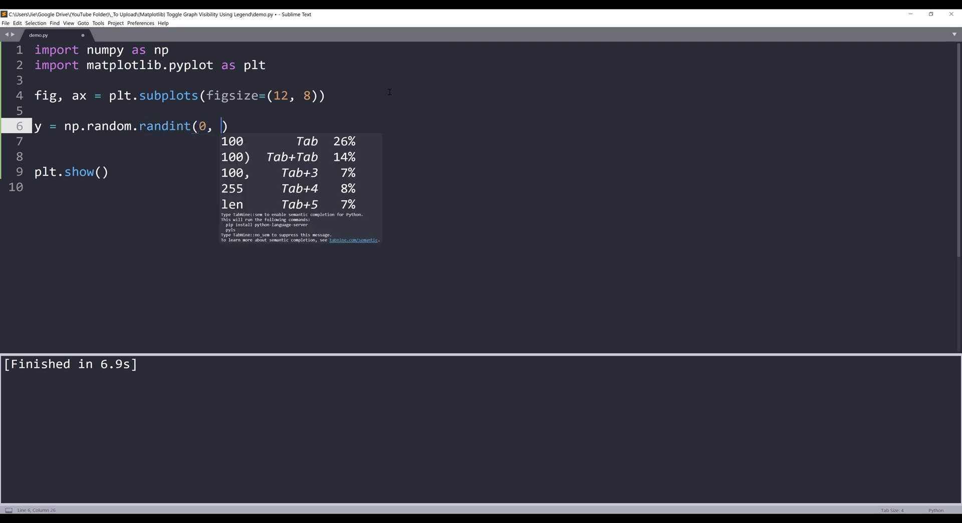
type("100, size=")
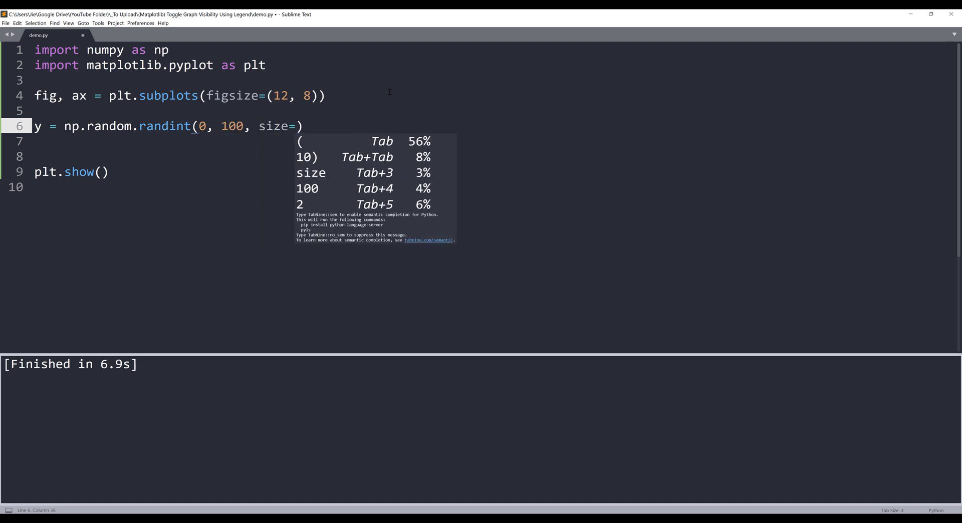
type("50")
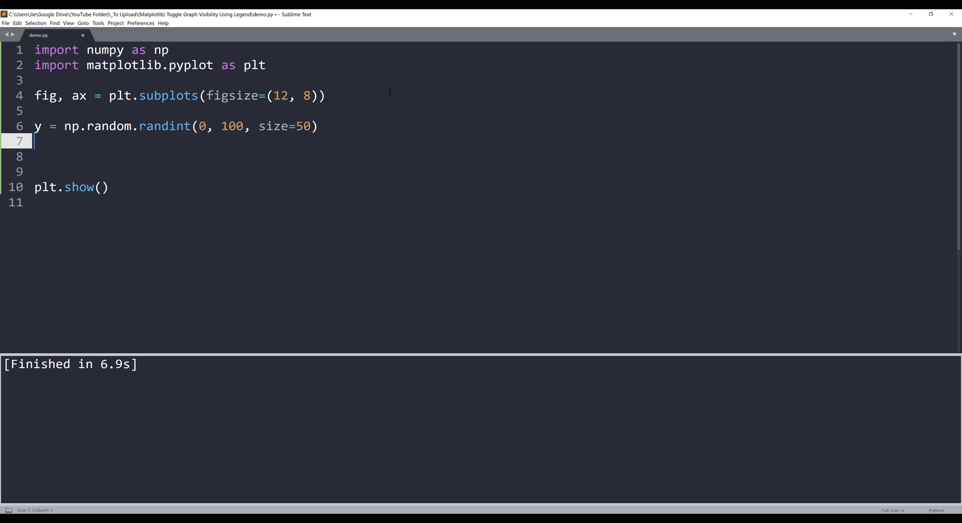
Begin defining x with np.random.choice on line 7
type("x")
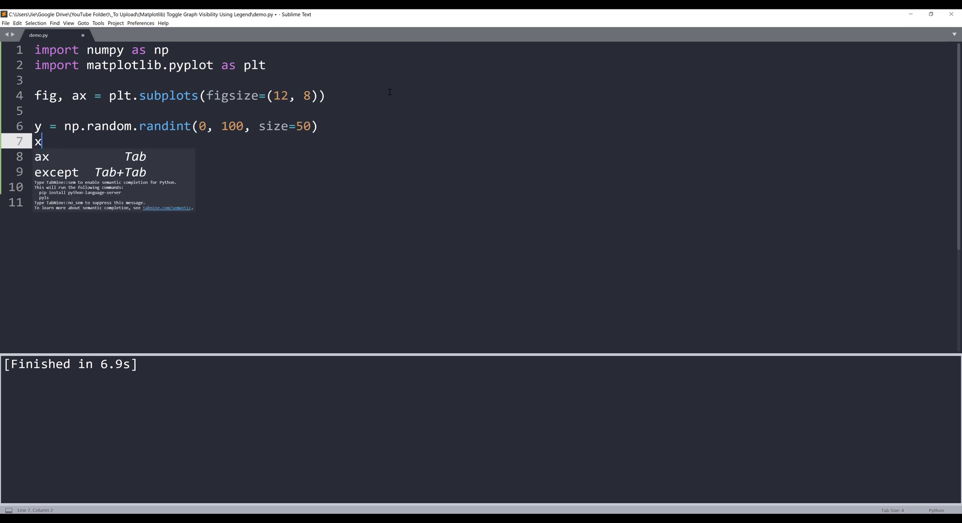
type("= n")
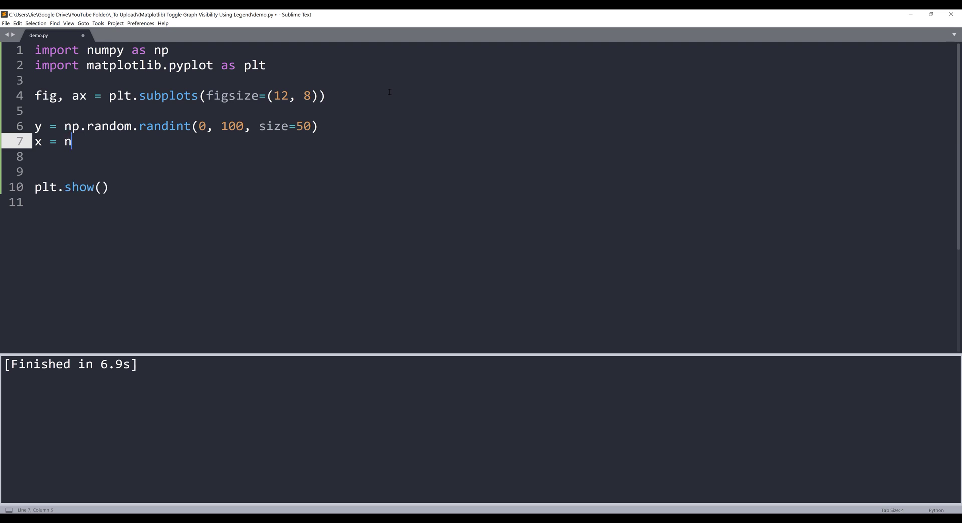
type("p")
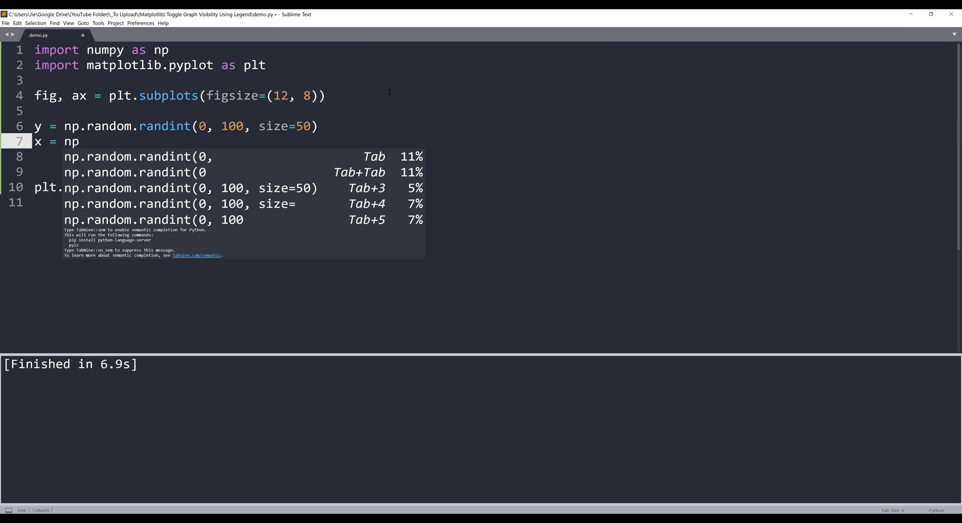
type(".random.")
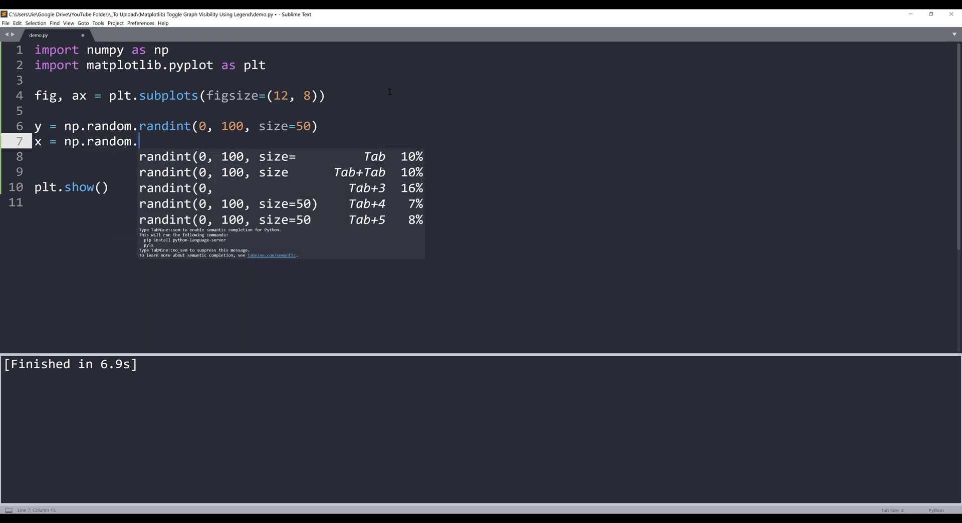
type("choice(")
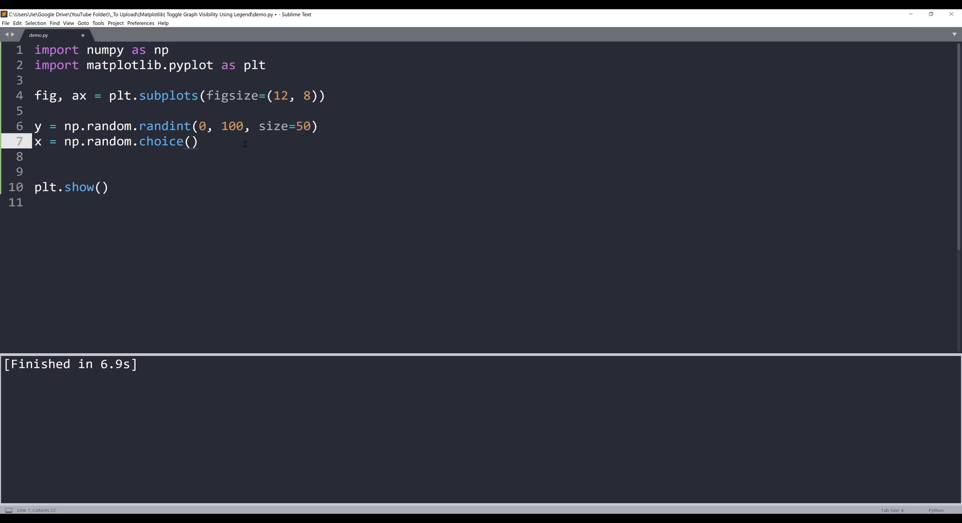
Pass np.arange(len(y)) and size=10, then start the 'line,' assignment below
type("np.")
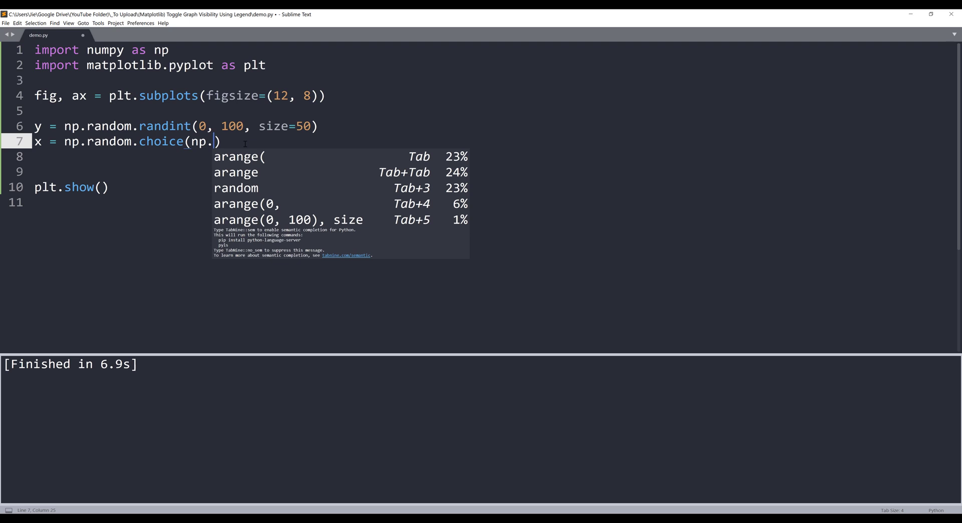
type("anrage")
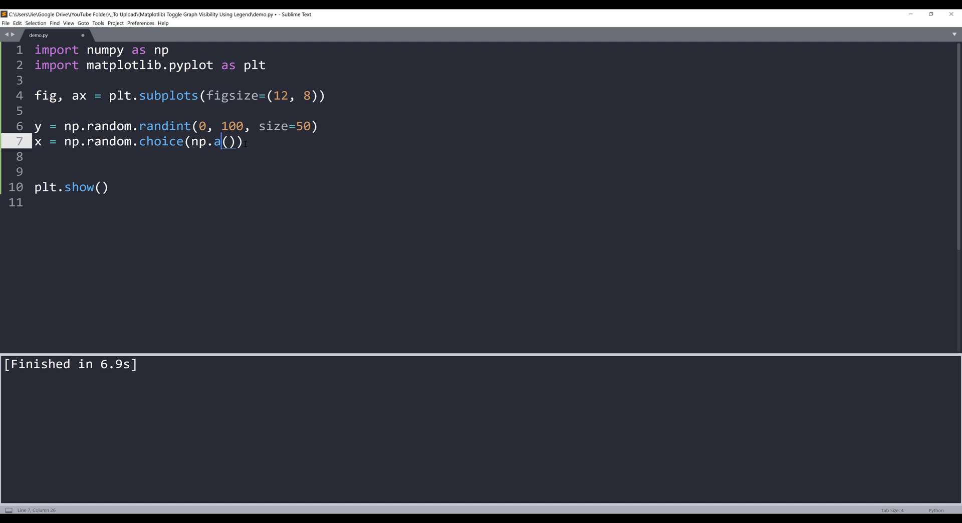
type("range")
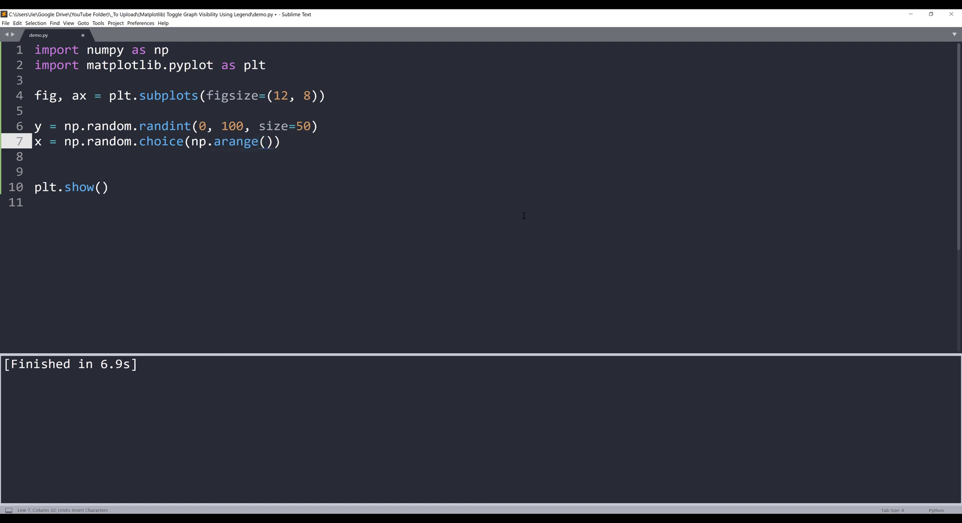
type("len(y")
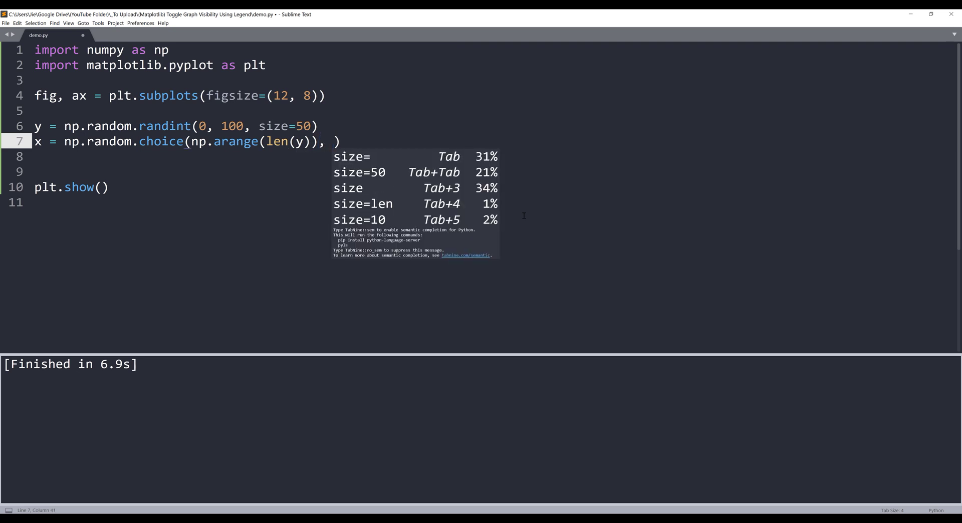
type("size")
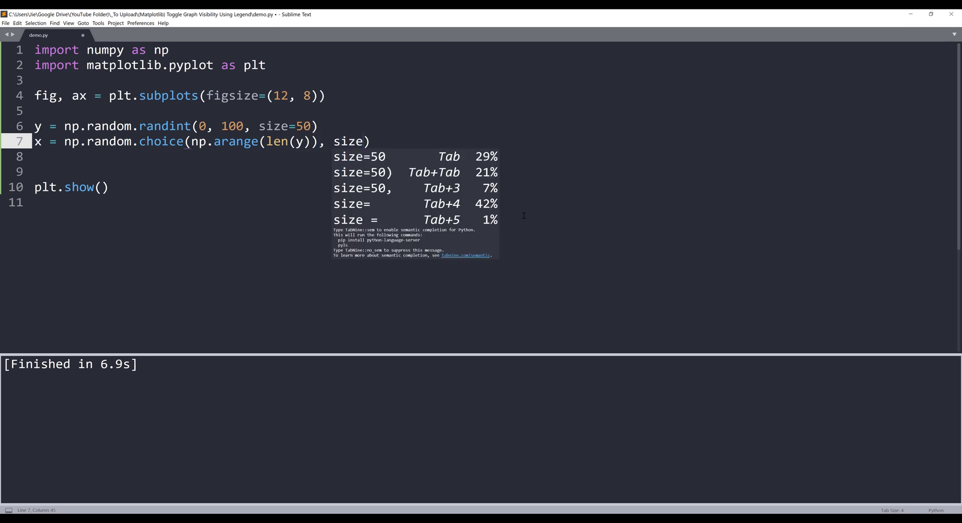
type("=")
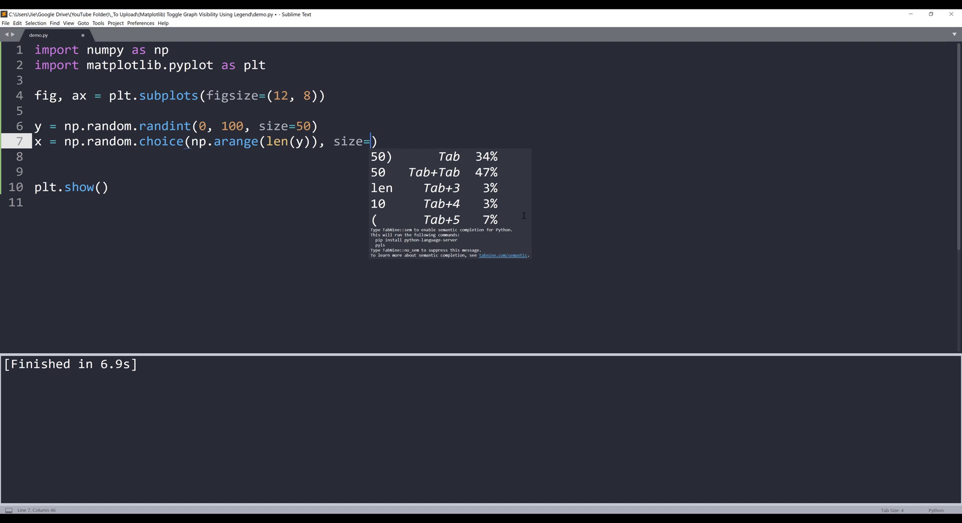
type("10")
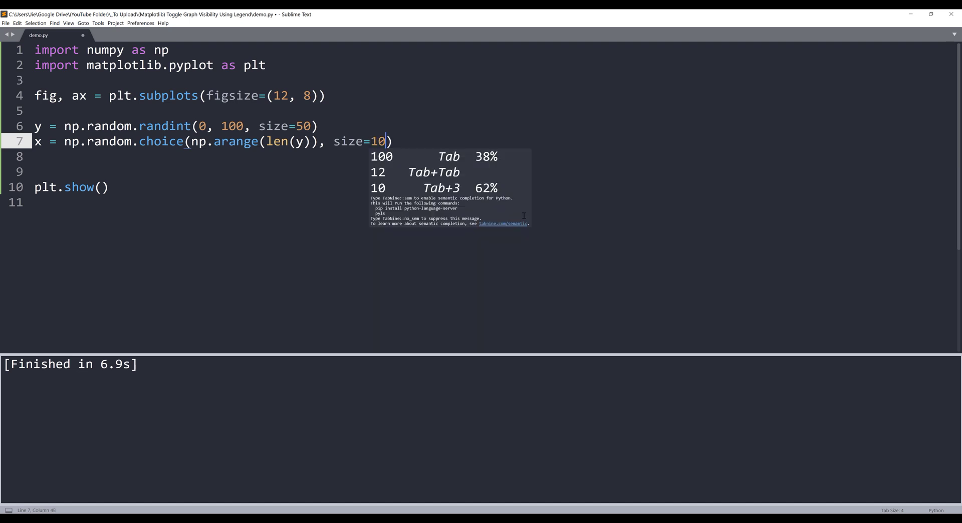
key("enter")
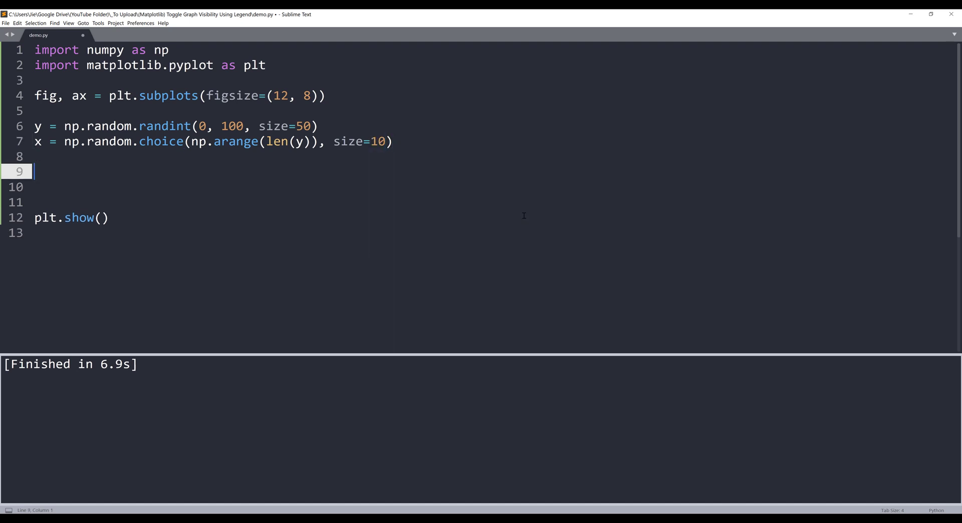
type("line,")
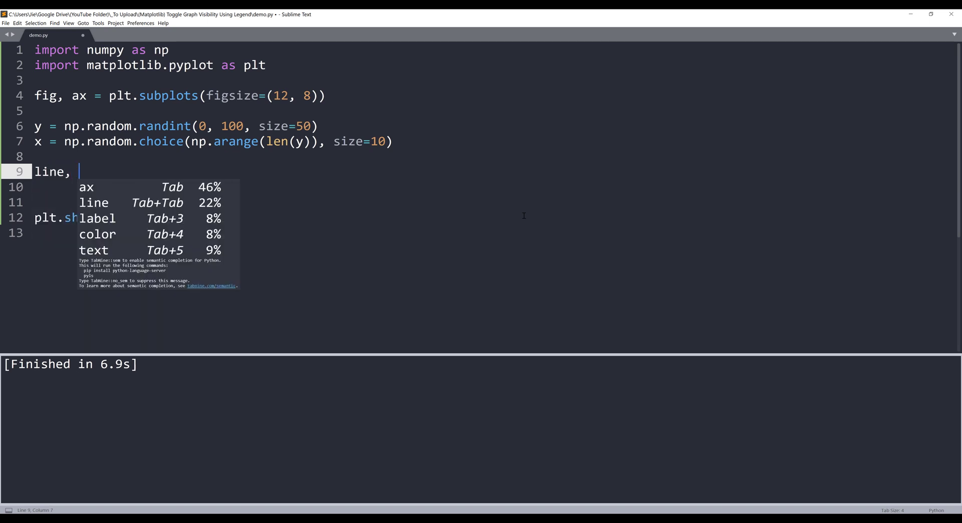
Complete line 9 as line, = ax.plot(y, '-', label='line')
type("= a")
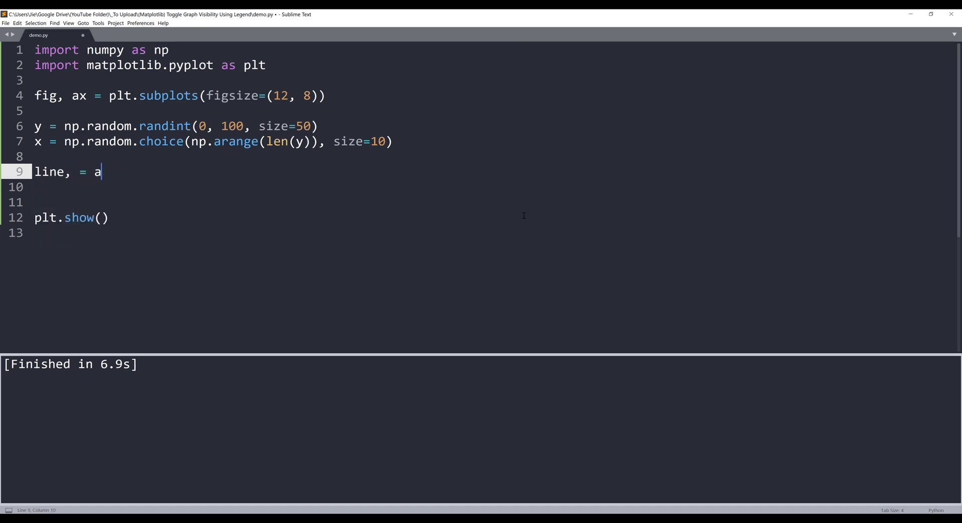
type("x")
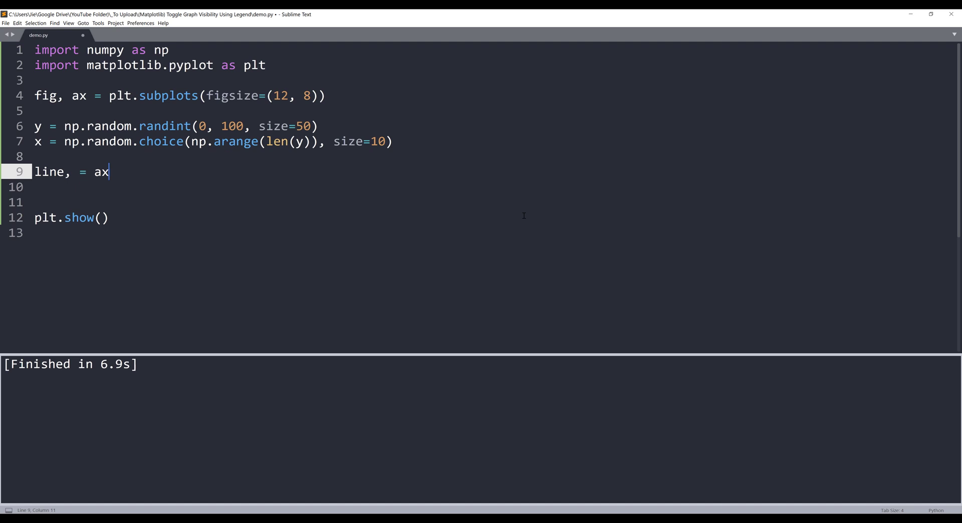
type(".plot()")
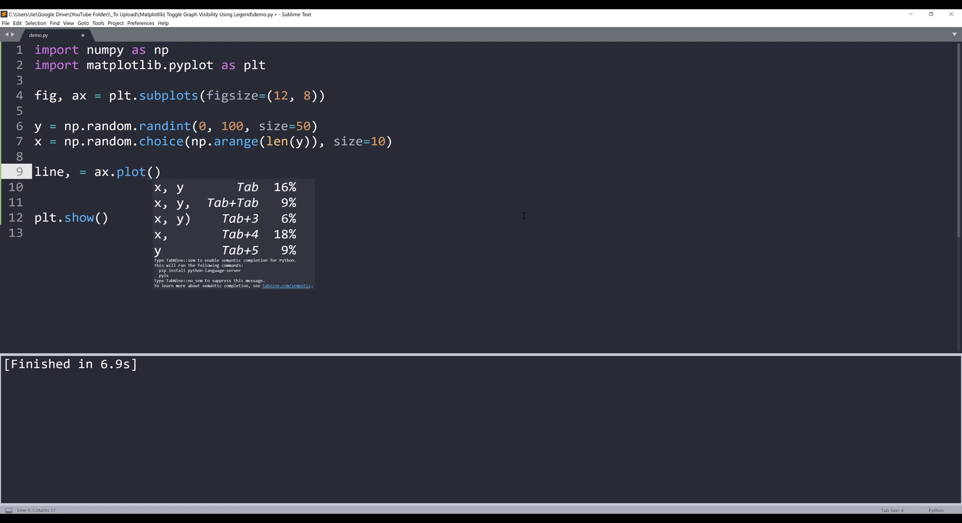
type("y")
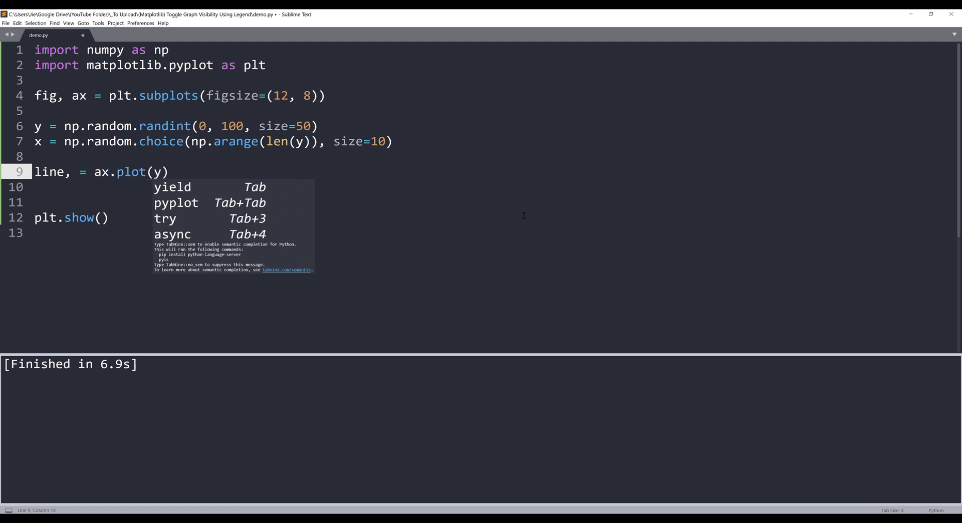
type(", '-',")
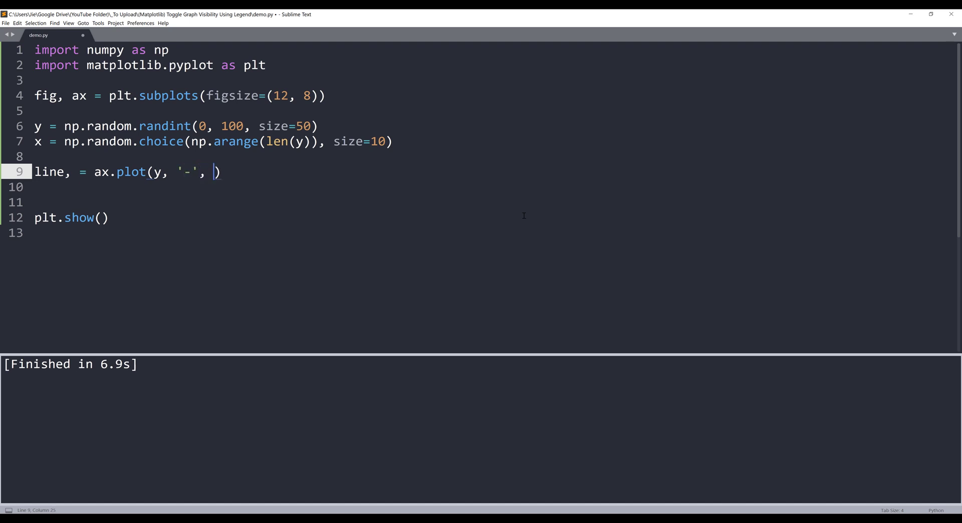
type("l")
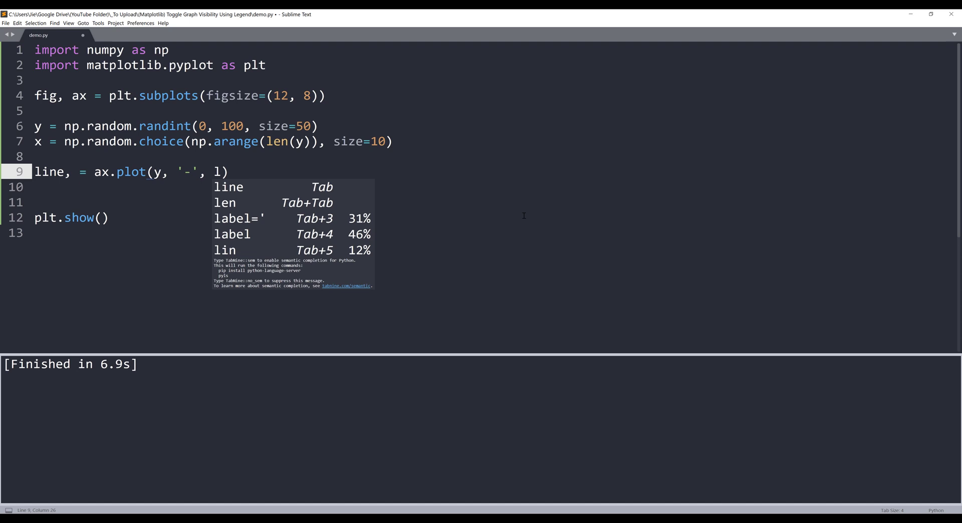
type("abel='line'")
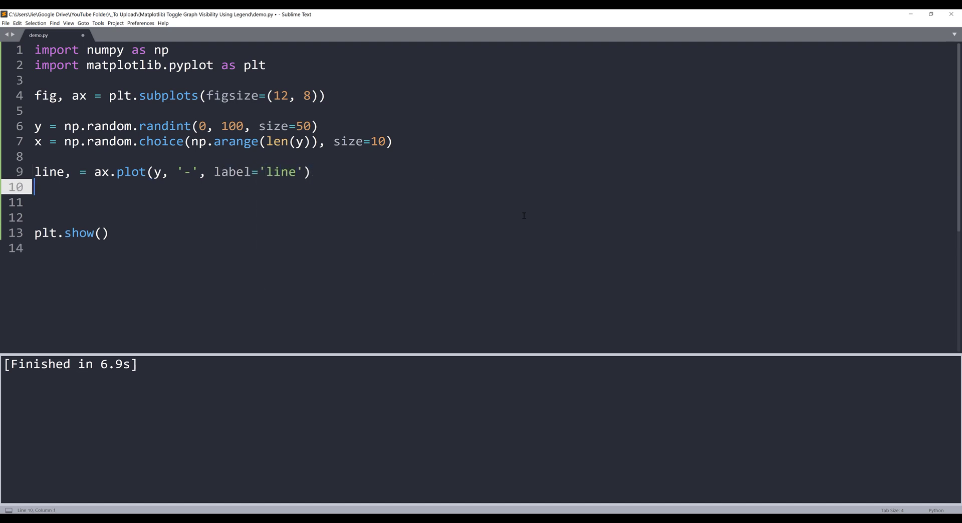
Begin line 10 with dot, = ax.plot(x, y[x]
type("dot,")
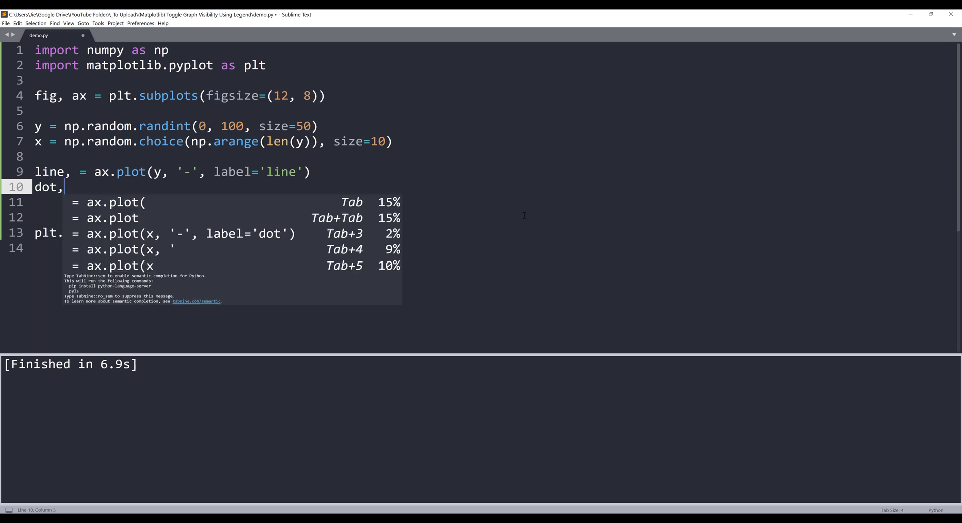
type("s")
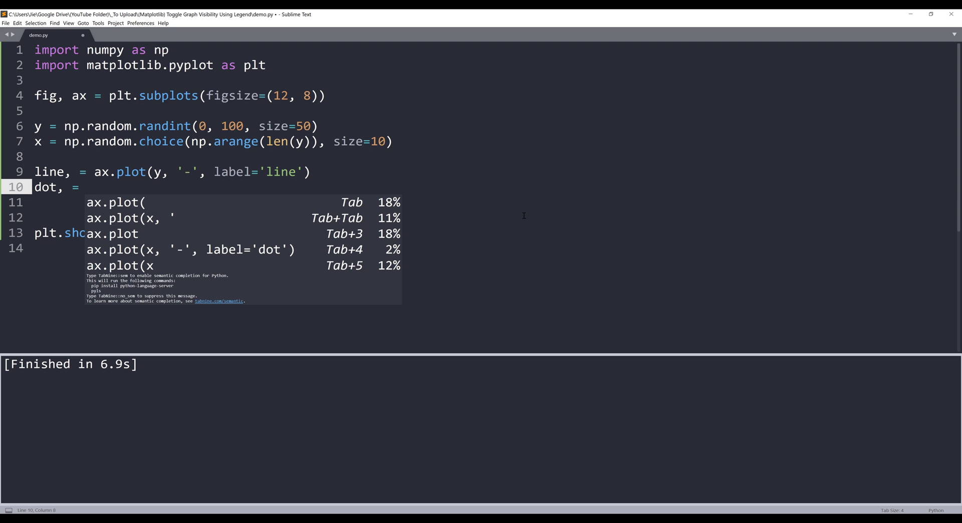
type("ax.plot(")
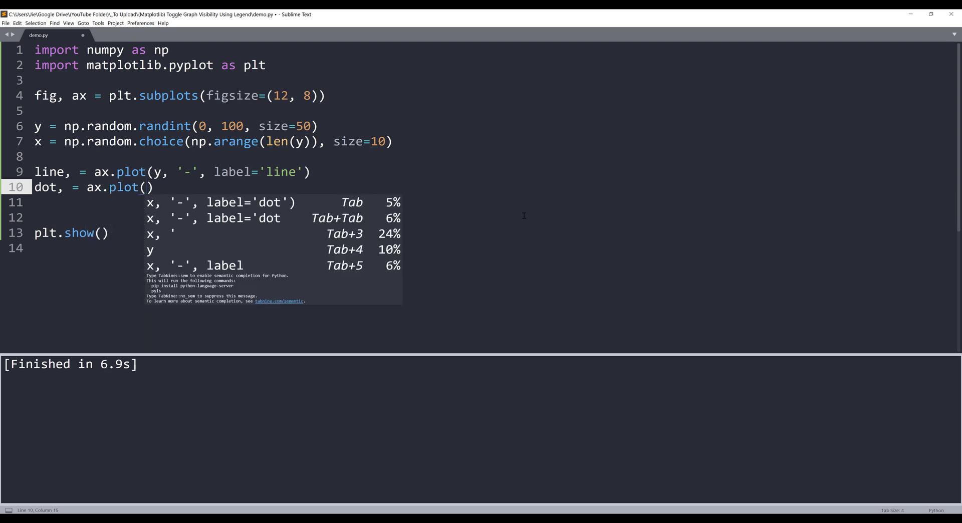
type("x")
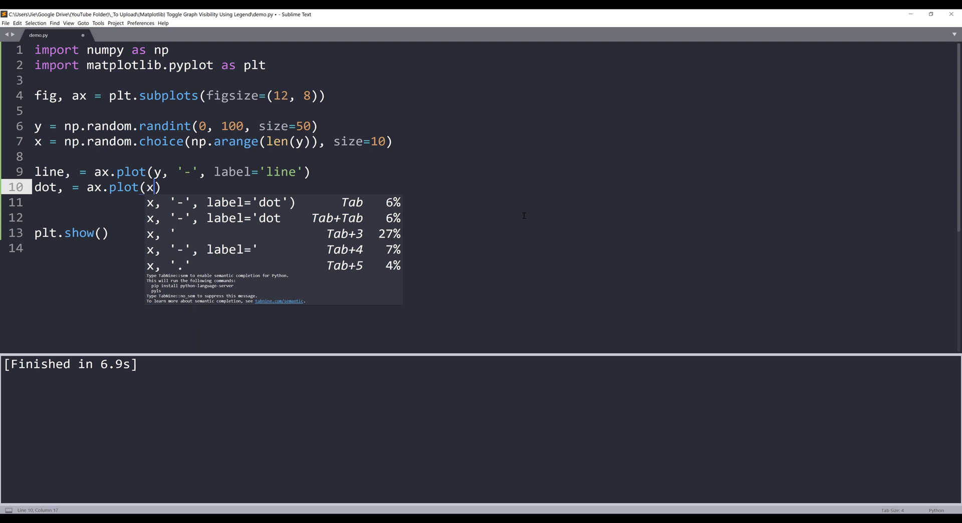
type(",")
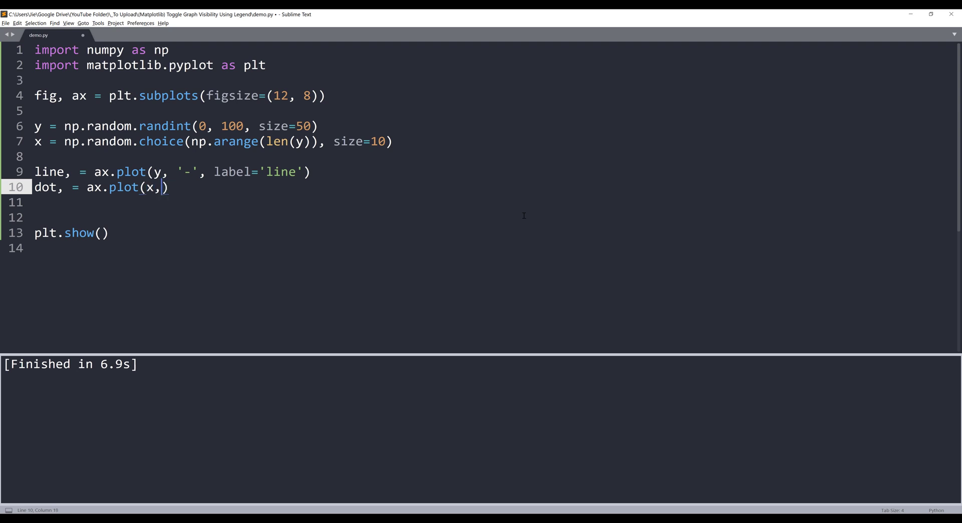
type("y[x],")
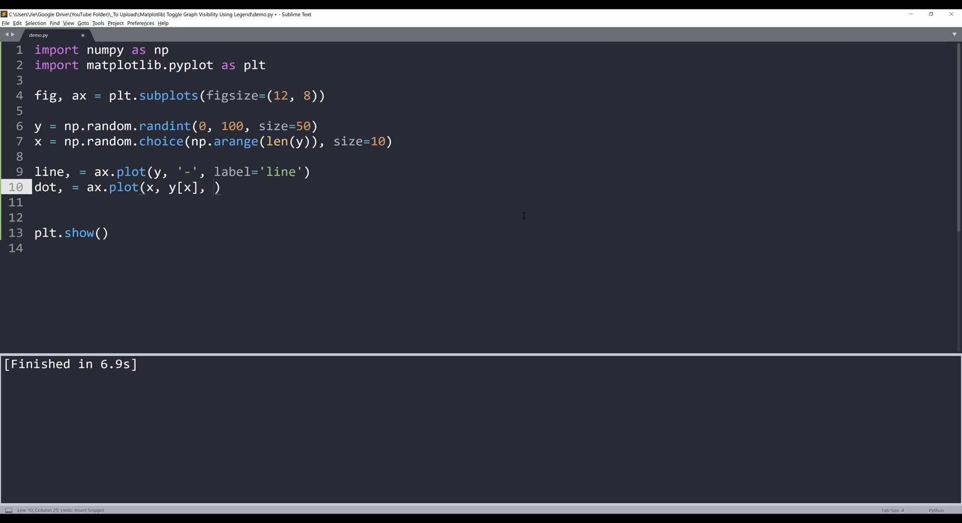
Add the 'o' marker and label='dot', then run the script with Ctrl+B
type("'o'")
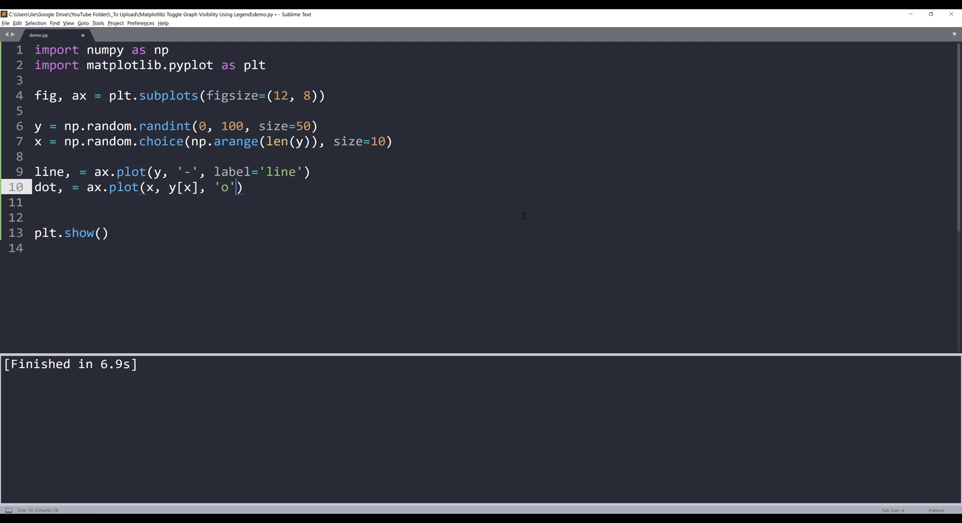
type(", label=")
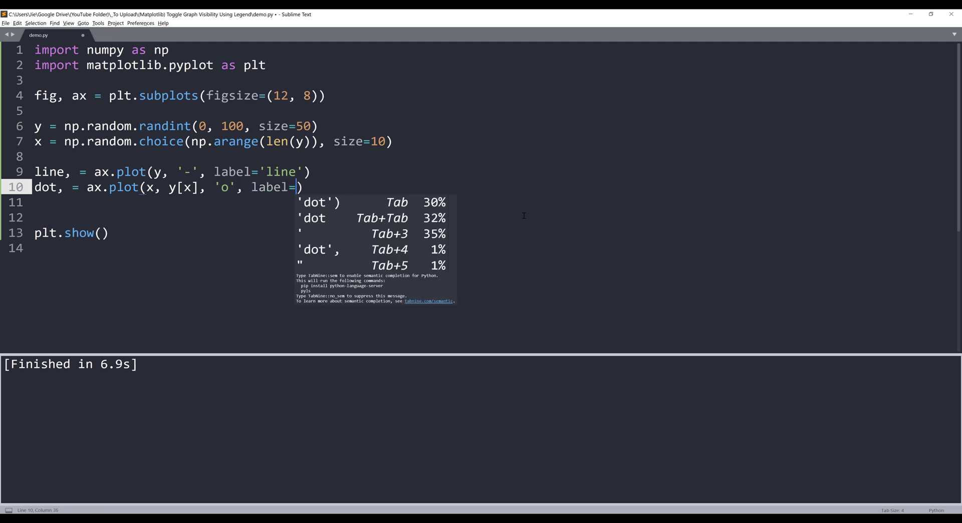
type("'dot")
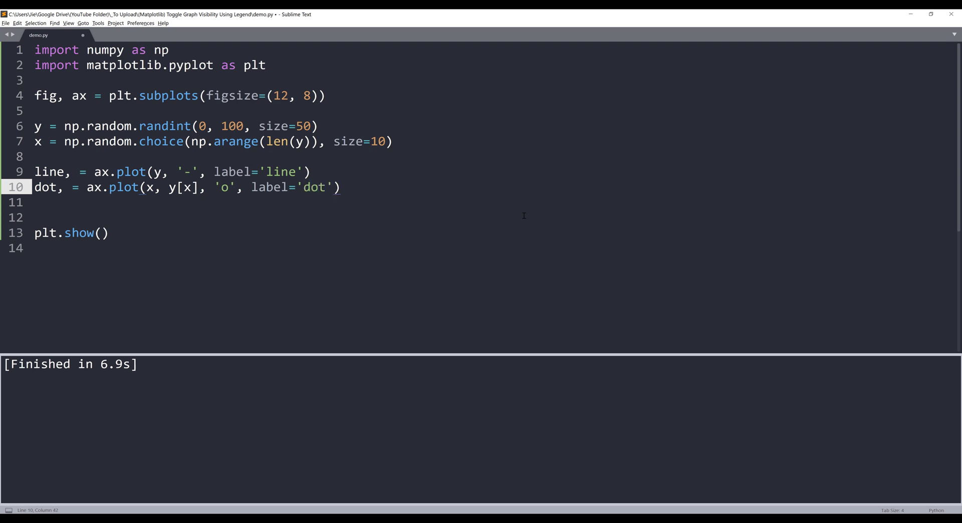
key("ctrl+b")
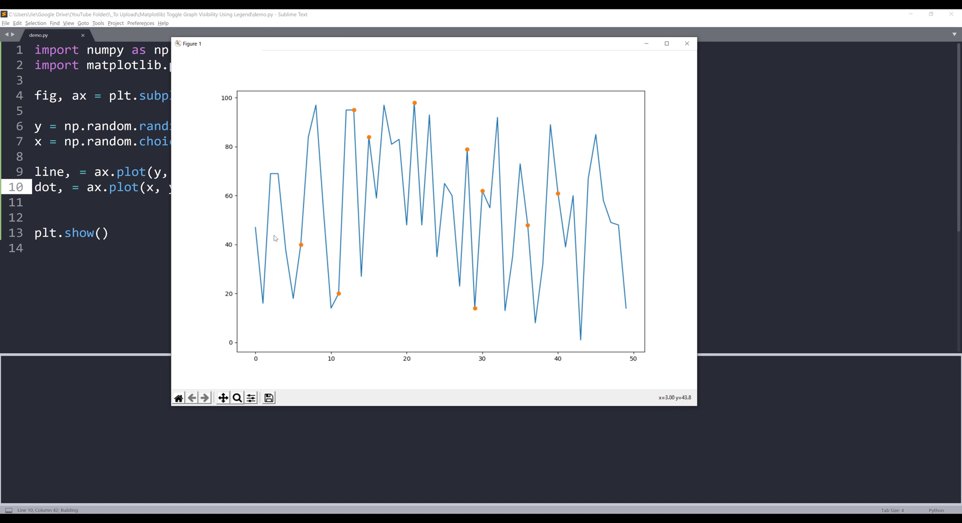
mouse_move(297, 241)
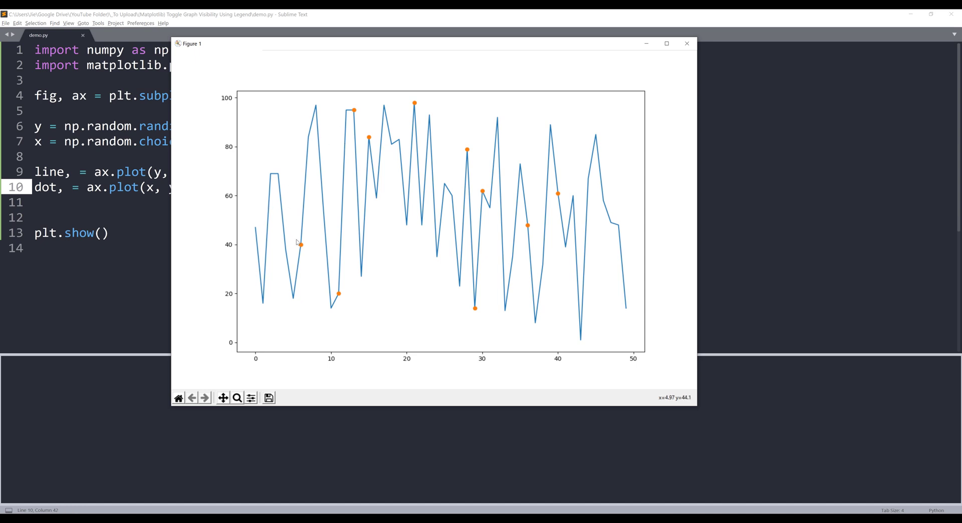
mouse_move(321, 202)
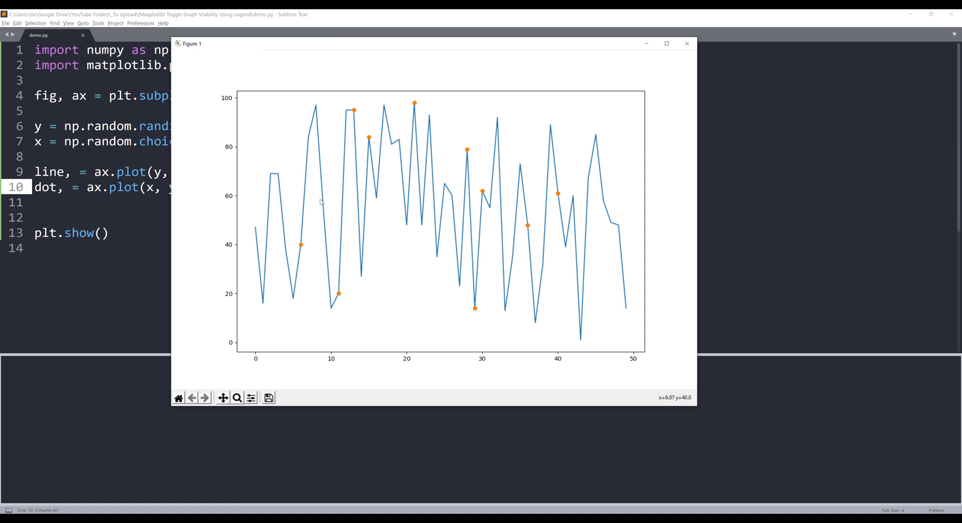
mouse_move(427, 171)
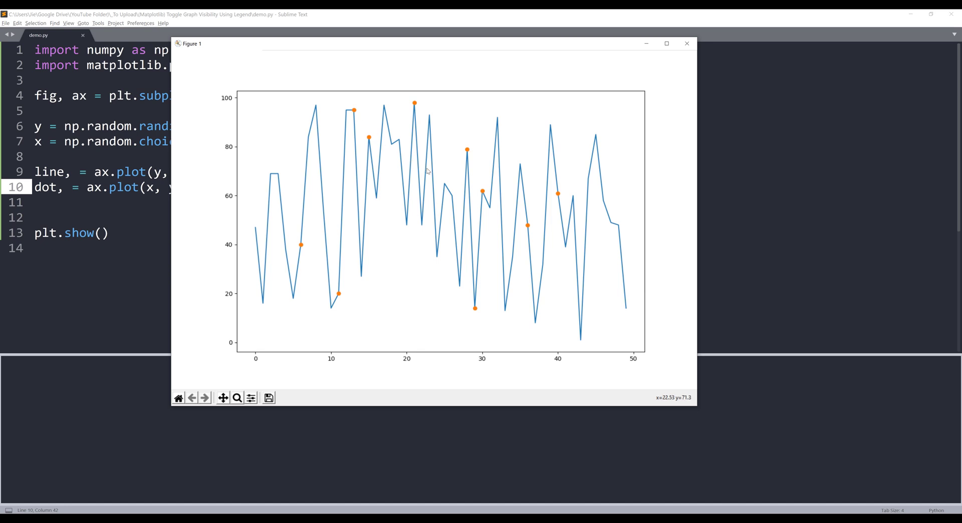
mouse_move(507, 197)
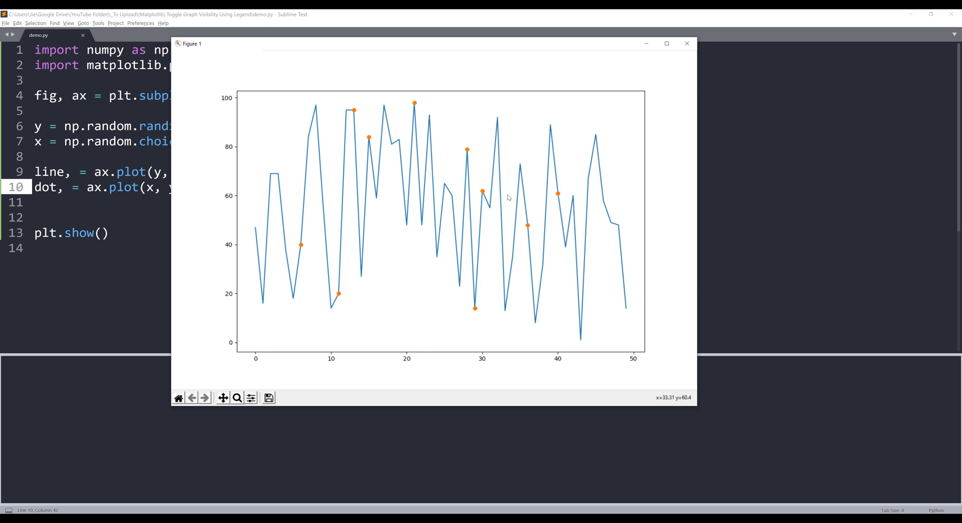
mouse_move(687, 44)
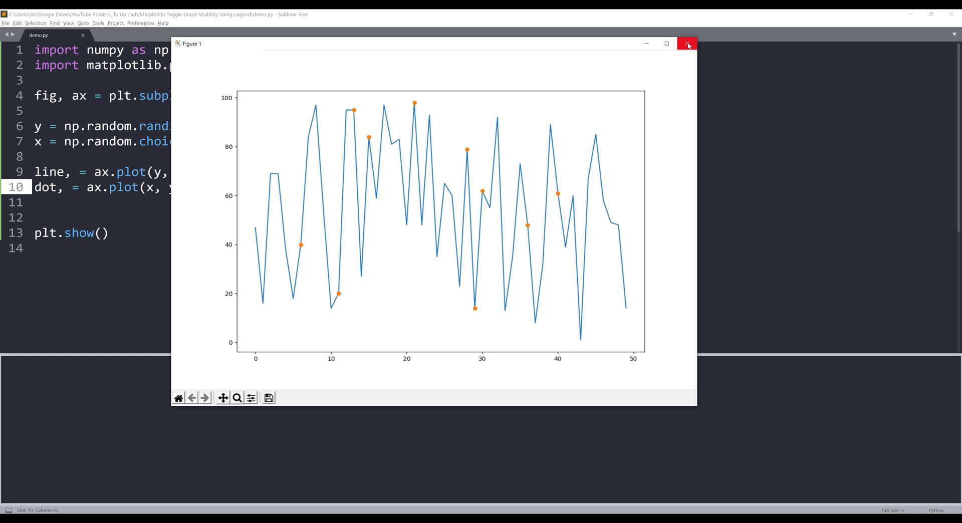
left_click(687, 44)
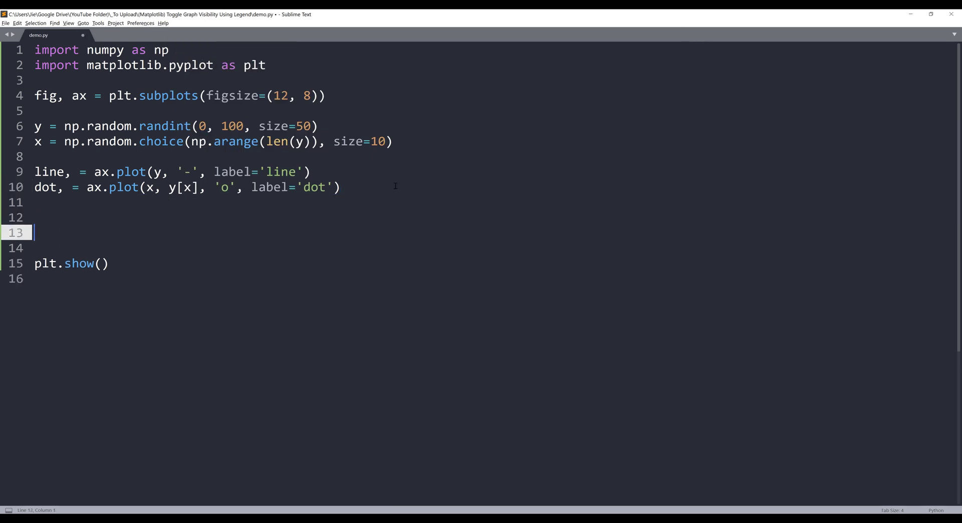
Create a plt.legend positioned at loc='upper right'
key("ctrl+z")
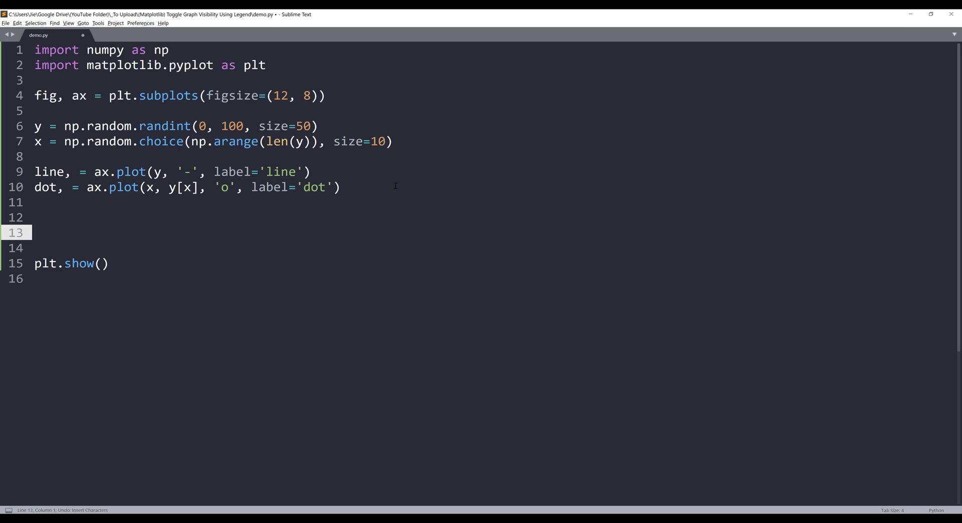
type("plt.legned(")
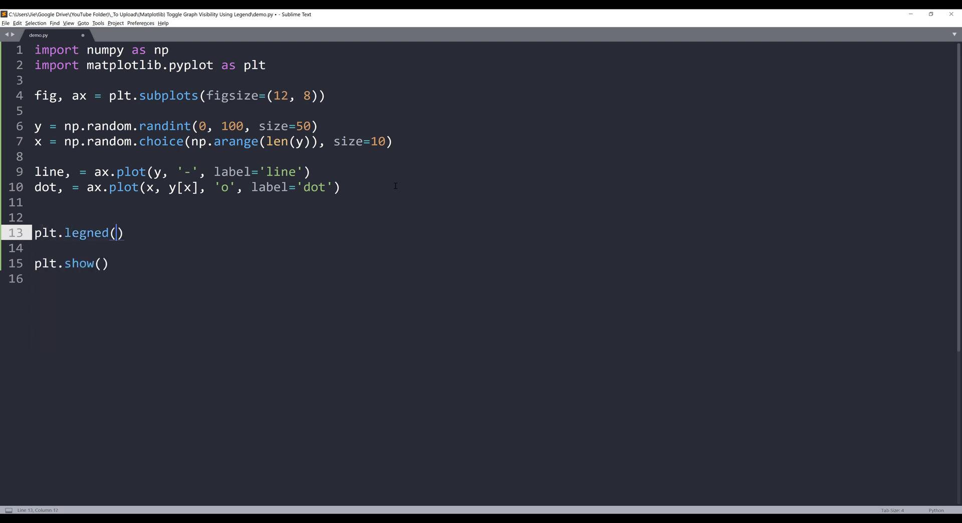
type("loc")
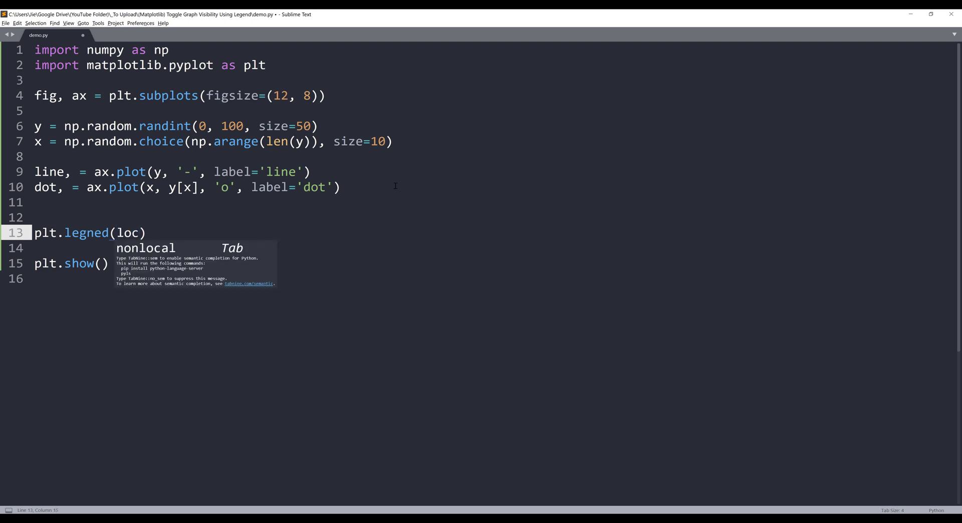
type("='upper right'")
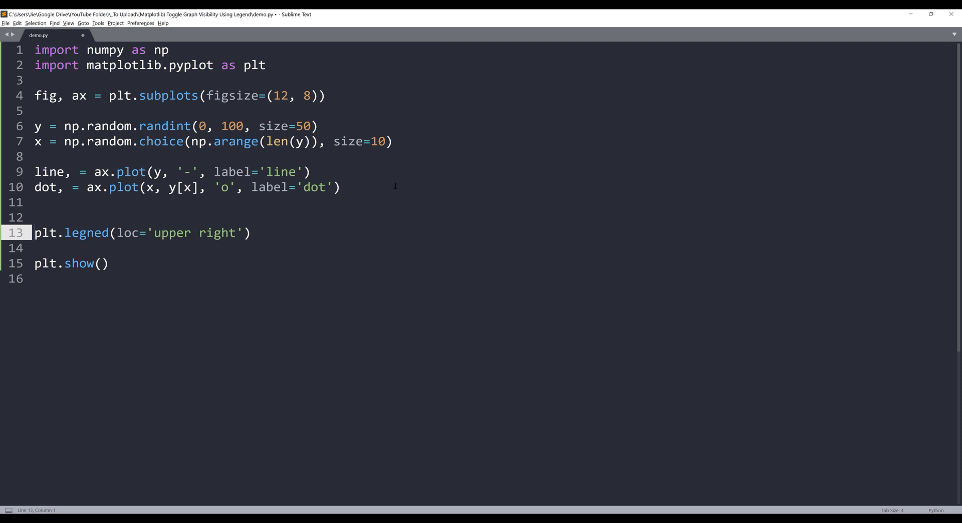
Store the legend in a variable named legend, fixing the 'legned' typo
type("leged =")
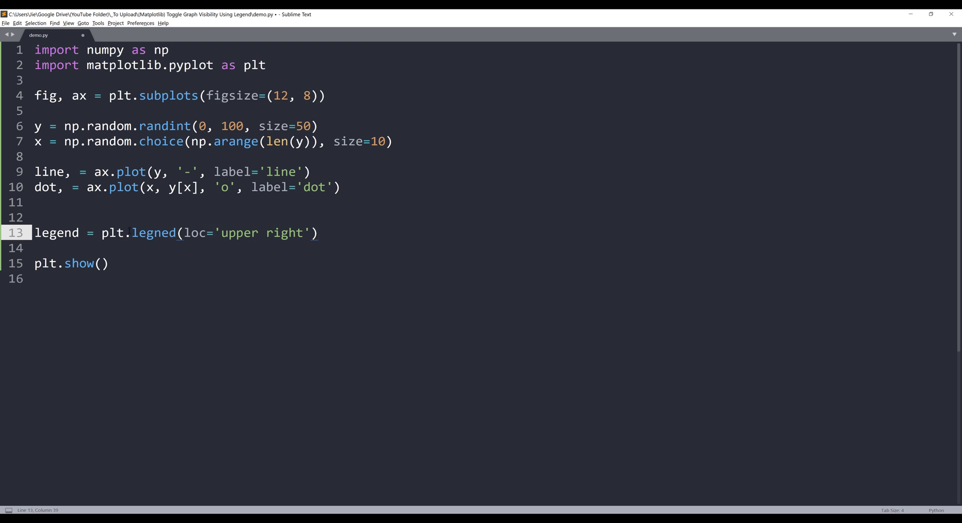
double_click(49, 171)
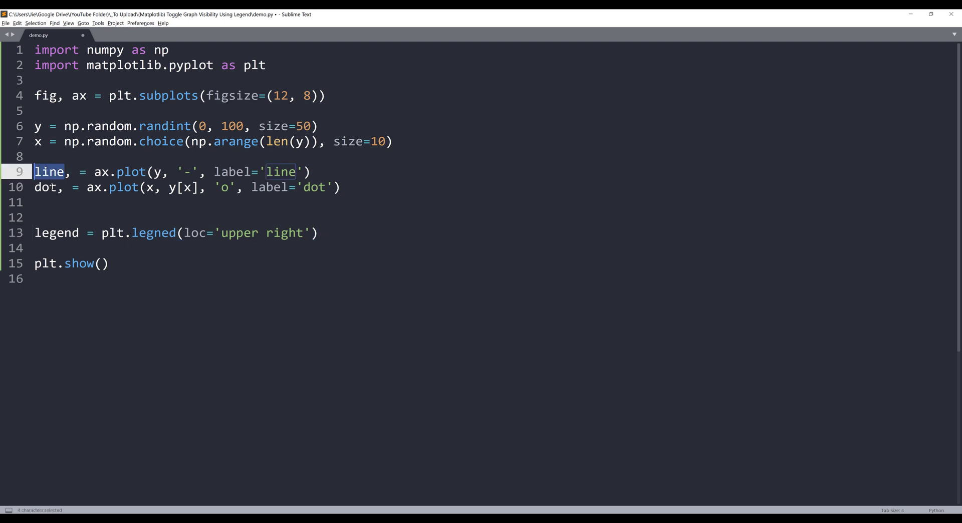
double_click(45, 187)
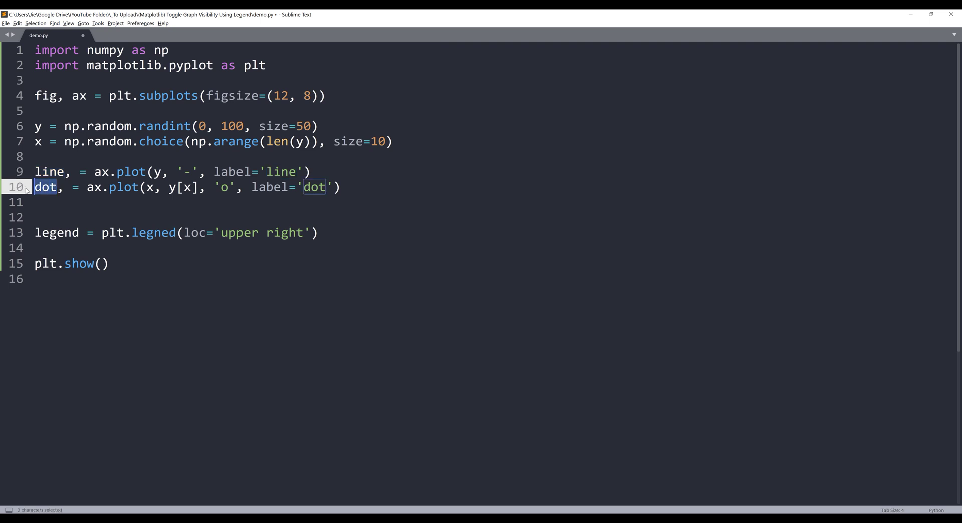
double_click(154, 232)
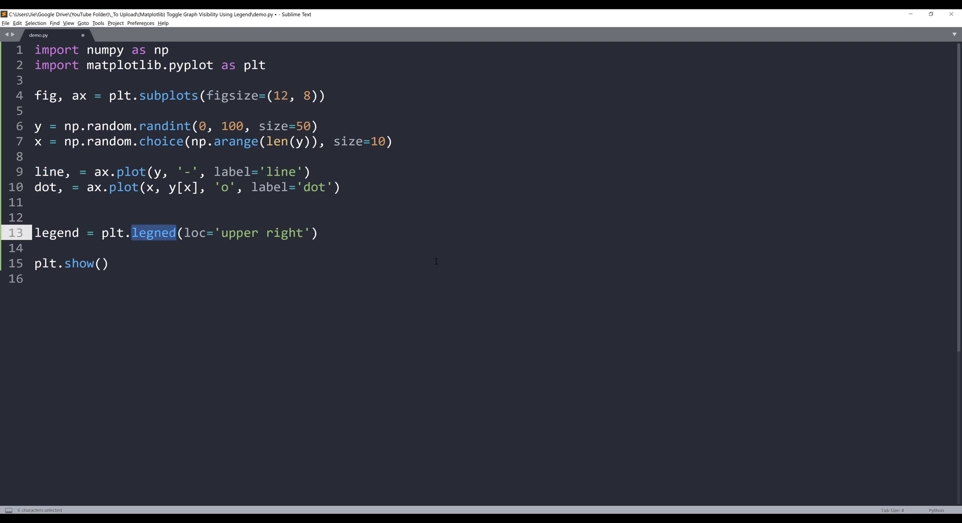
type("legend")
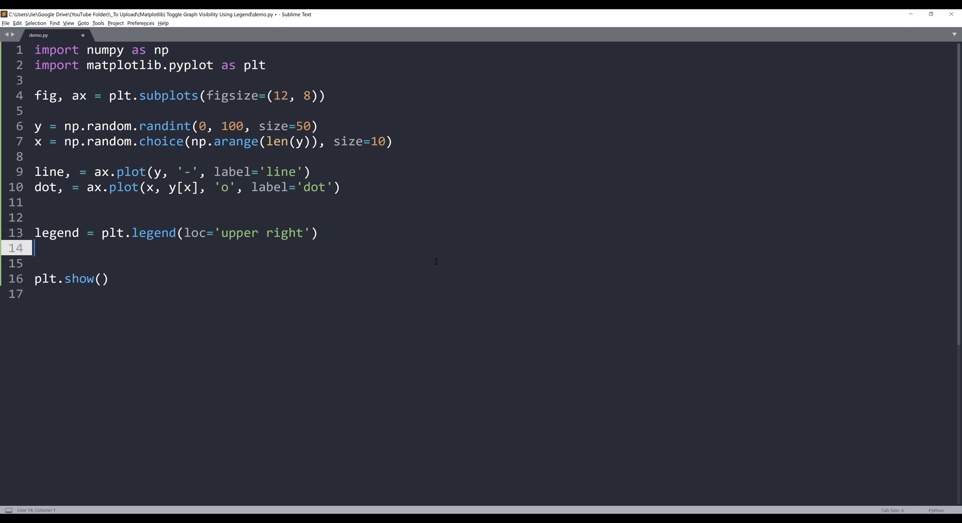
Unpack line_legend, dot_legend = legend.get_lines()
type("line")
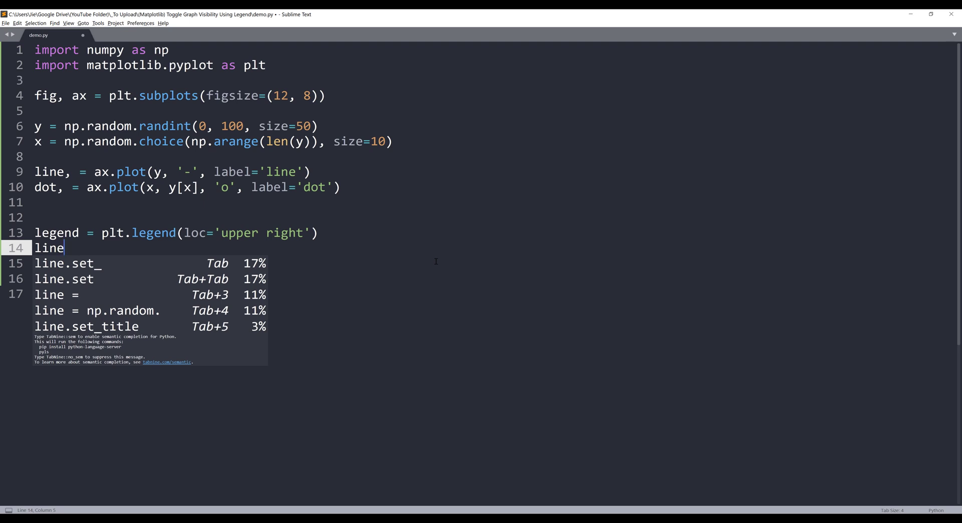
type("_")
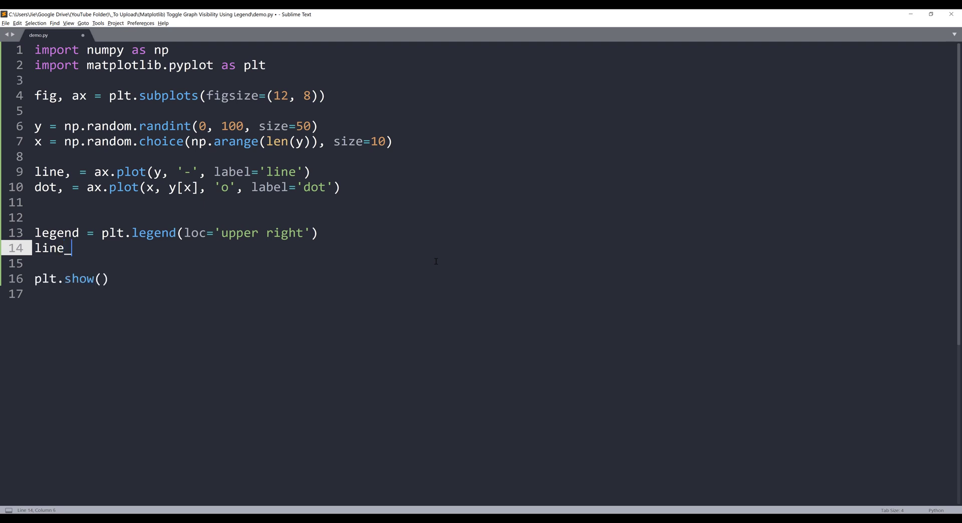
type("_legend, do")
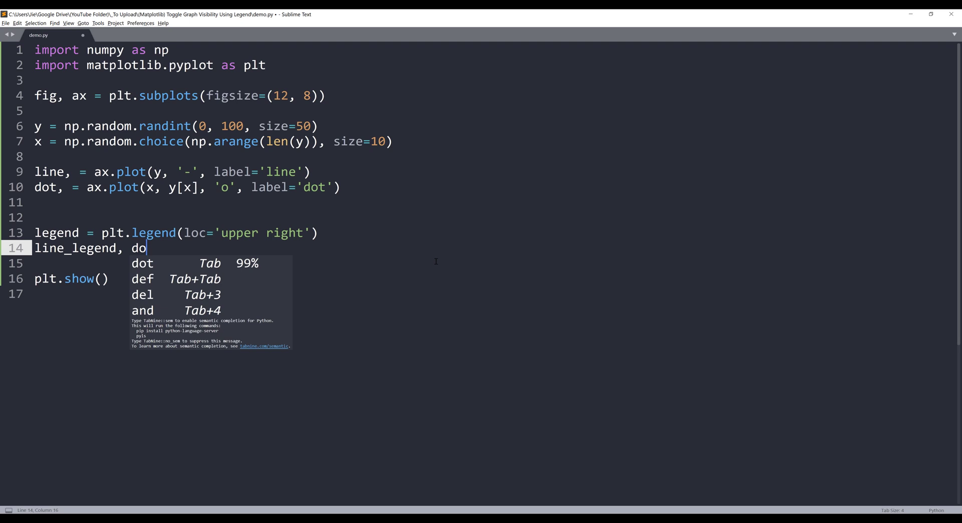
type("t_legend =")
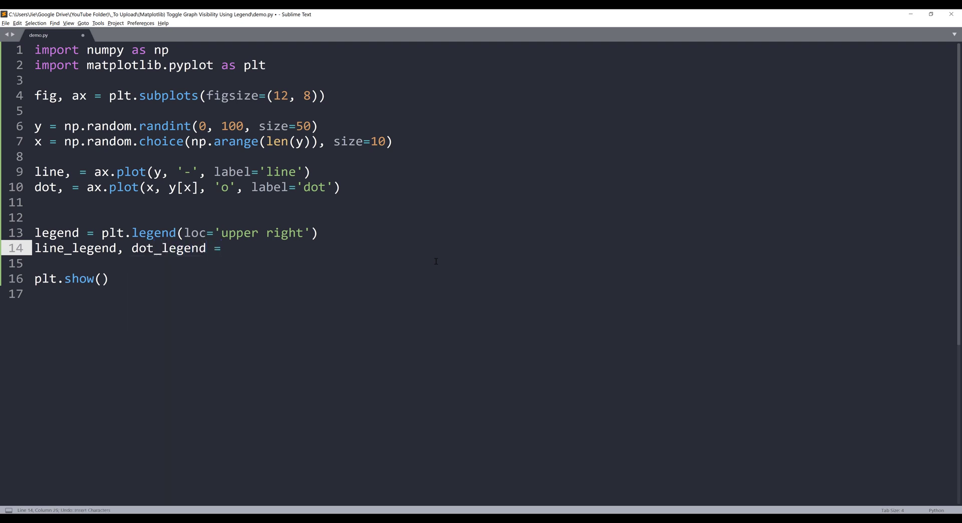
type("legend")
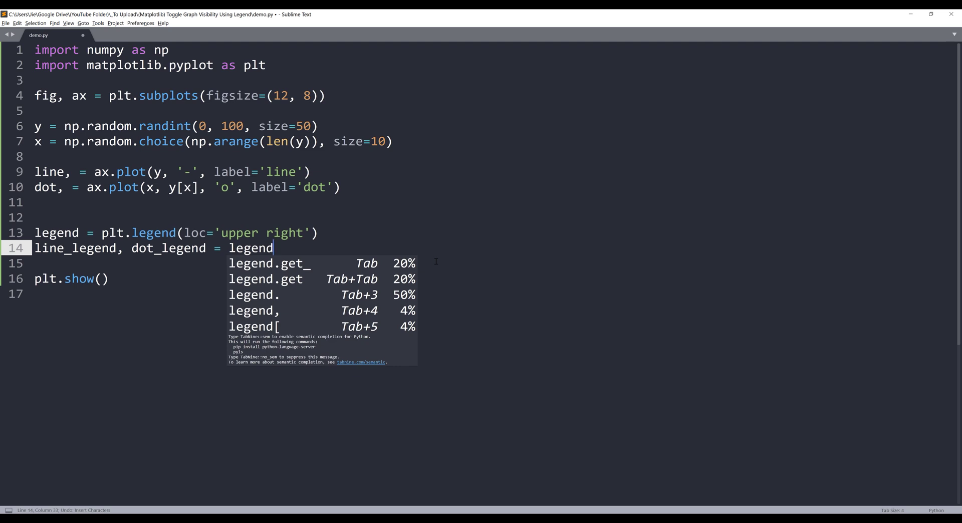
type(".get_lines(")
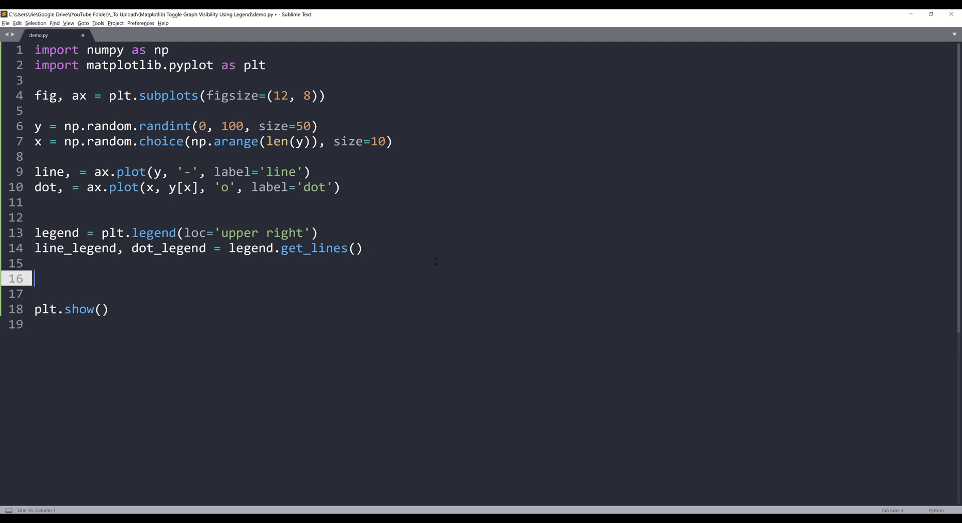
Make line_legend pickable with set_picker(True) and set_pickradius(10)
type("line_")
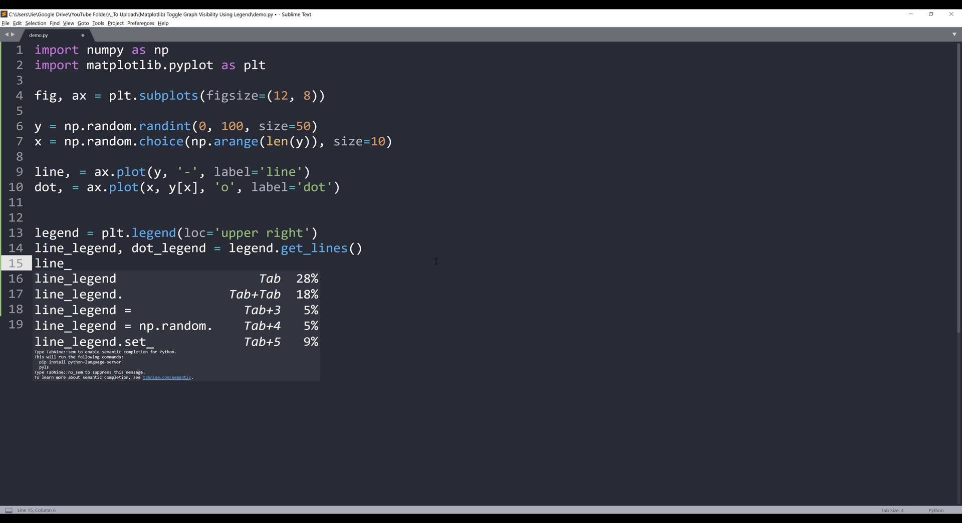
type("l")
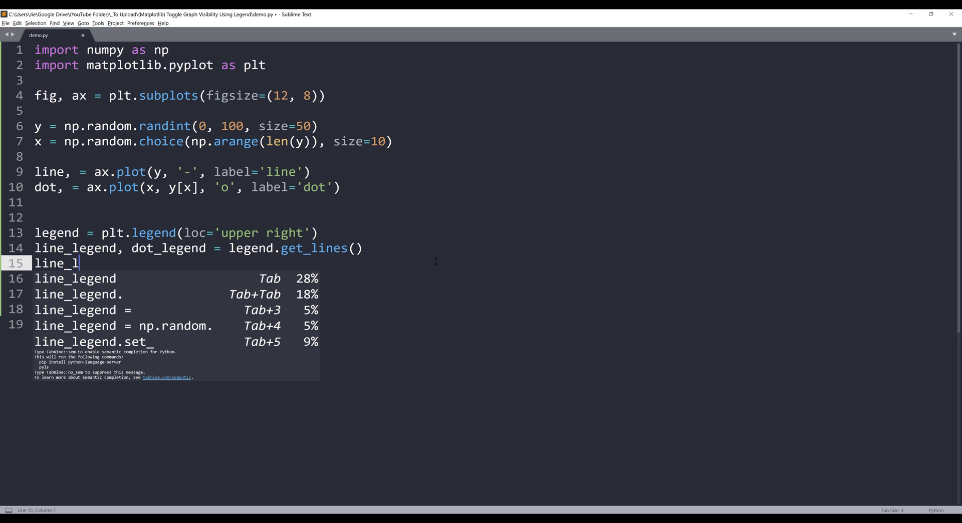
type("egend.set_picker(True")
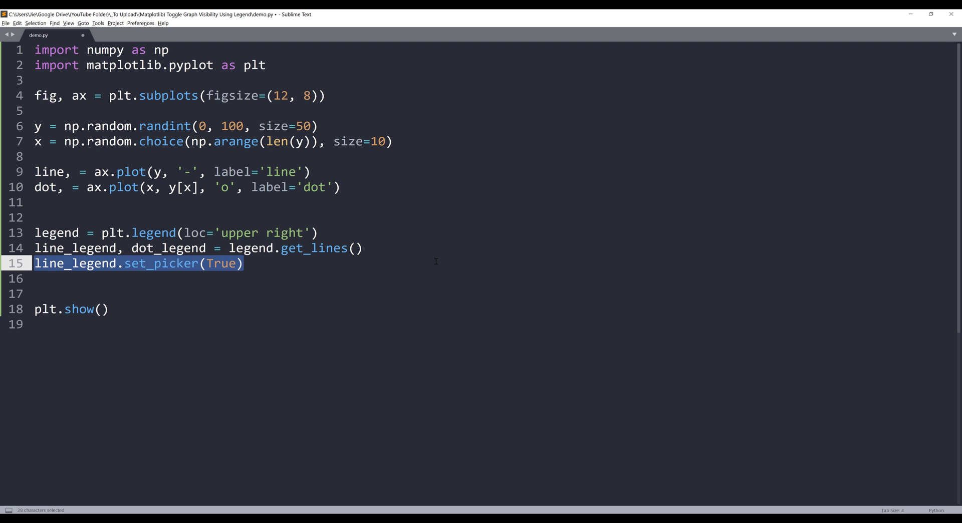
type("line_legend.se")
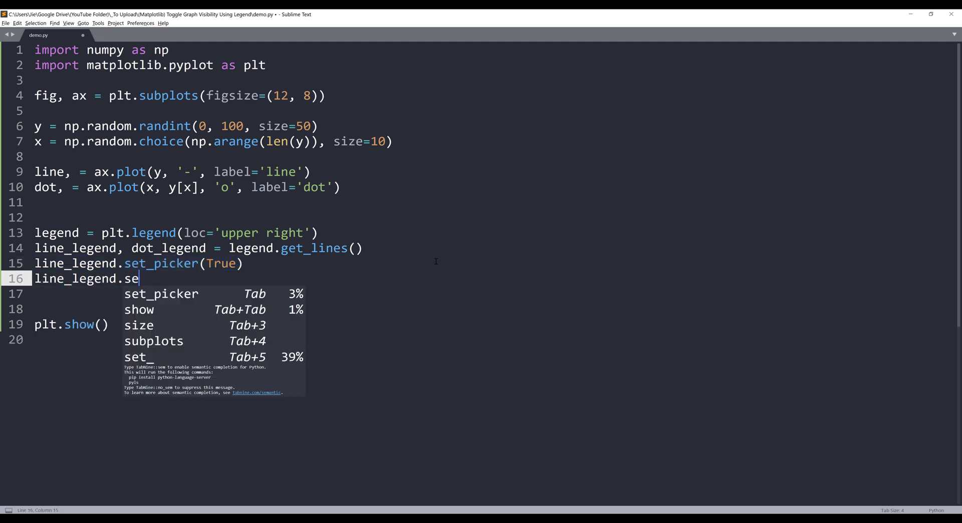
type("t_pickra")
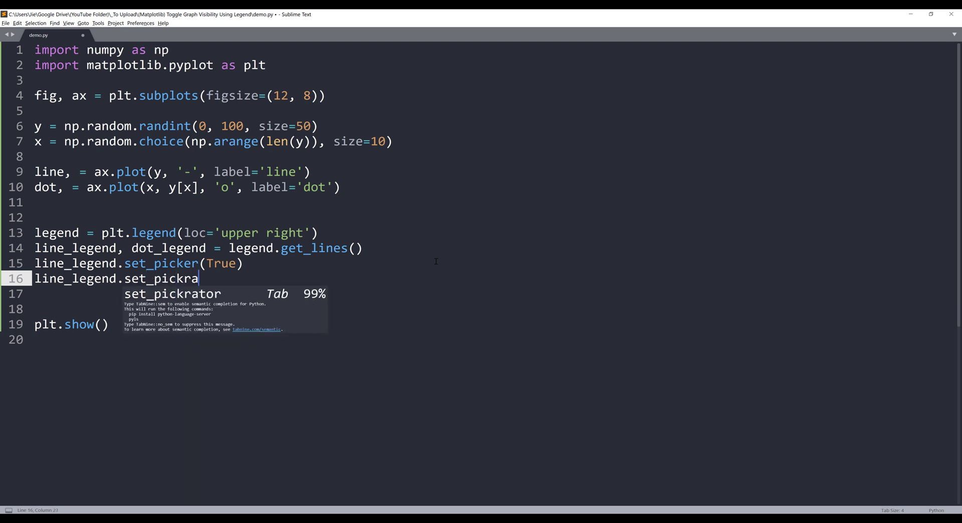
type("dius(")
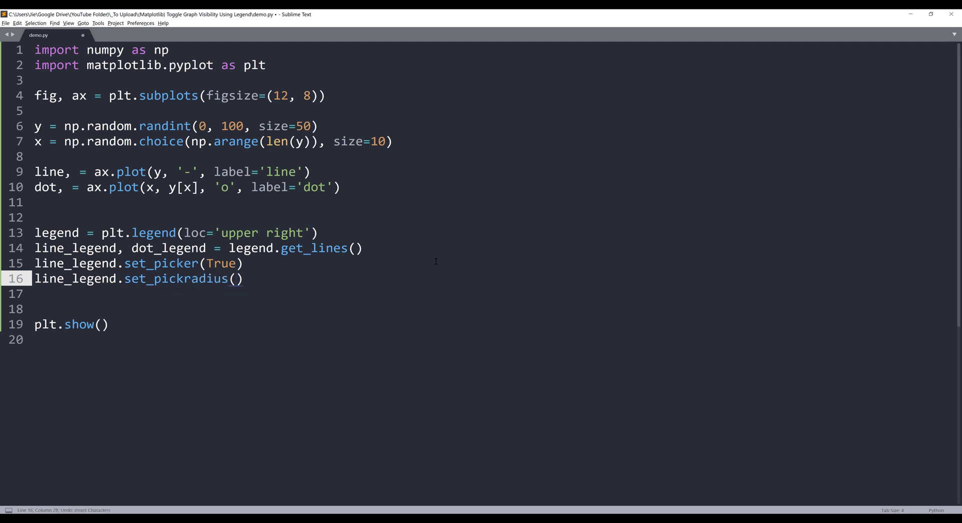
type("10")
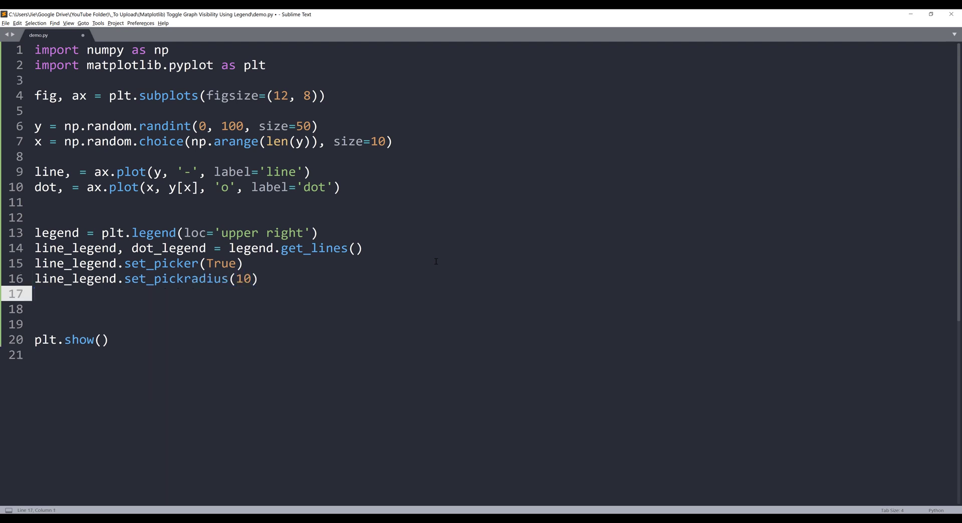
Give dot_legend the same picker setting and pick radius of 10
type("dot_")
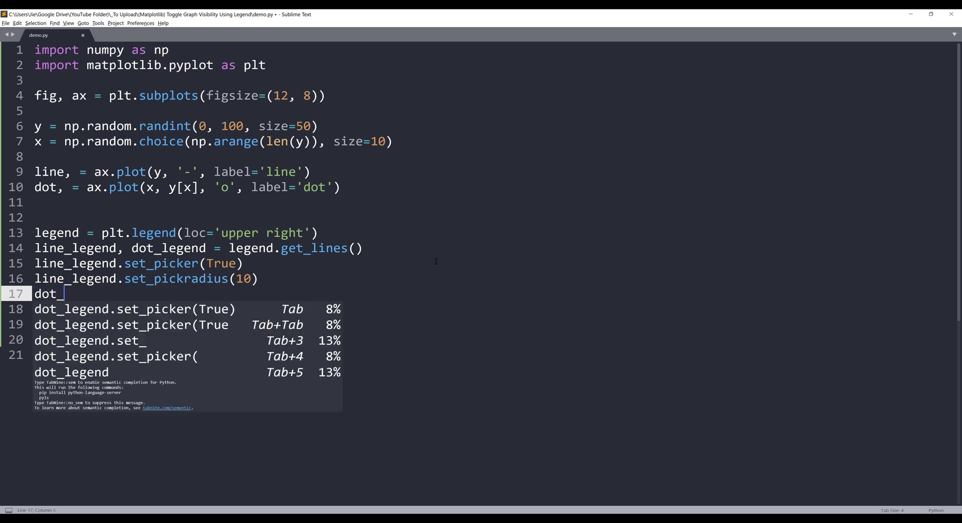
type("legend.set_picker(True")
type("dog_")
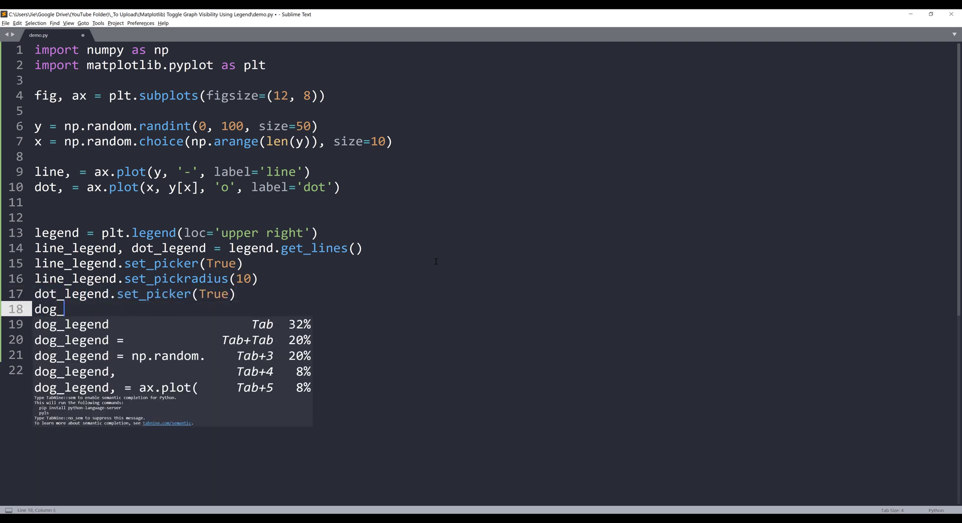
type("leg")
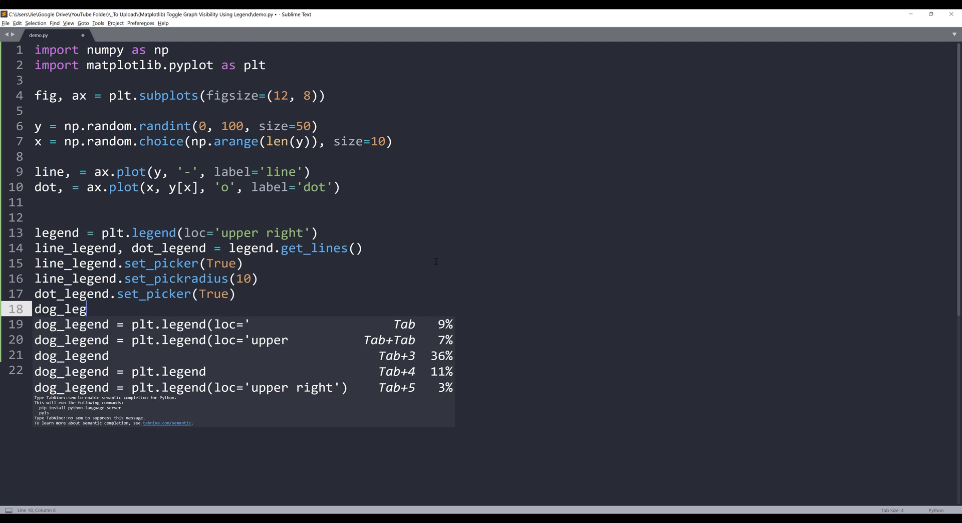
type("end.set_pickradius")
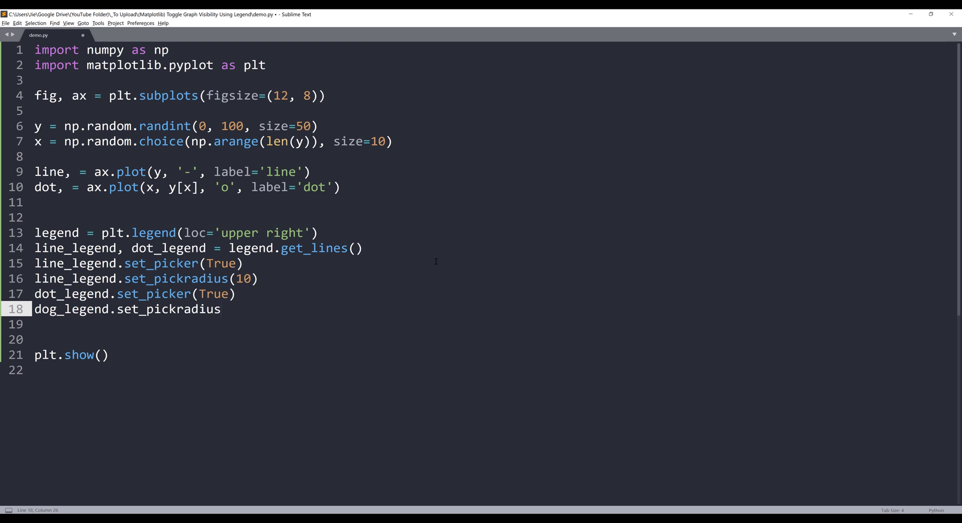
type("(10)")
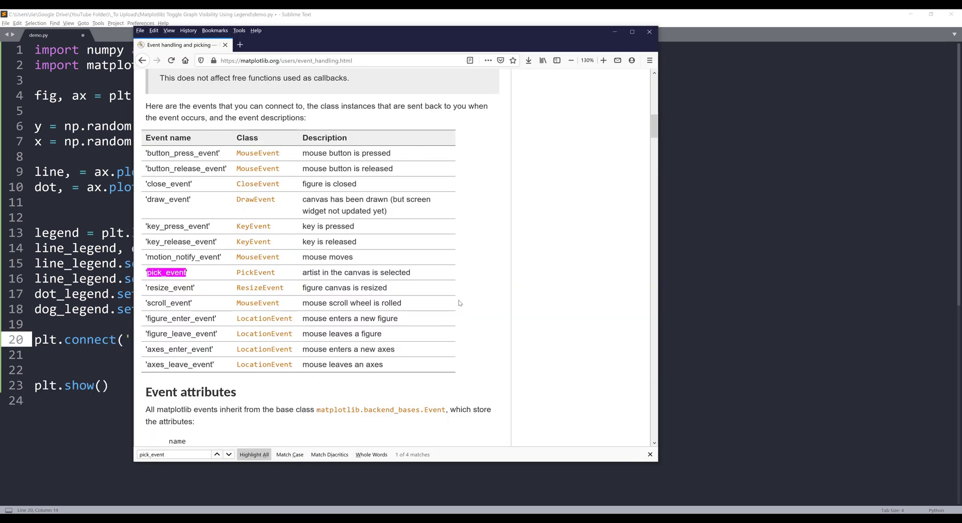
Scroll Matplotlib's event-handling page to find pick_event in the events table
scroll("up", 3)
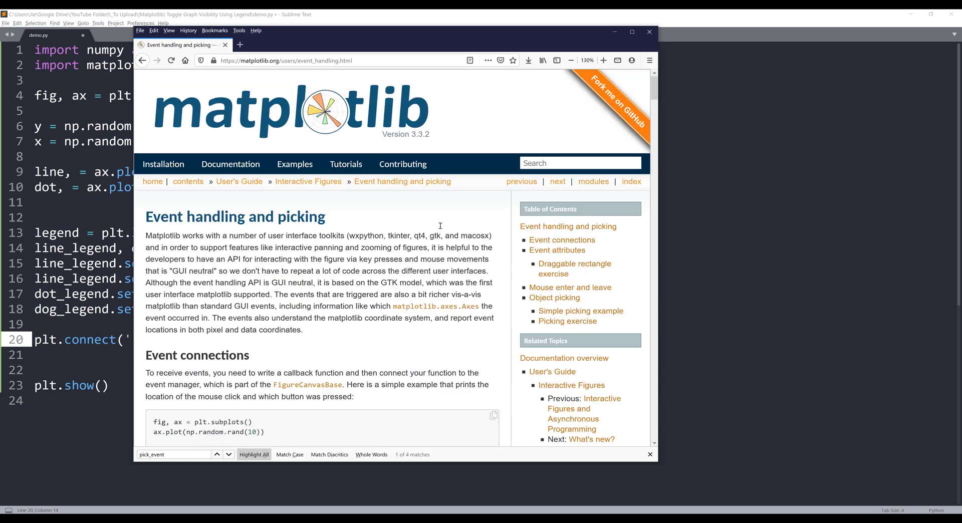
mouse_move(451, 194)
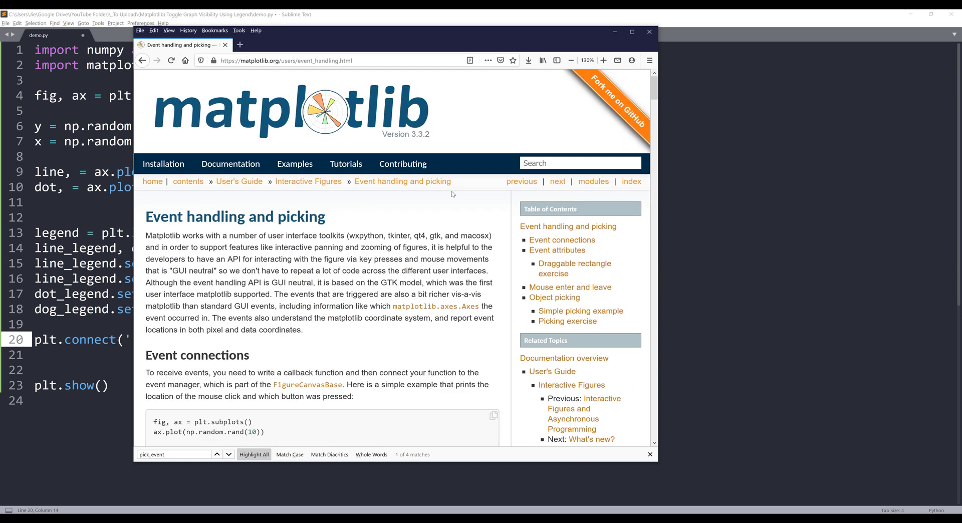
mouse_move(373, 222)
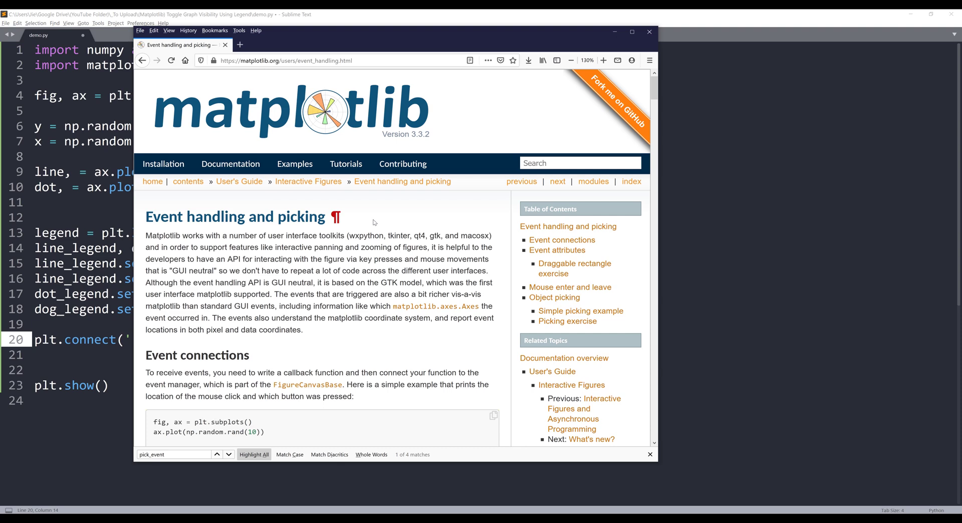
scroll("down", 3)
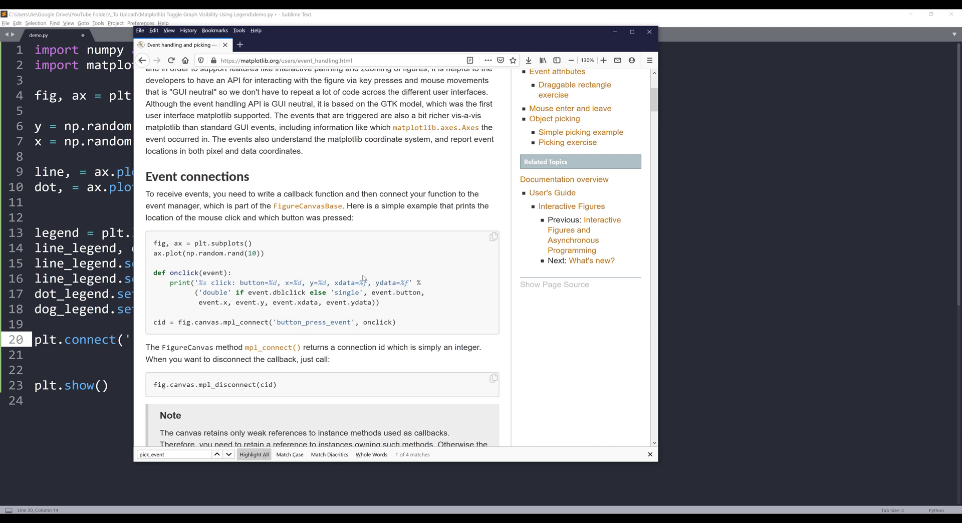
scroll("down", 3)
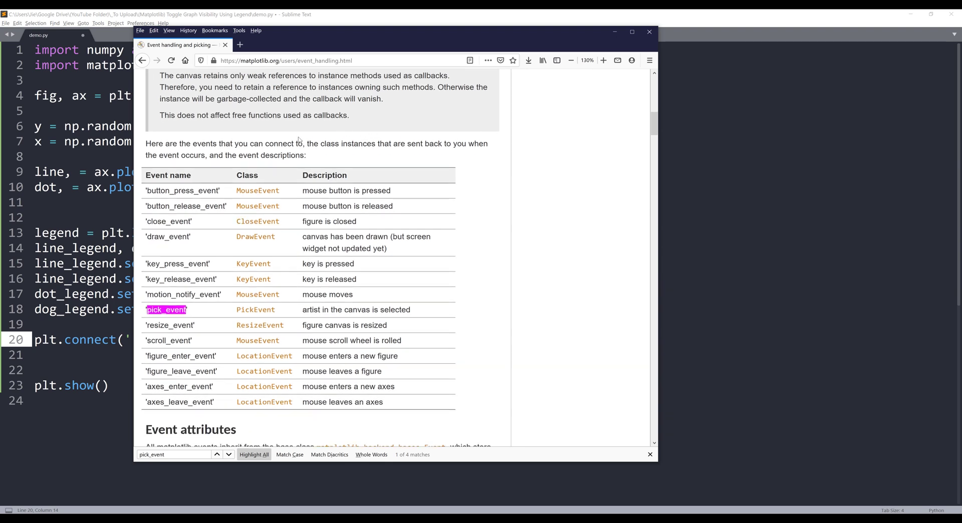
mouse_move(103, 208)
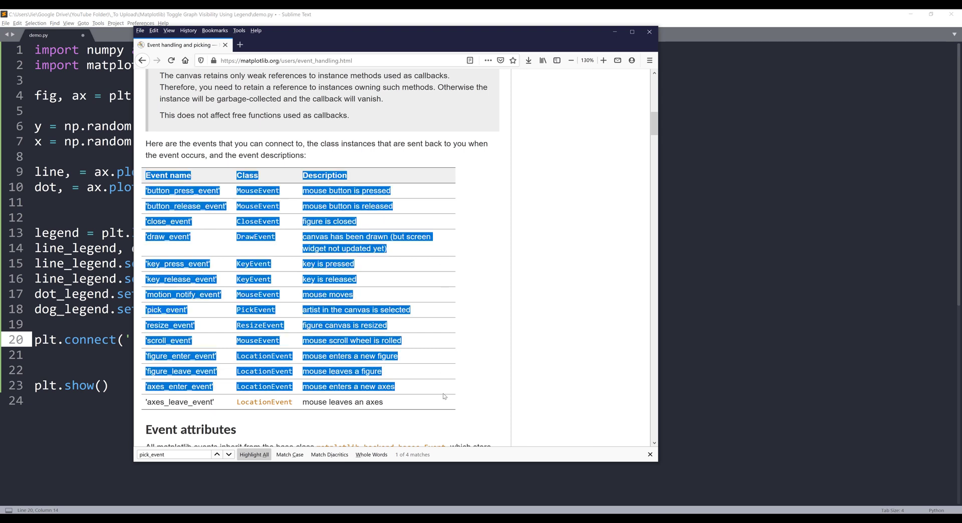
left_click(650, 455)
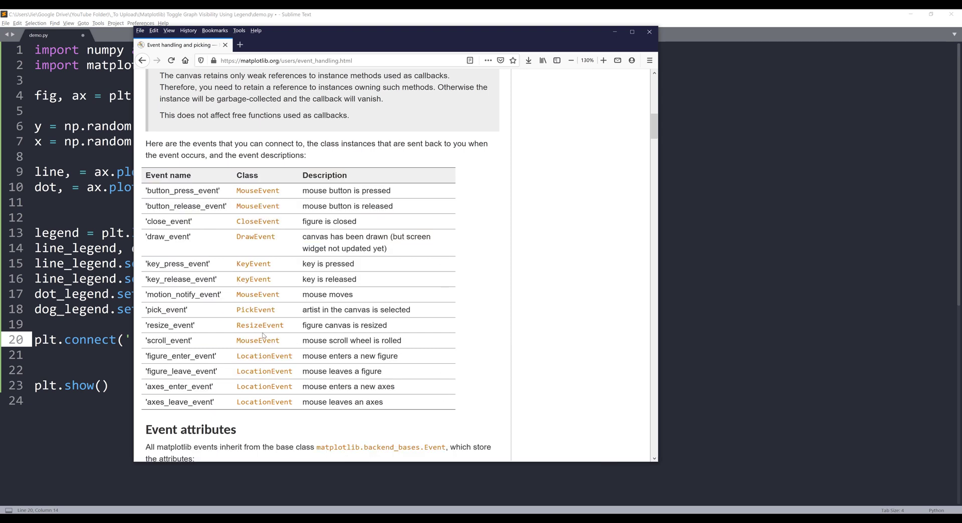
mouse_move(255, 309)
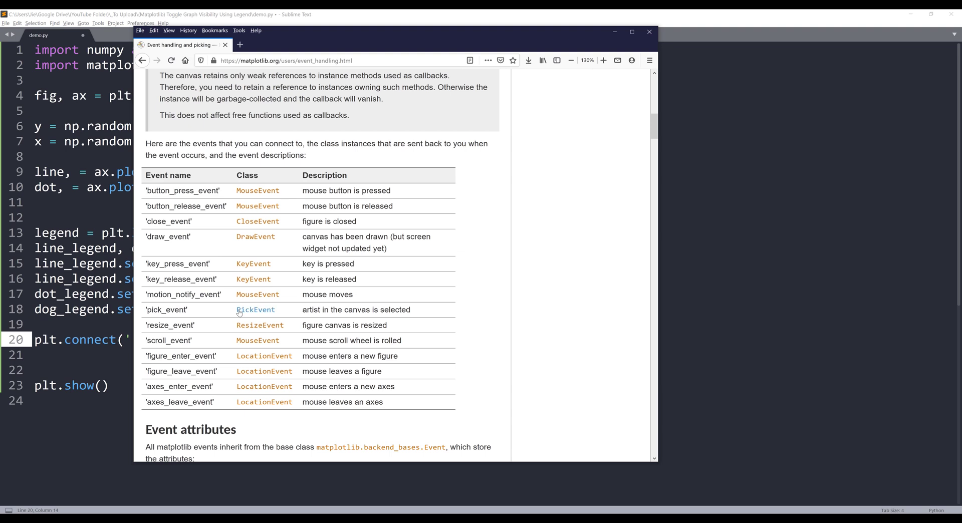
mouse_move(304, 307)
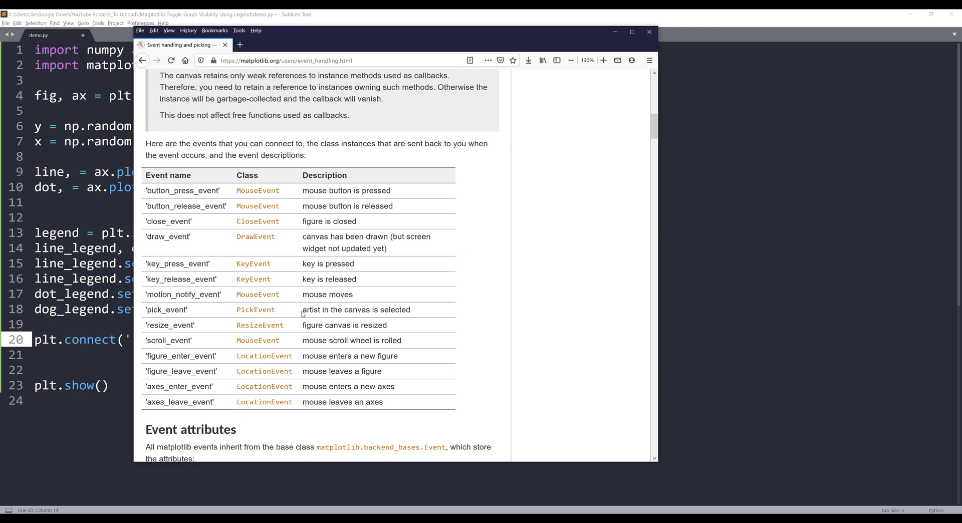
mouse_move(796, 265)
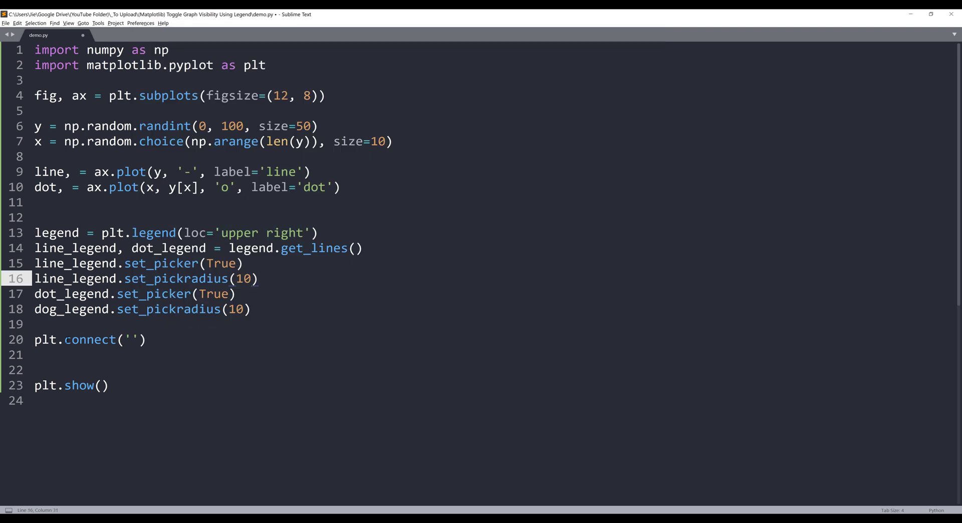
Connect 'pick_event' to lambda event: print(event) and run the script
left_click(129, 339)
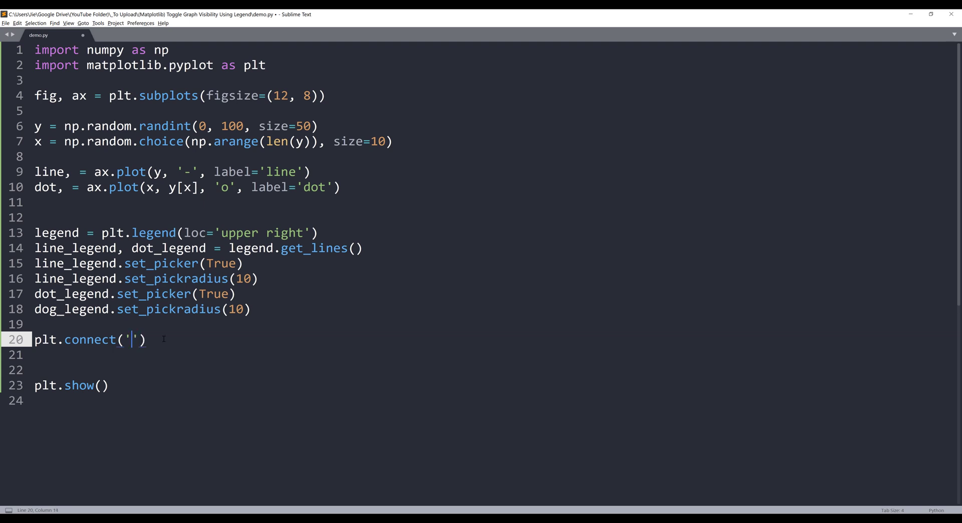
type("pick_event")
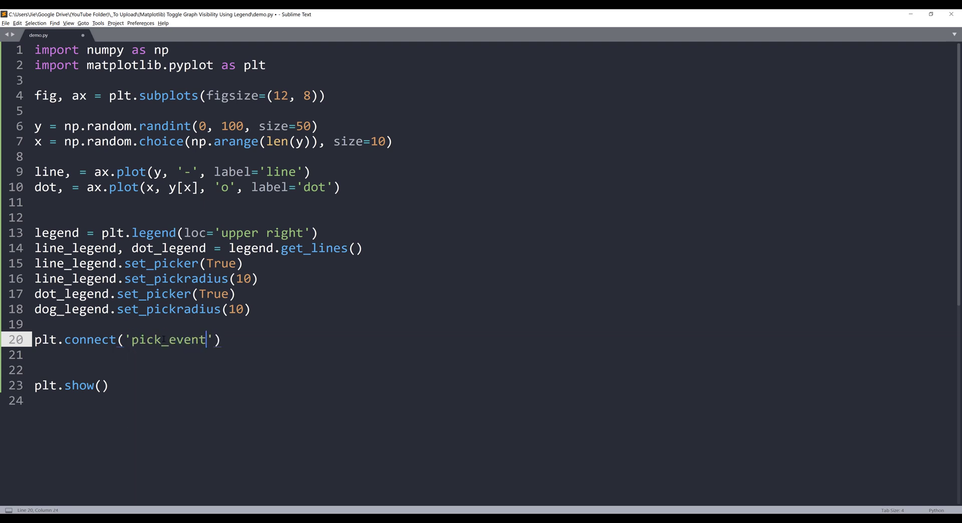
type(",")
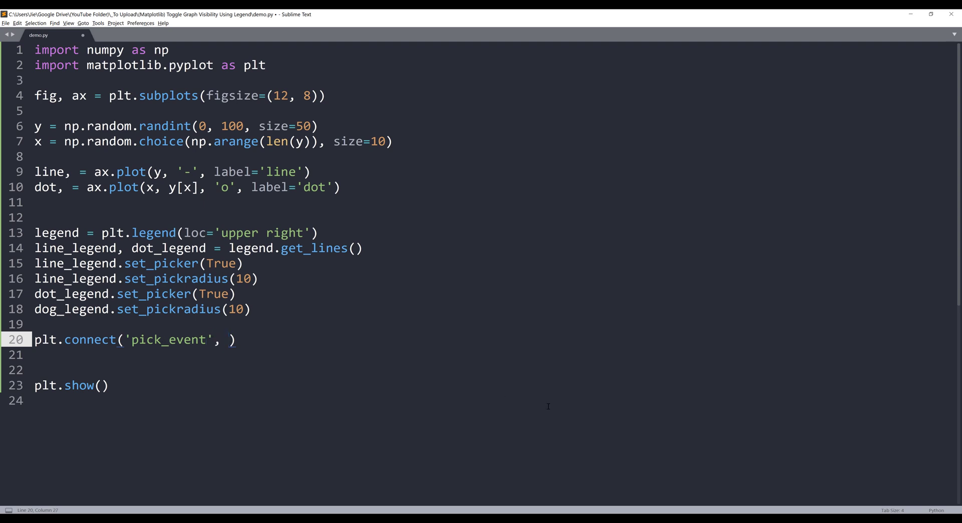
type("lambda event:")
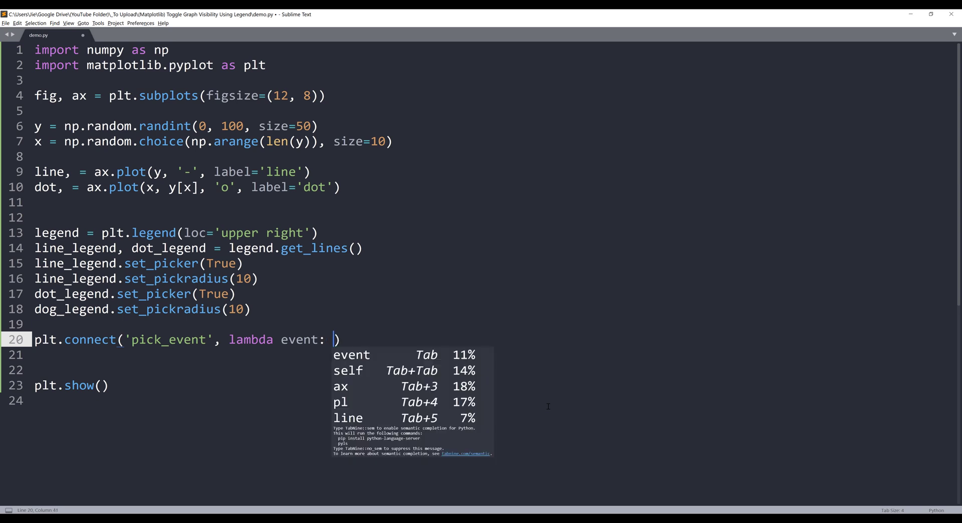
type("print(event")
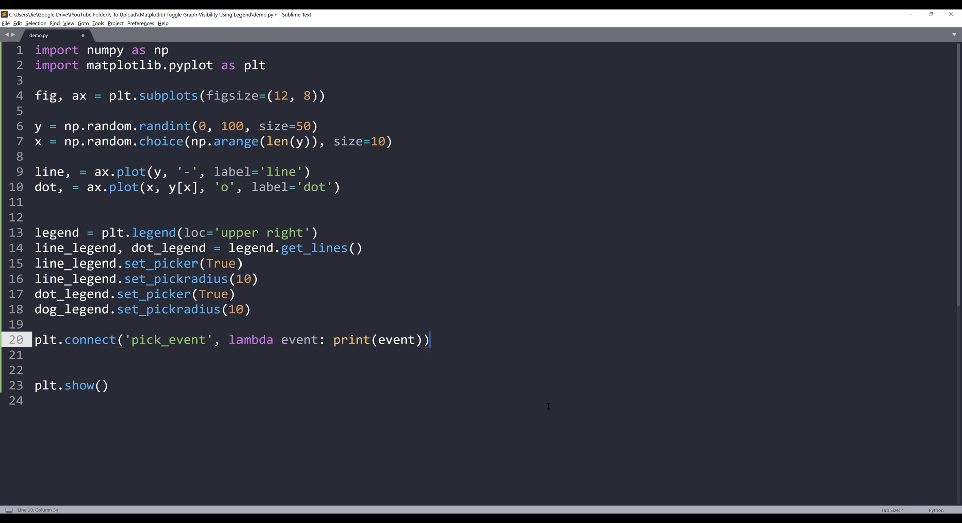
key("ctrl+b")
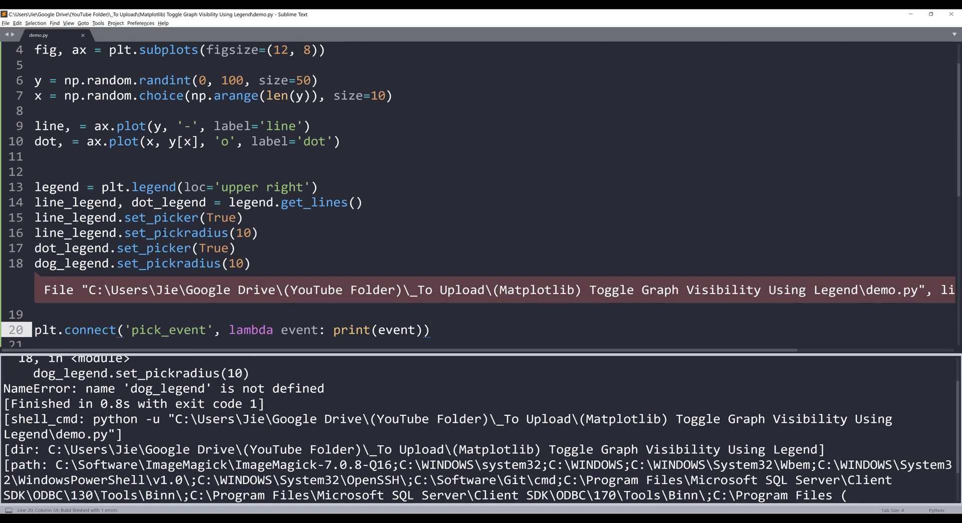
Correct dog_legend to dot_legend, rerun, and confirm legend clicks print PickEvent objects
left_click(55, 263)
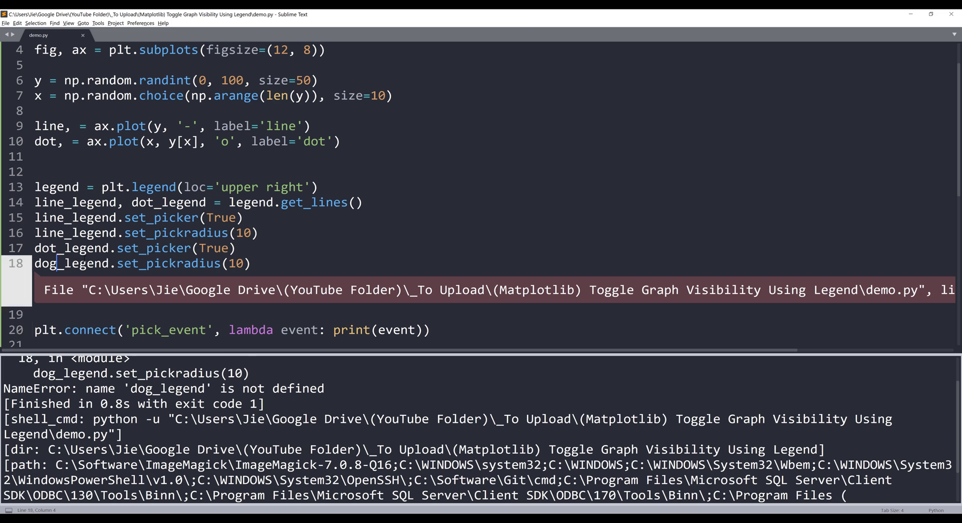
key("ctrl+b")
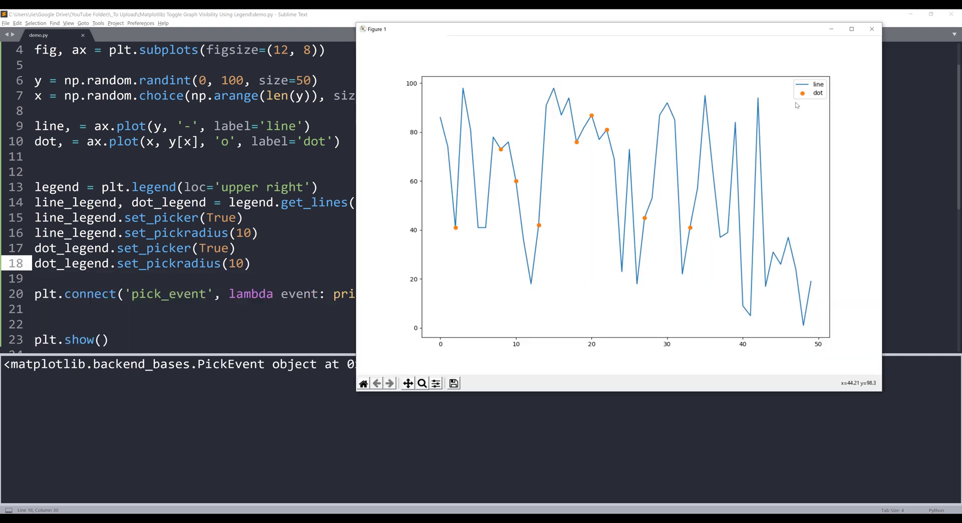
left_click(801, 84)
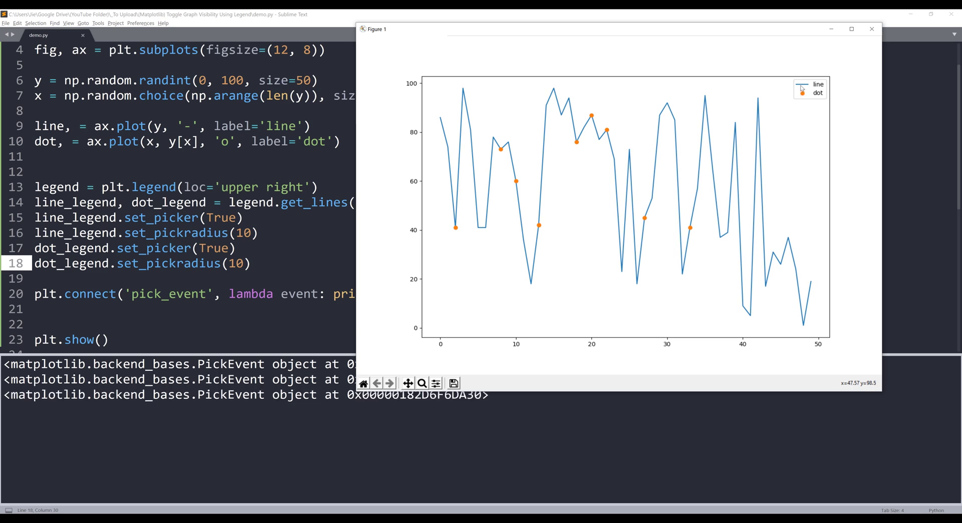
left_click(802, 88)
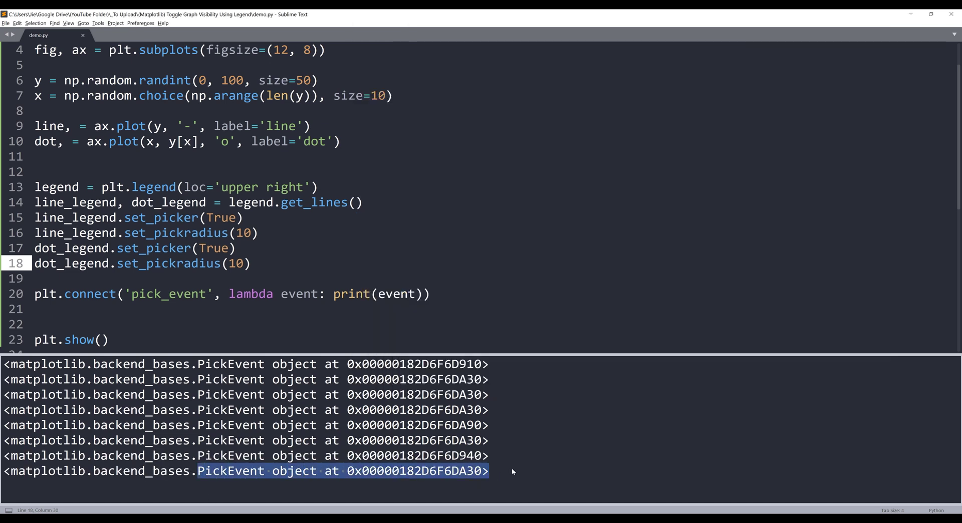
mouse_move(533, 469)
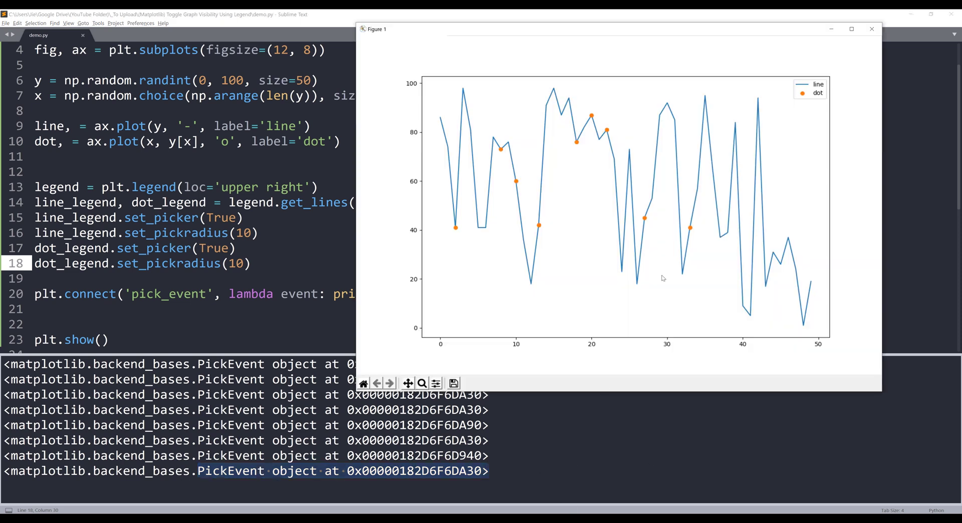
mouse_move(858, 59)
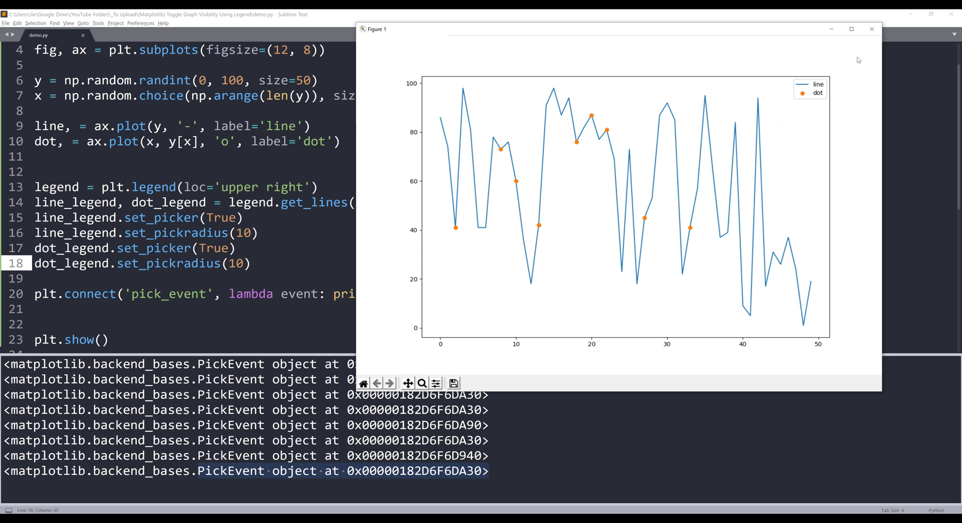
left_click(871, 30)
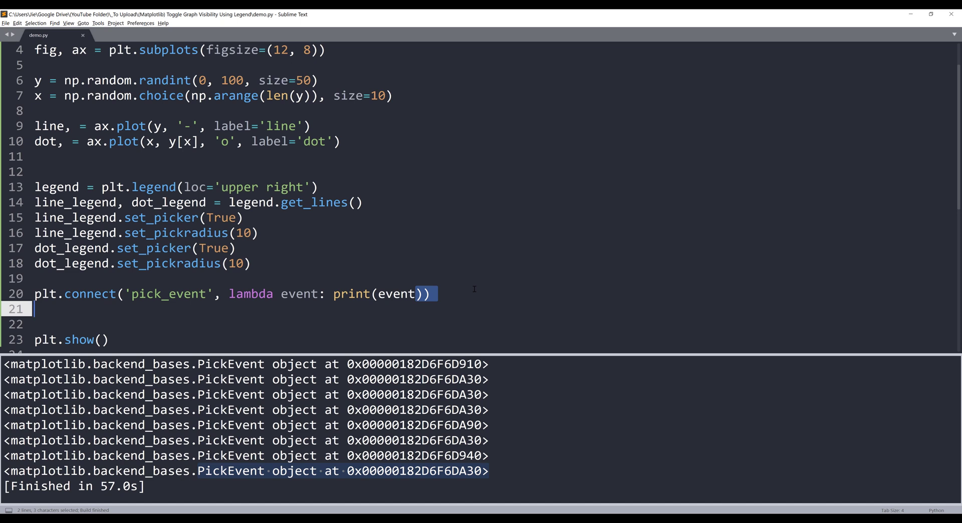
Comment out a duplicate of the pick-event connection line and define on_pick(event)
key("ctrl+shift+d")
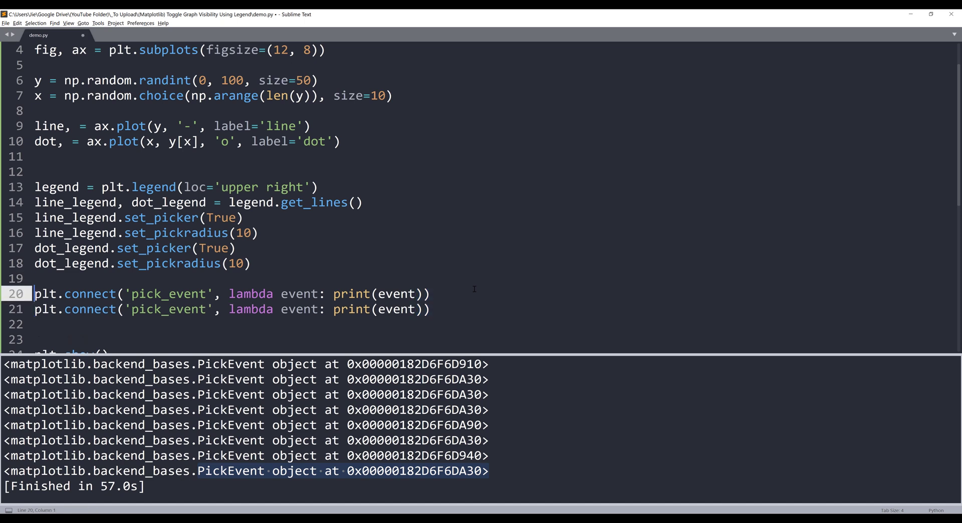
type("#")
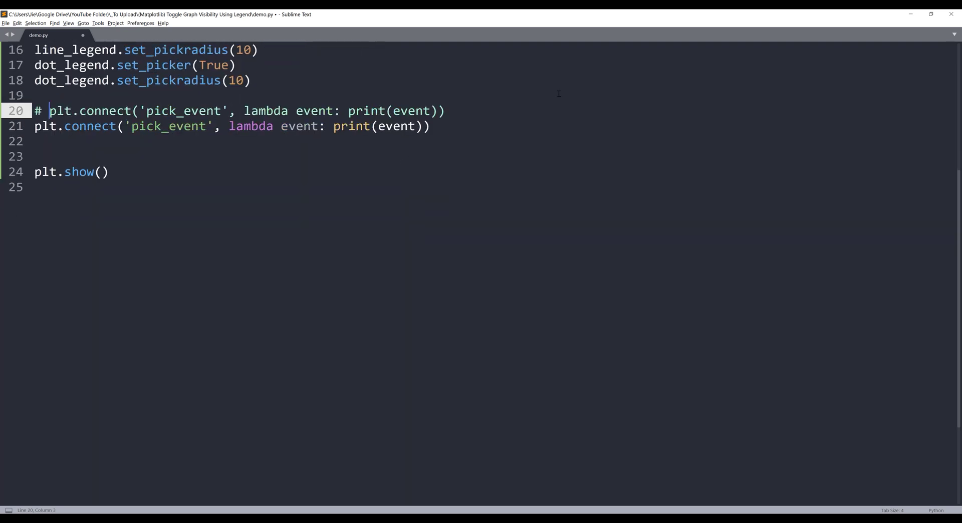
type("d")
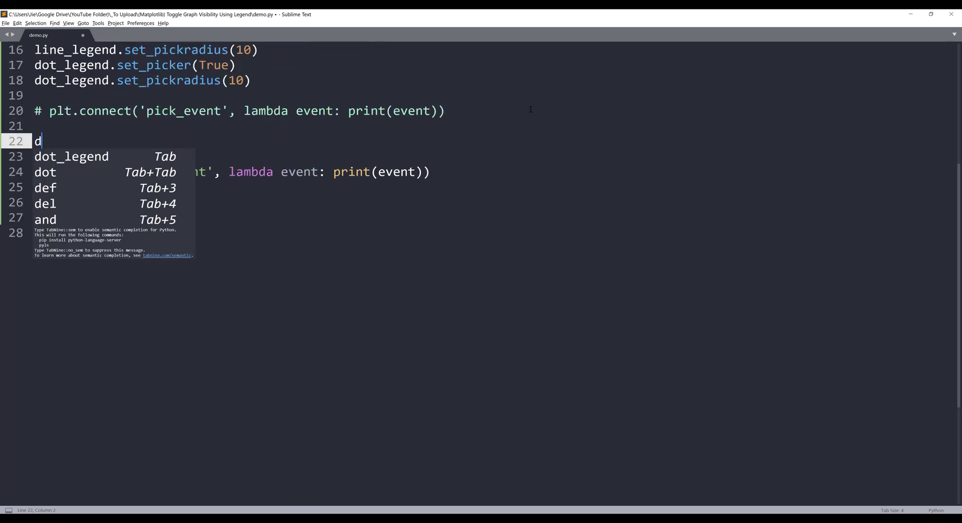
type("ef on_pick(")
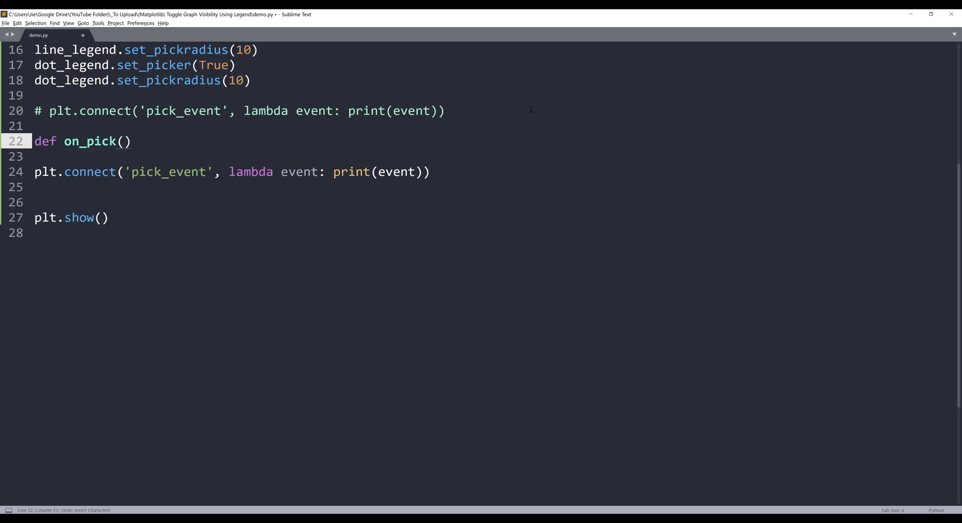
type("event")
left_click(494, 157)
type("legned =")
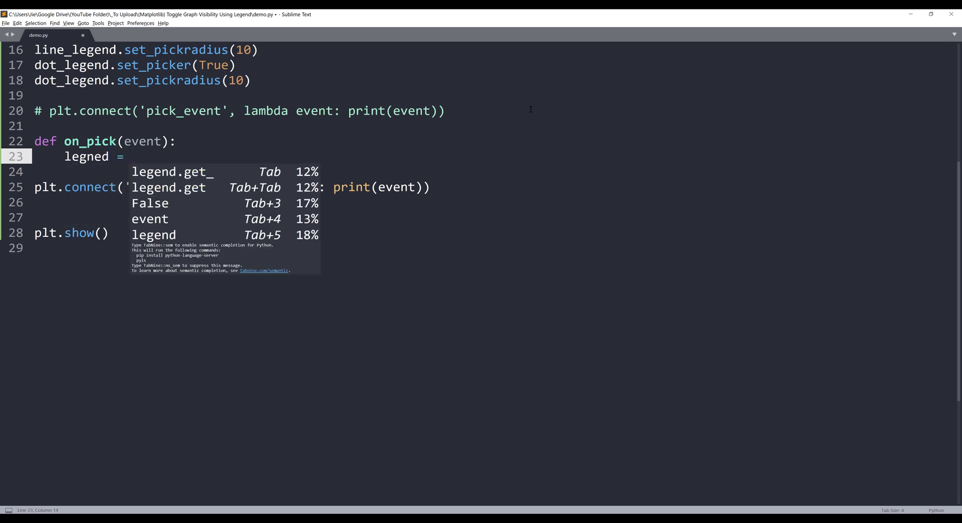
Store event.artist in legned and its get_visible() result in isVisible
type("event.")
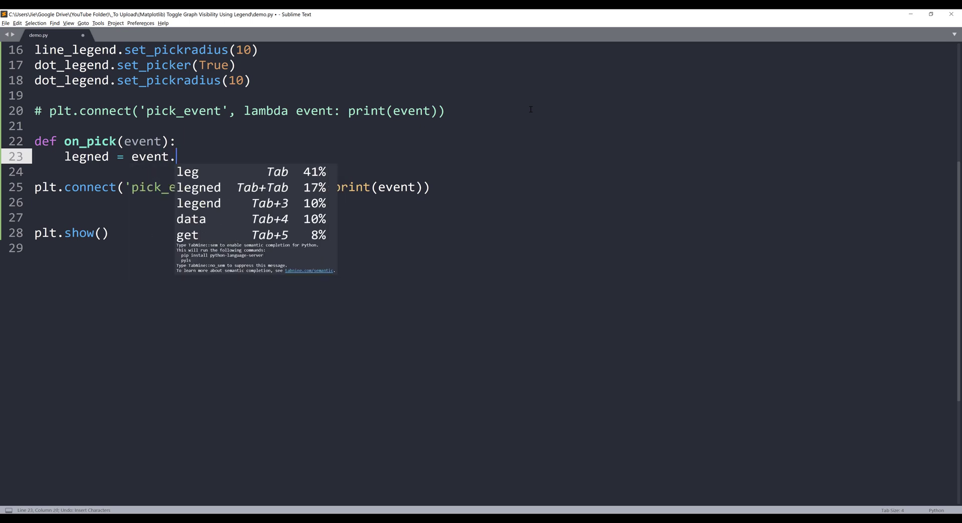
type("artist")
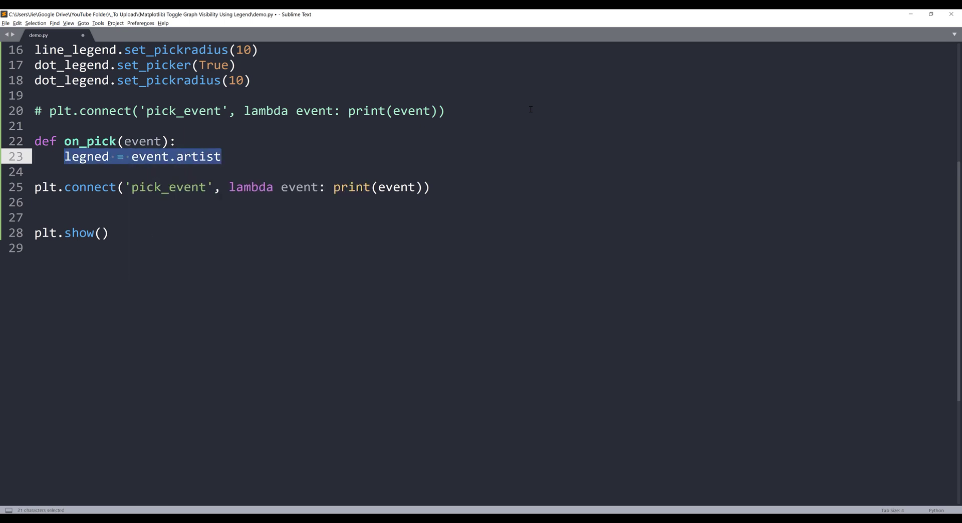
key("enter")
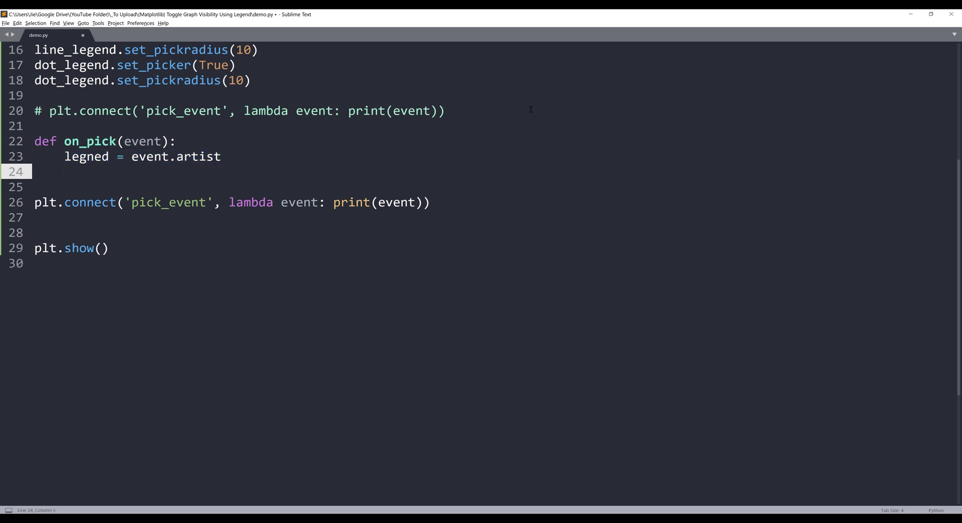
type("legned.get_")
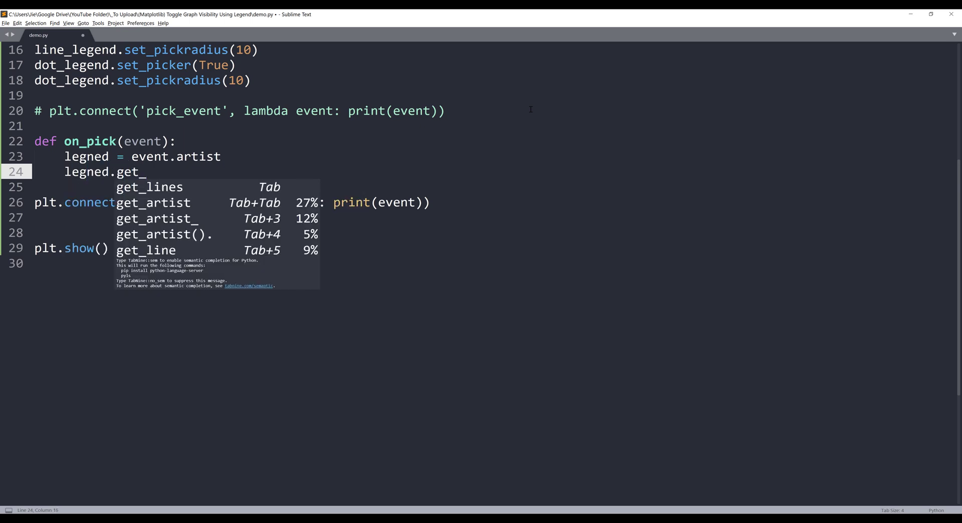
type("visible_")
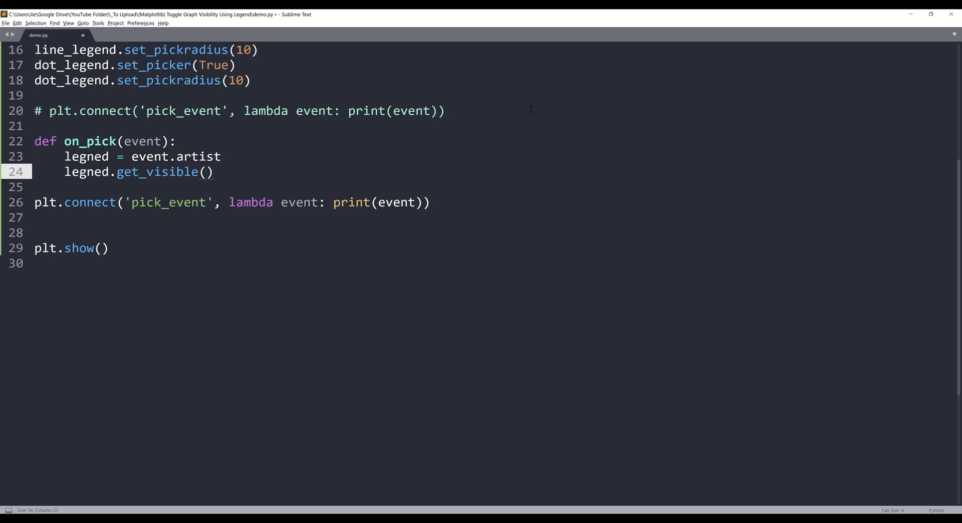
type("isVisible =")
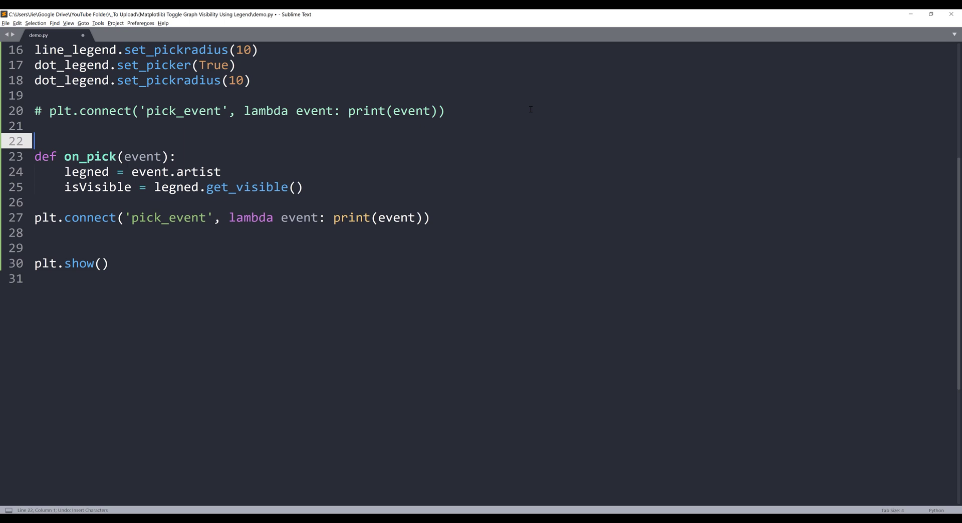
Create a graphs dictionary mapping line_legend to line and dot_legend to dot
type("graphs")
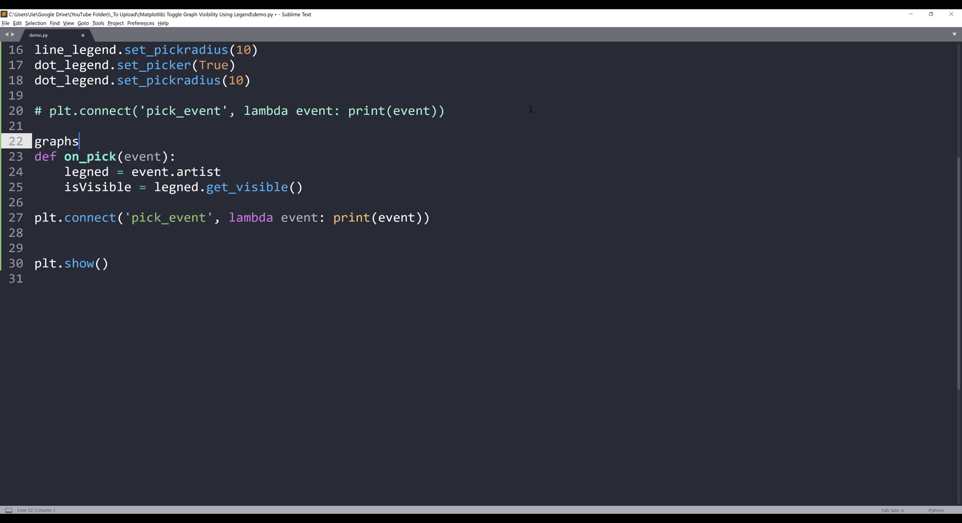
type("= {}")
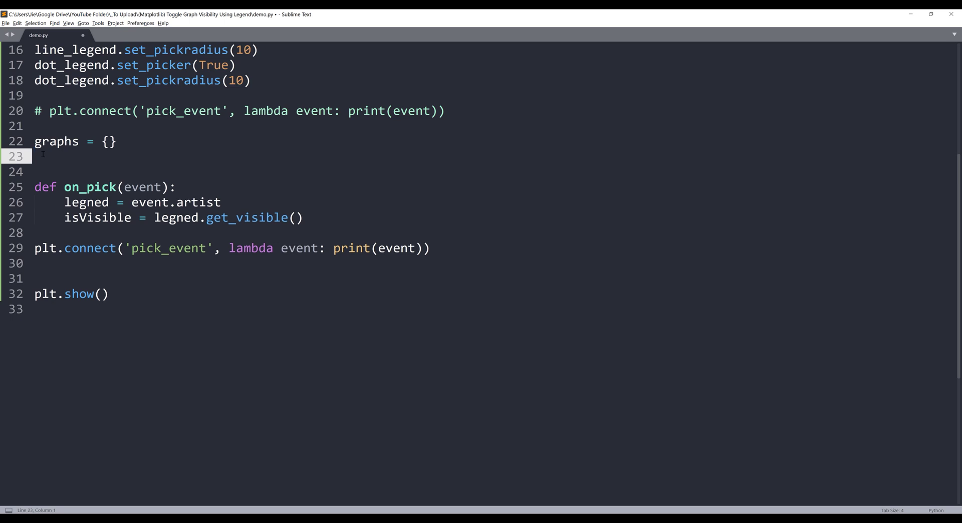
type("graphs[")
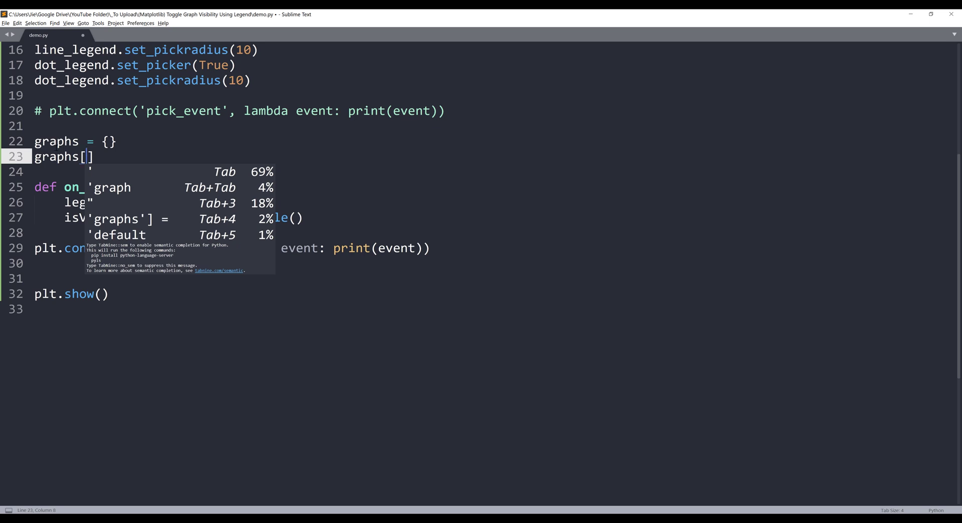
type("= line")
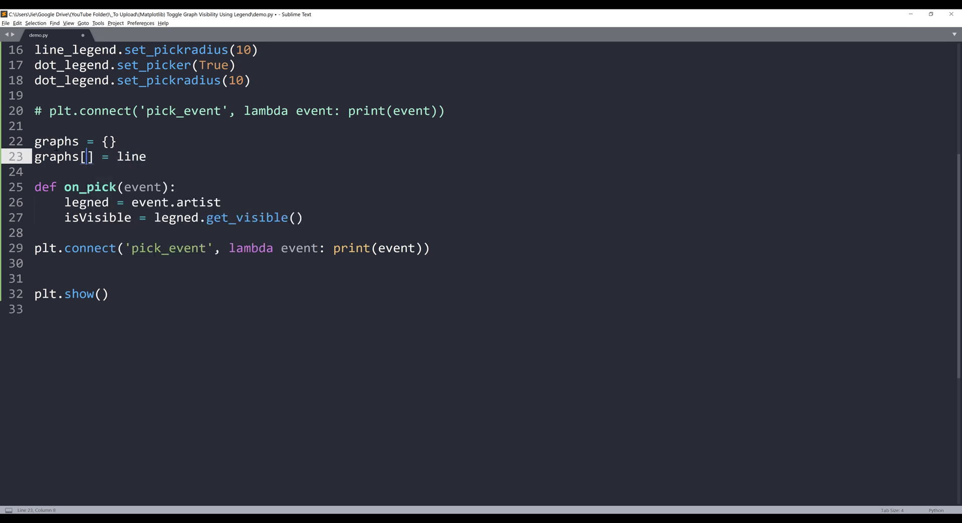
type("line")
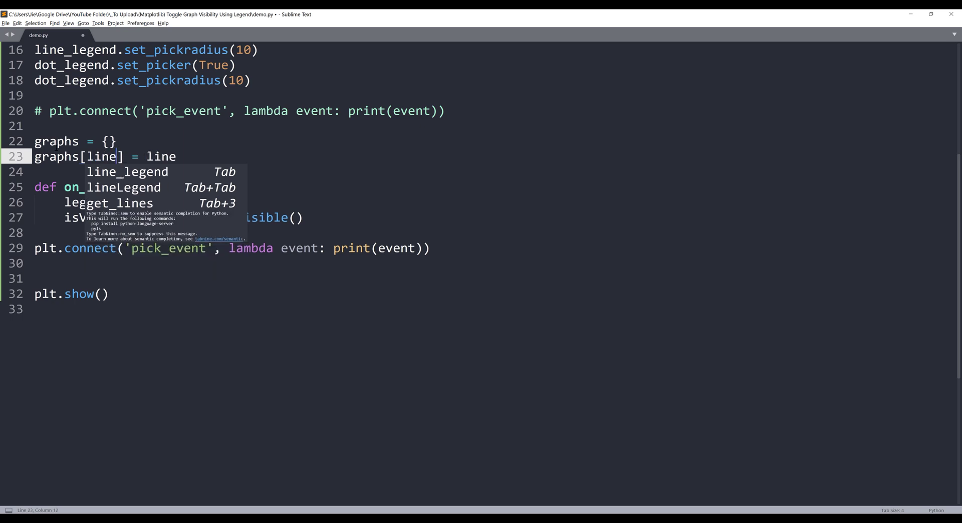
type("line_legend")
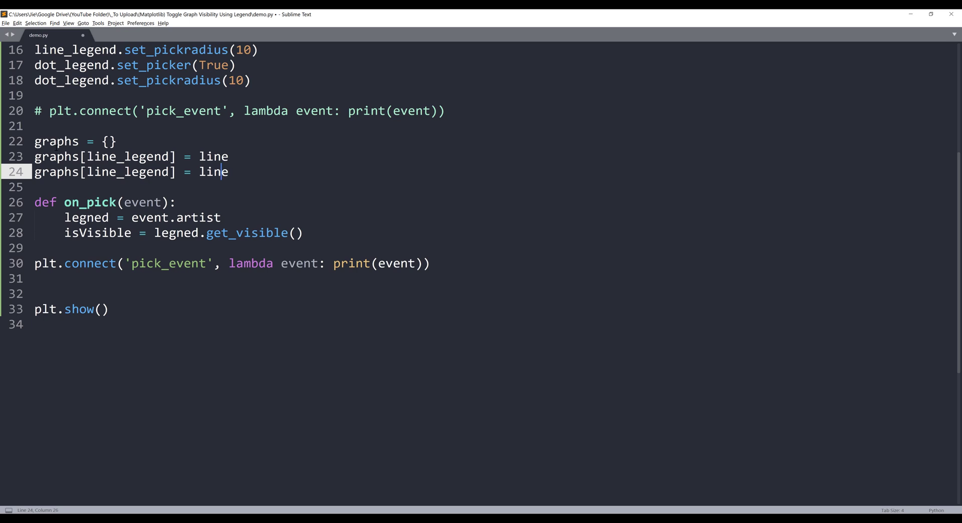
key("Backspace")
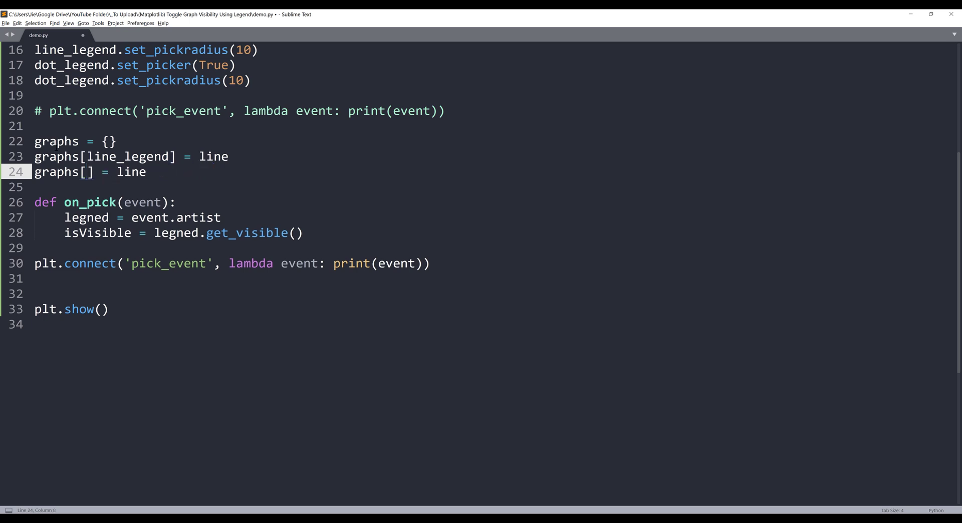
type("dot_legend")
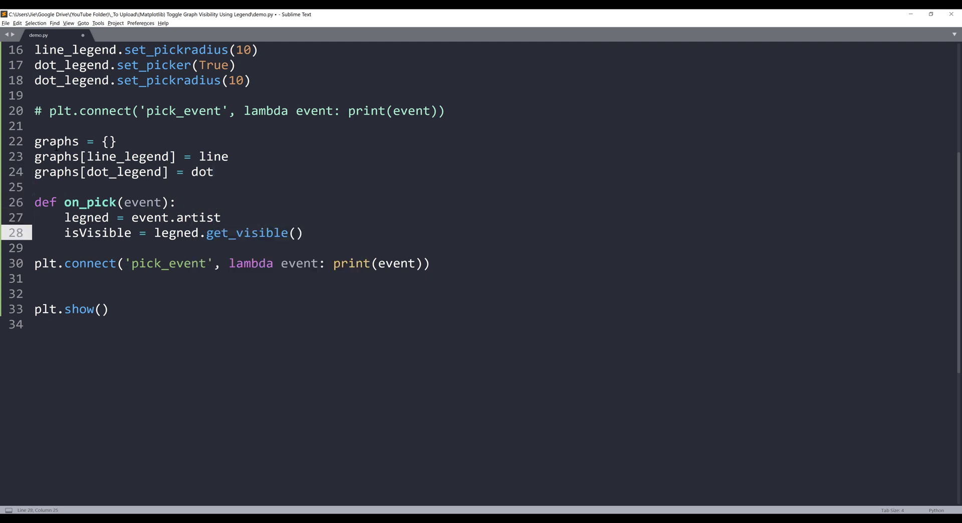
key("Enter")
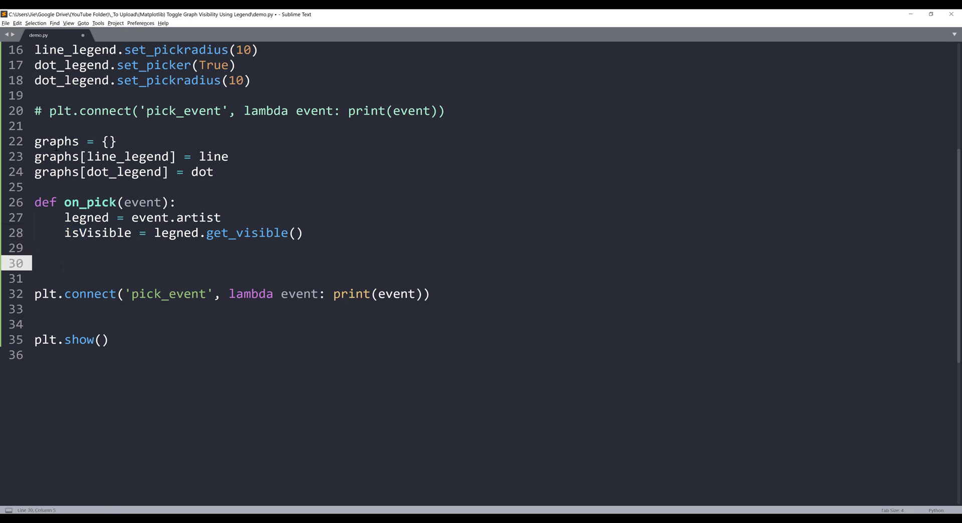
Set graphs[legned] and the legend entry visibility to not isVisible
type("graphs")
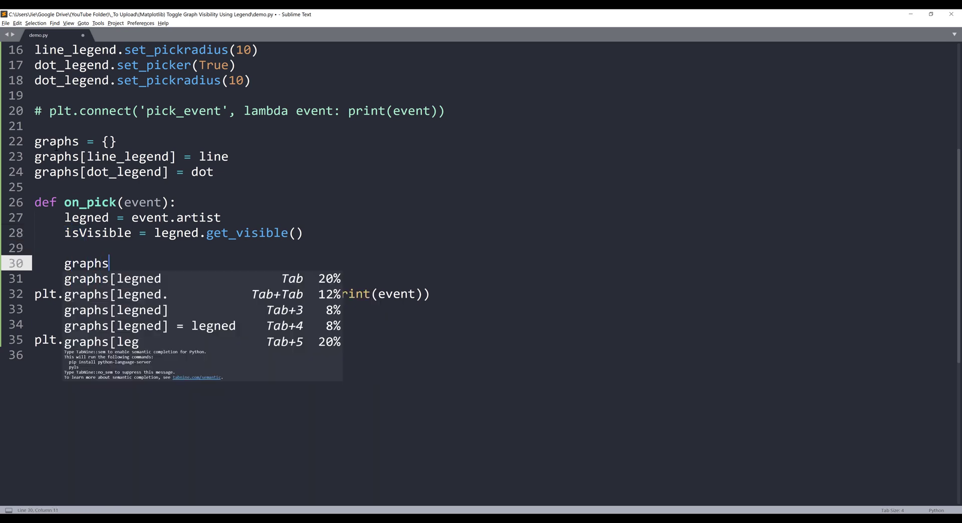
type("[")
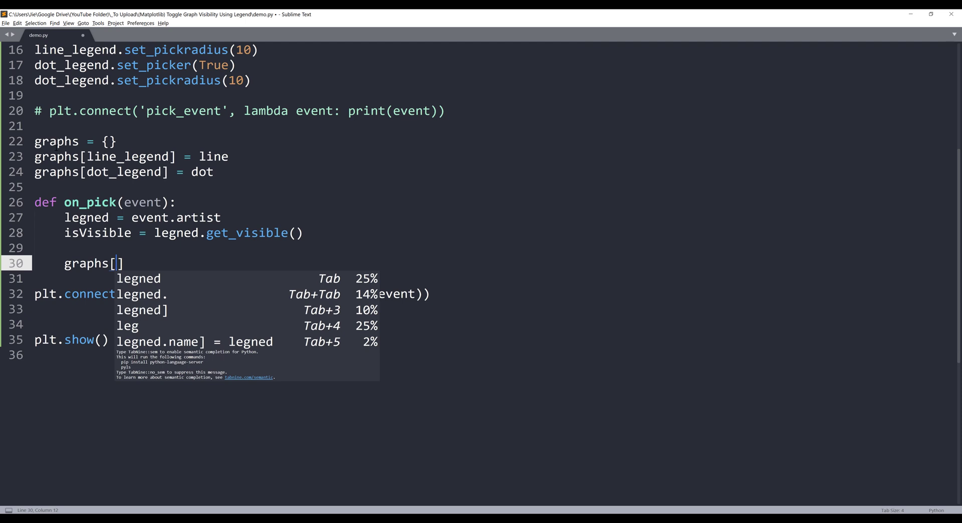
type("legned] =")
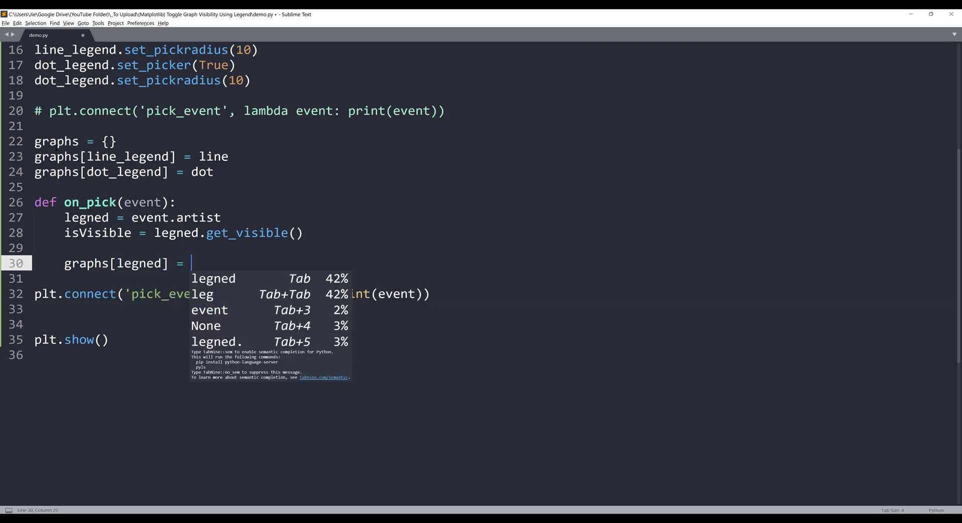
type(".set_visible(not")
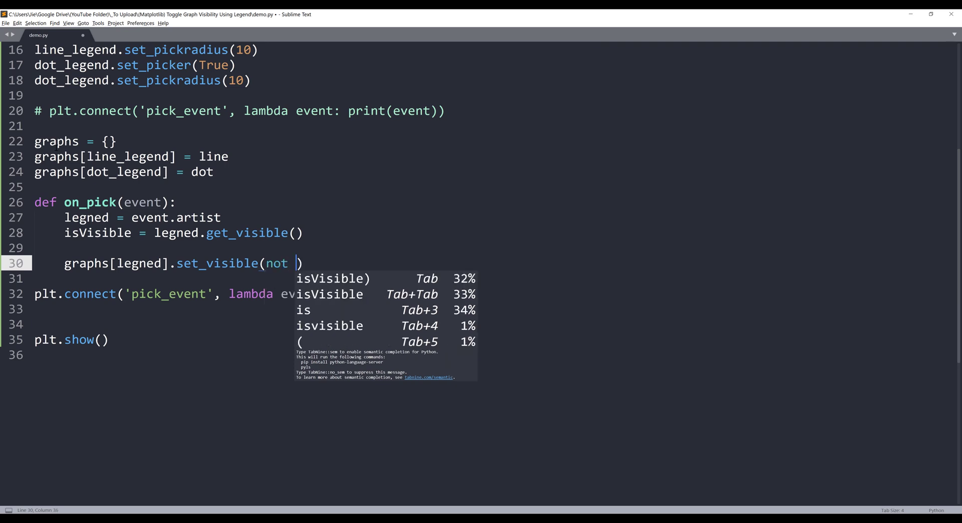
type("isVisib")
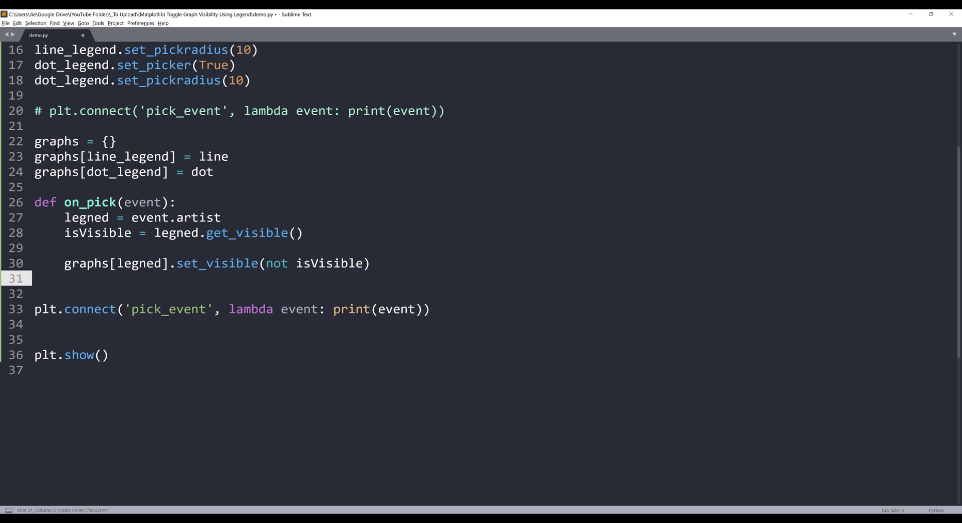
type("legend.set_visible(")
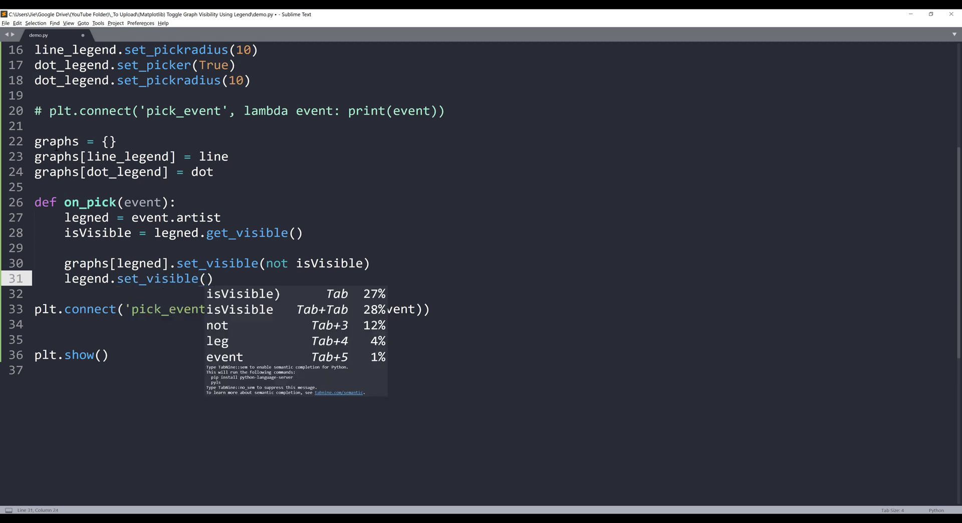
type("not isVisible")
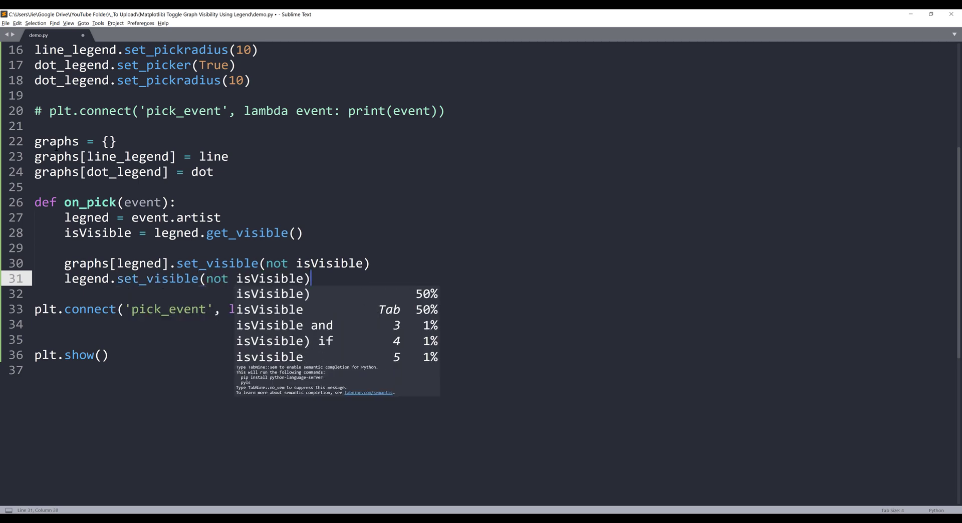
Add fig.canvas.draw() to redraw the figure after toggling visibility
key("enter")
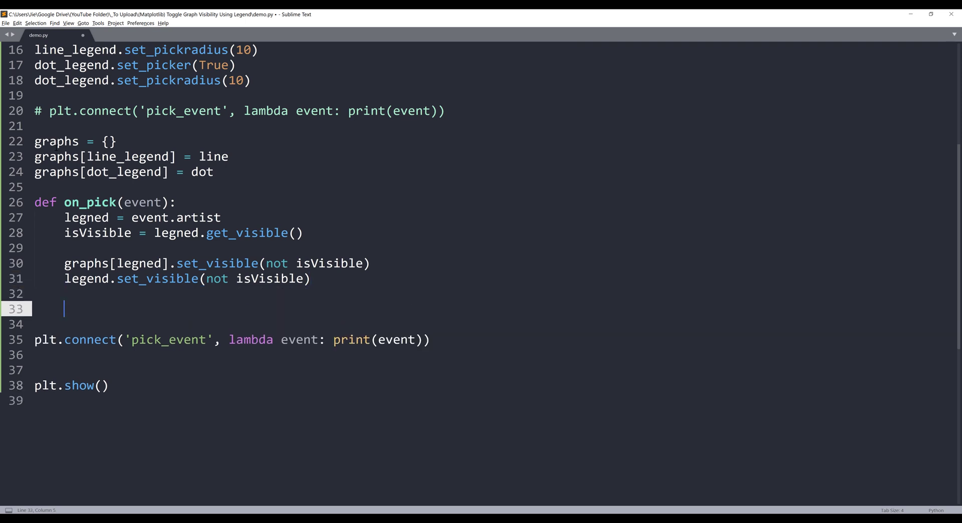
type("fig.")
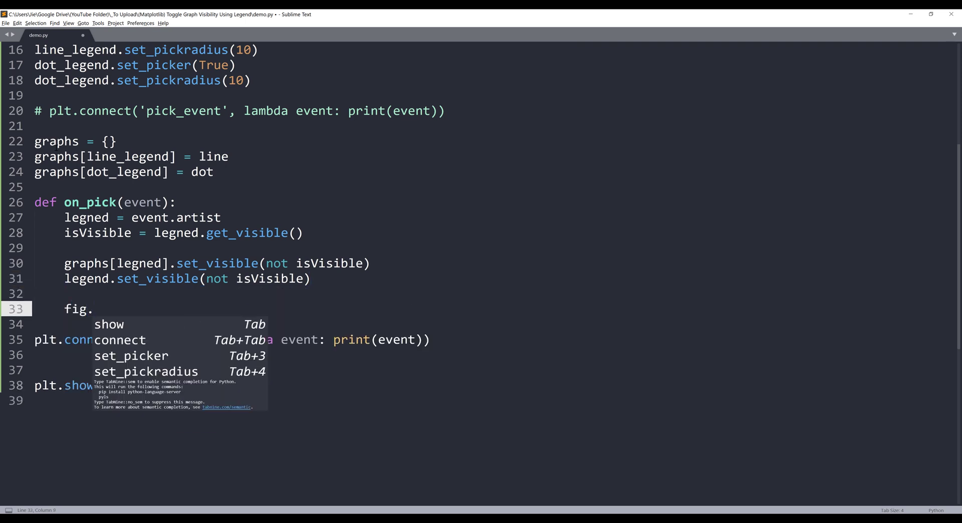
type("canvasd")
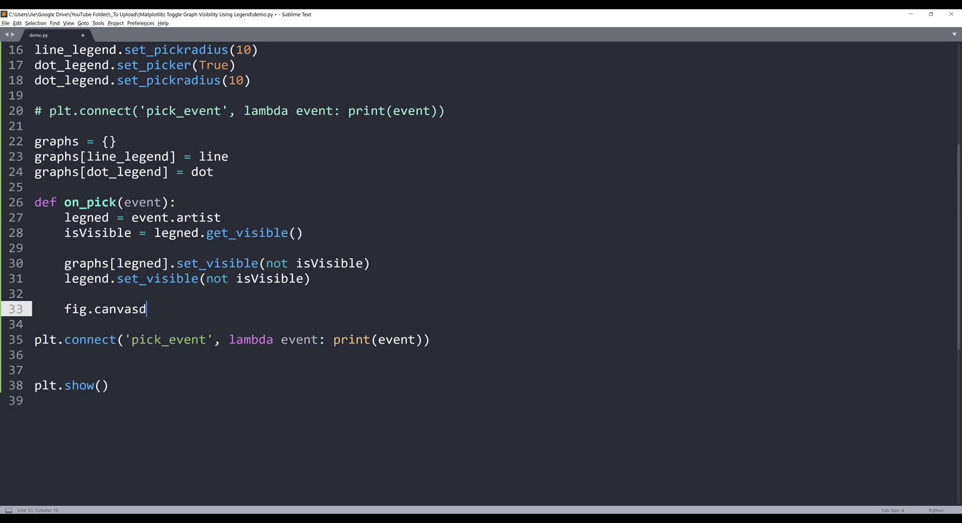
type(".draw()")
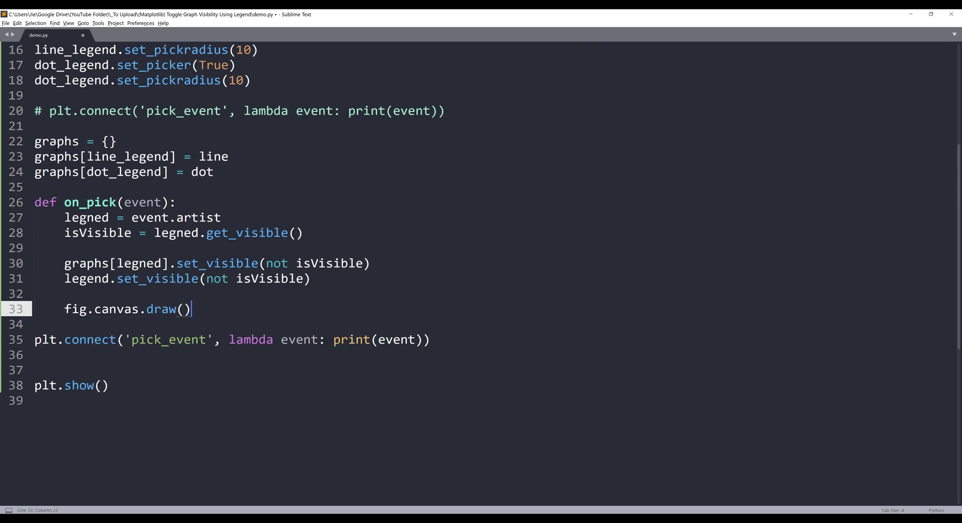
left_click(192, 340)
type("on_pick")
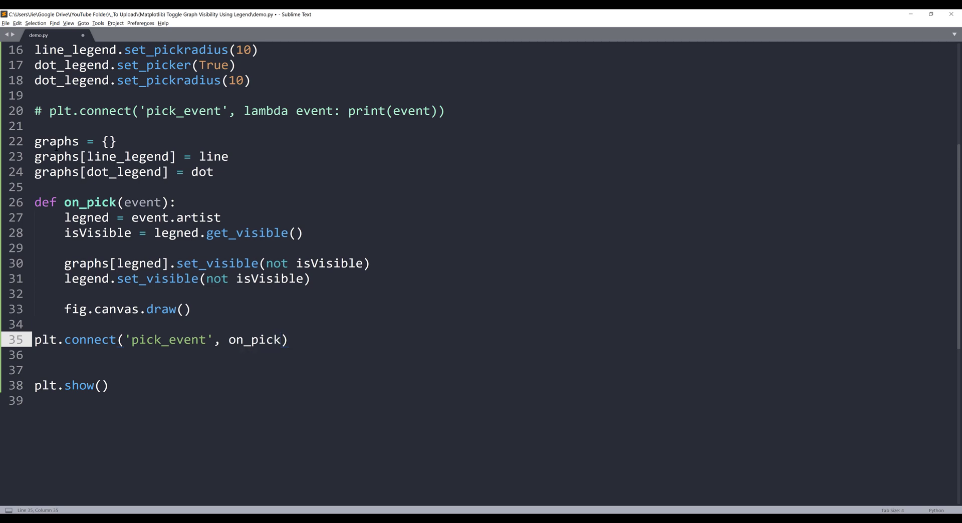
Build demo.py to open the figure with the blue line, orange dots and legend
key("ctrl+b")
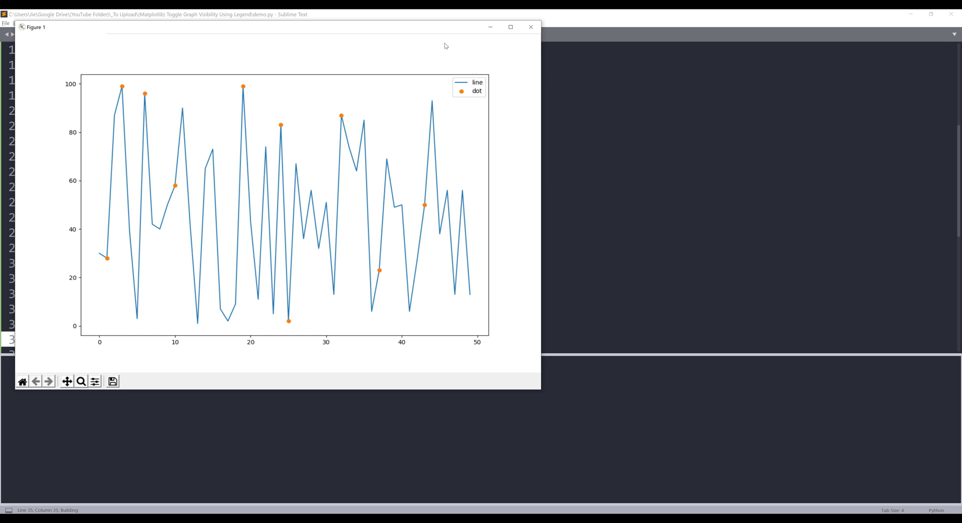
mouse_move(192, 217)
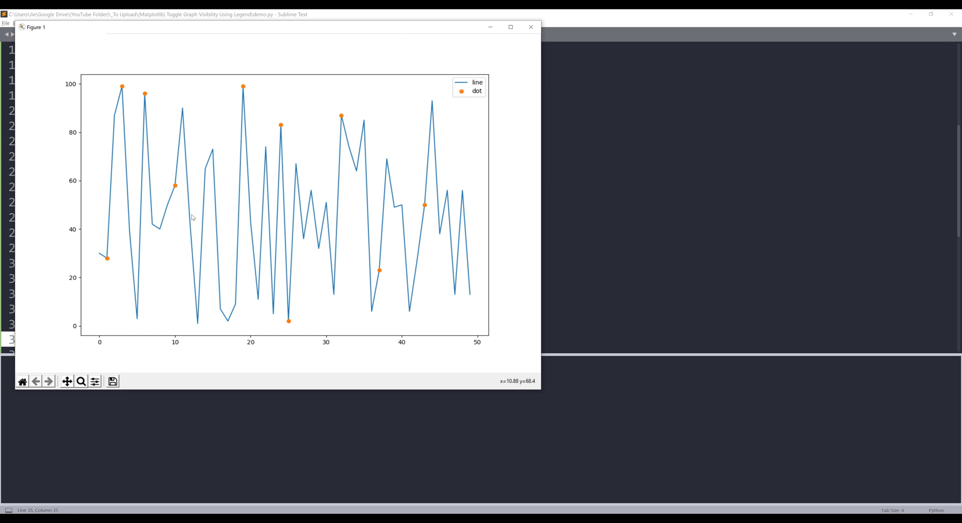
mouse_move(453, 136)
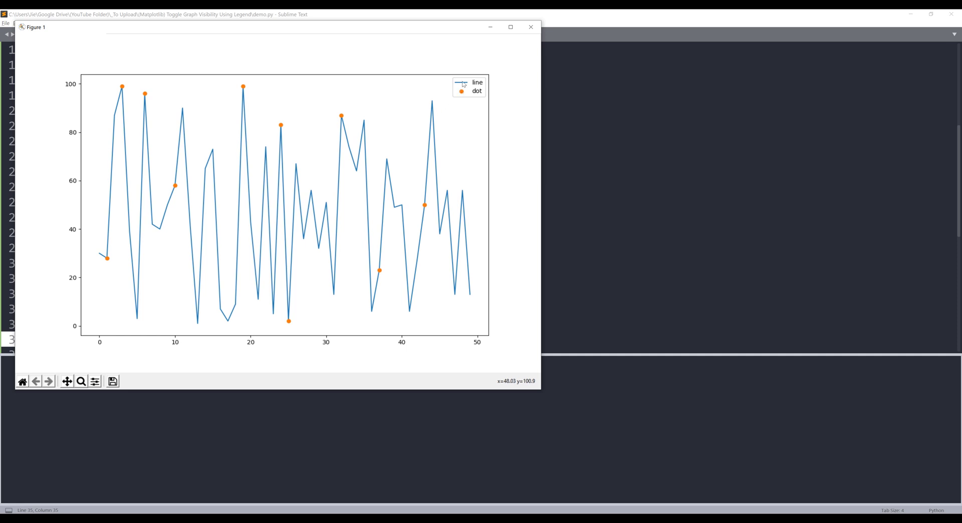
mouse_move(464, 85)
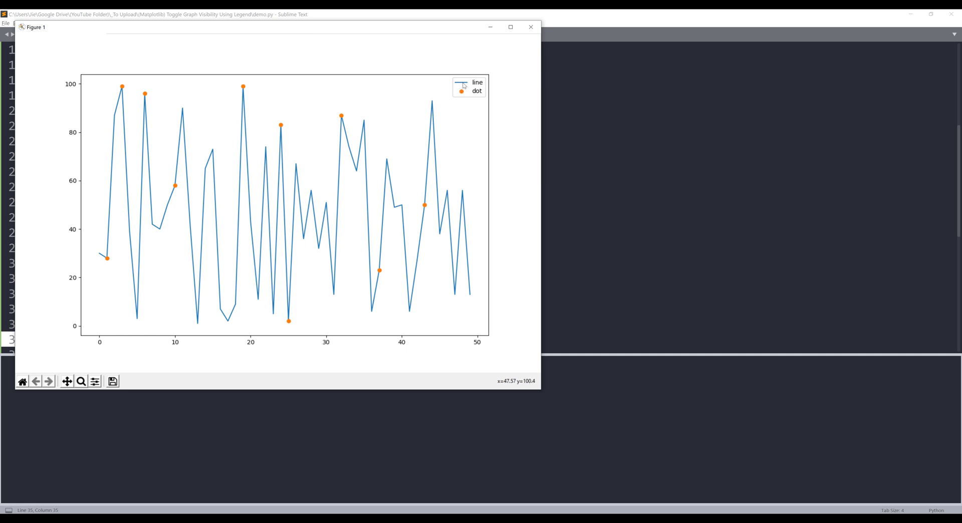
Pick the 'line' legend entry to hide the blue line, then close the figure
left_click(461, 82)
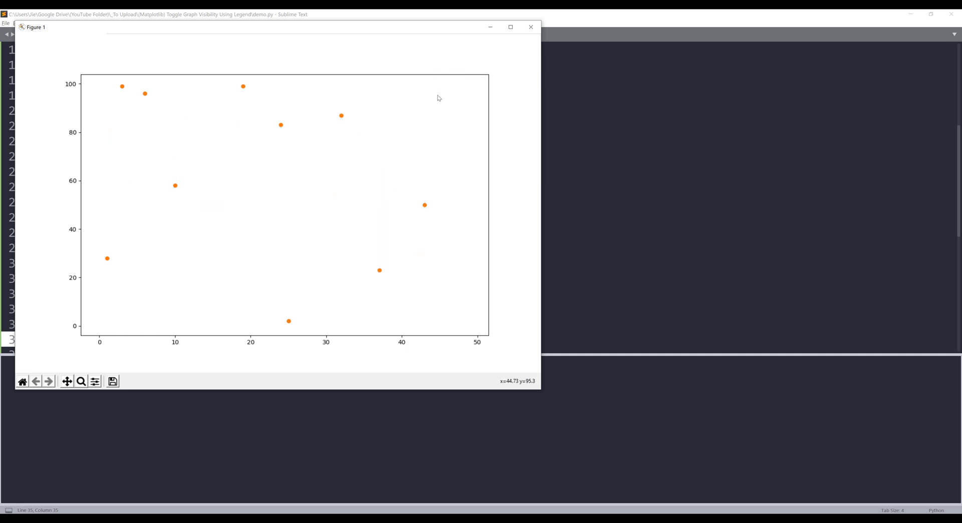
mouse_move(470, 92)
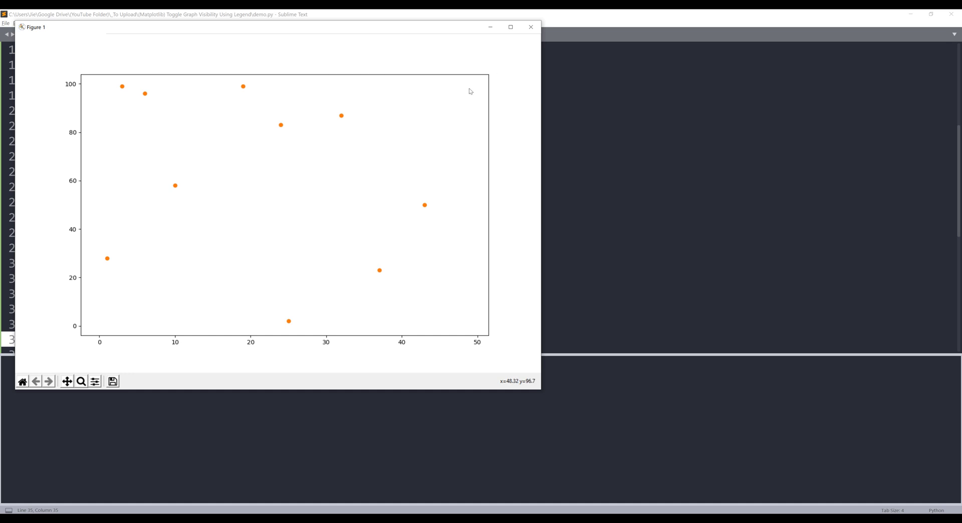
left_click(530, 26)
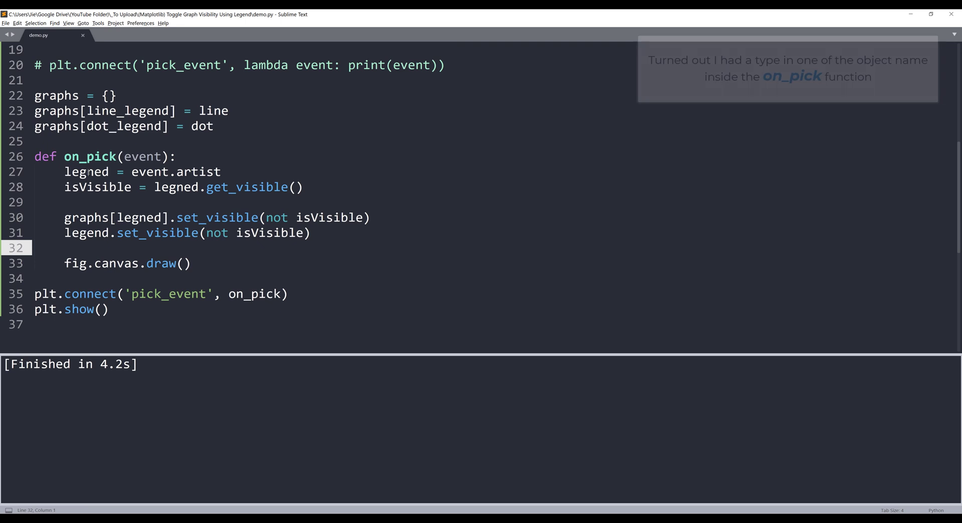
Rename legned and legend to leg throughout on_pick and rerun the script
type("l")
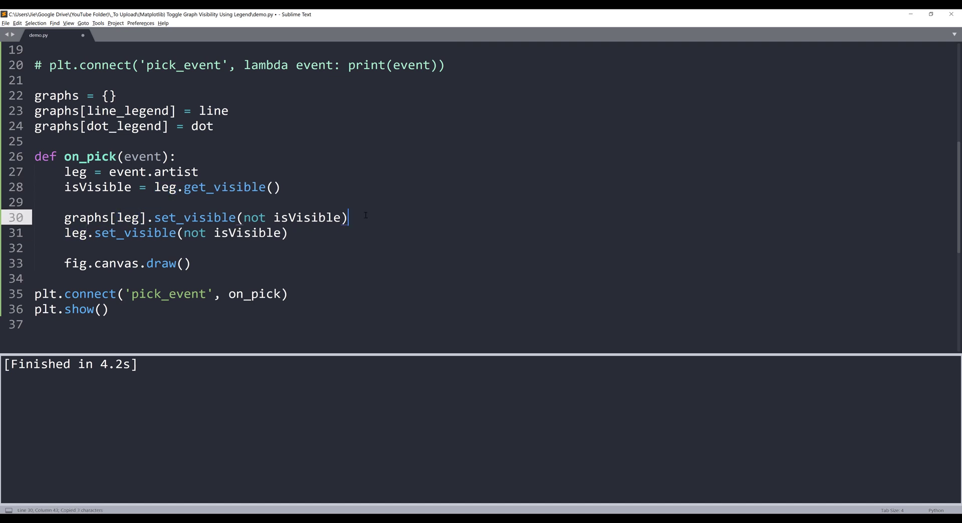
key("ctrl+b")
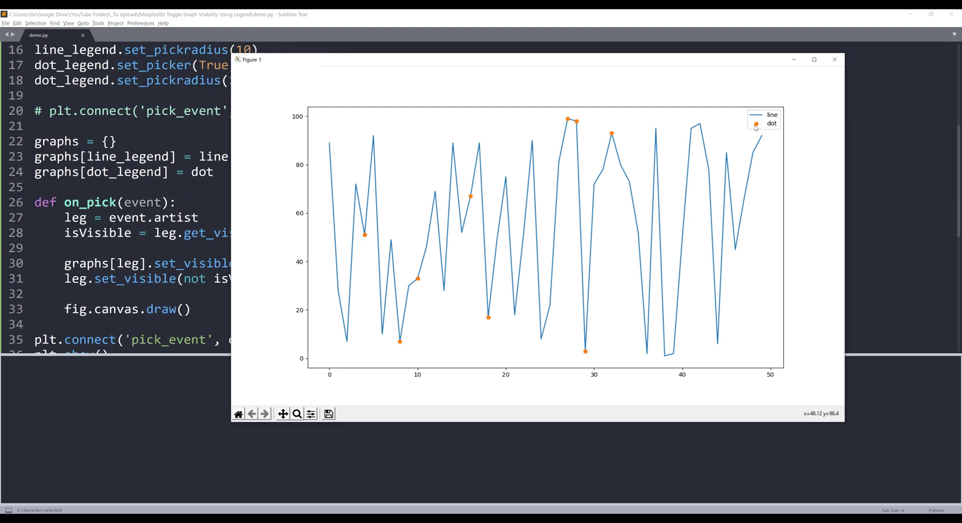
Pick the 'dot' legend entry to hide the orange dots
left_click(756, 123)
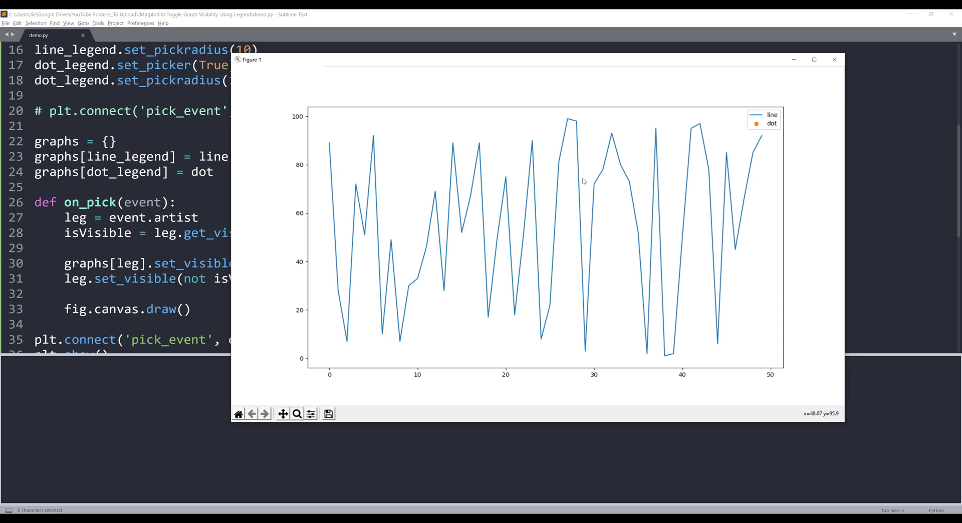
mouse_move(577, 173)
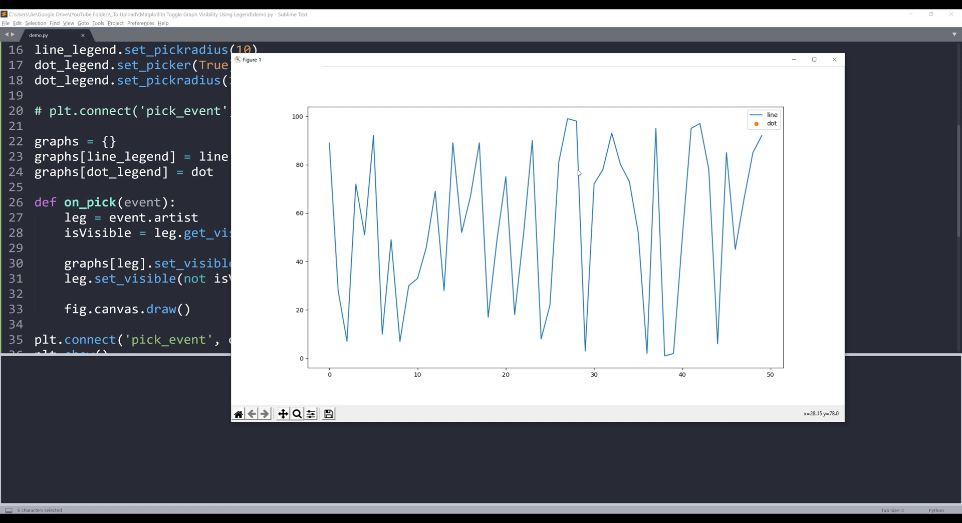
mouse_move(763, 120)
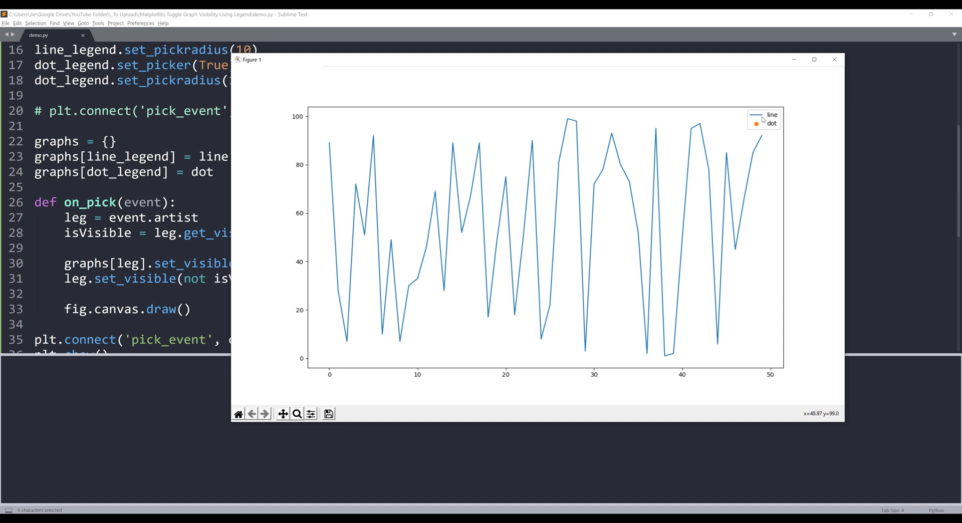
mouse_move(747, 124)
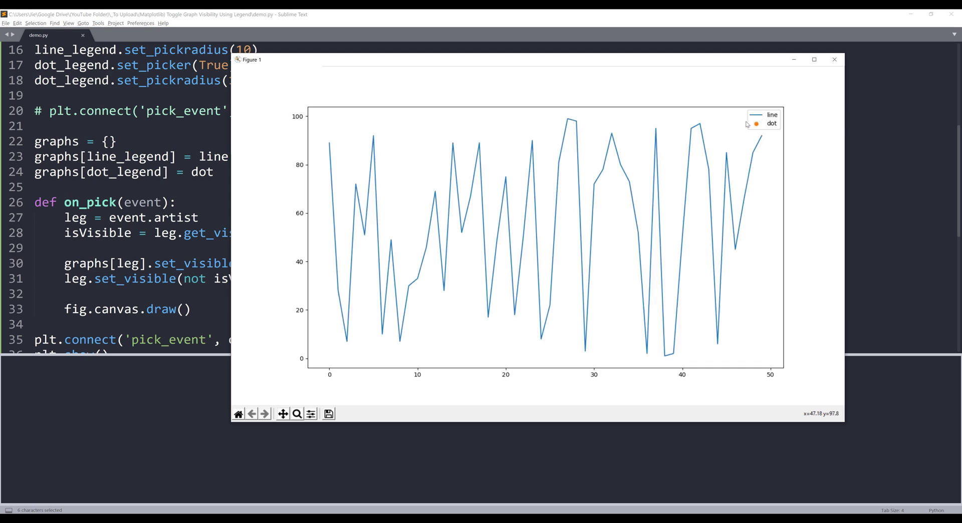
mouse_move(747, 124)
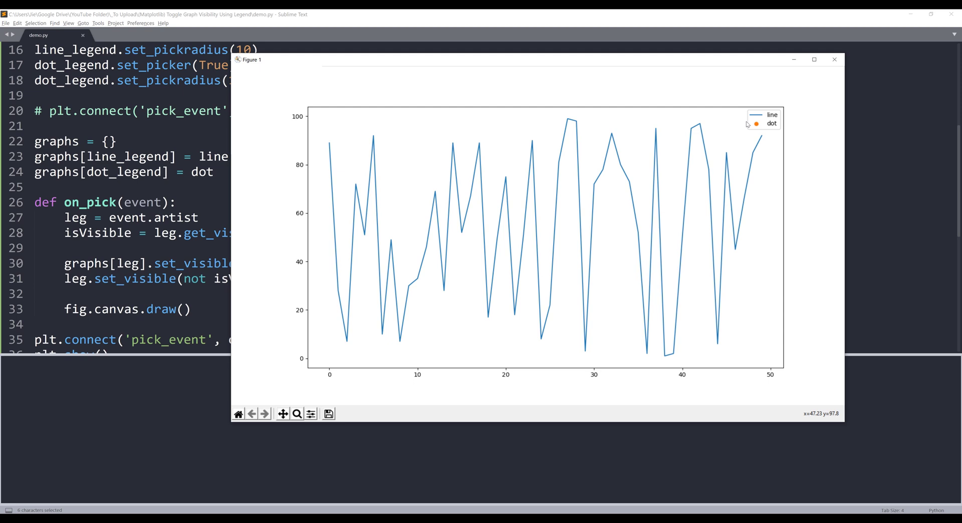
mouse_move(756, 131)
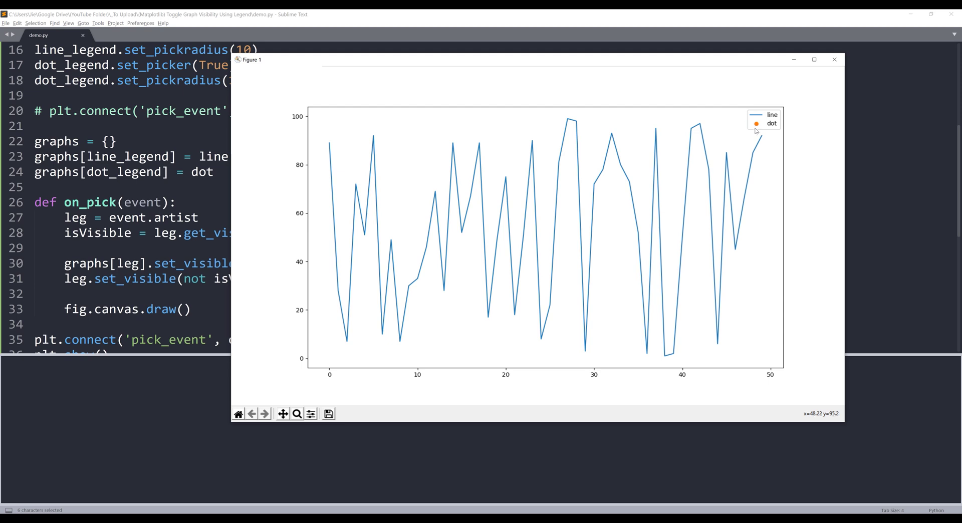